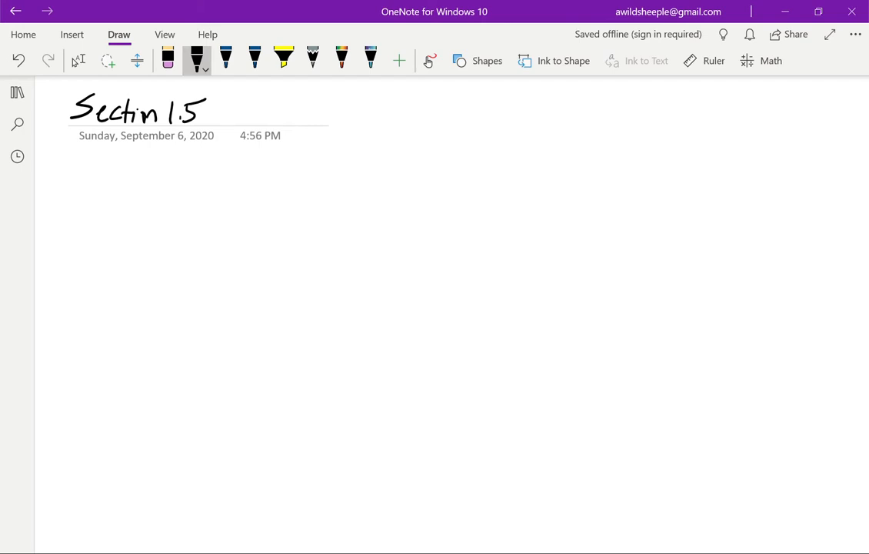
- Handwrite the heading 'Adjunctions' in black ink beneath the Section 1.5 title
left_click_drag(96, 193, 141, 215)
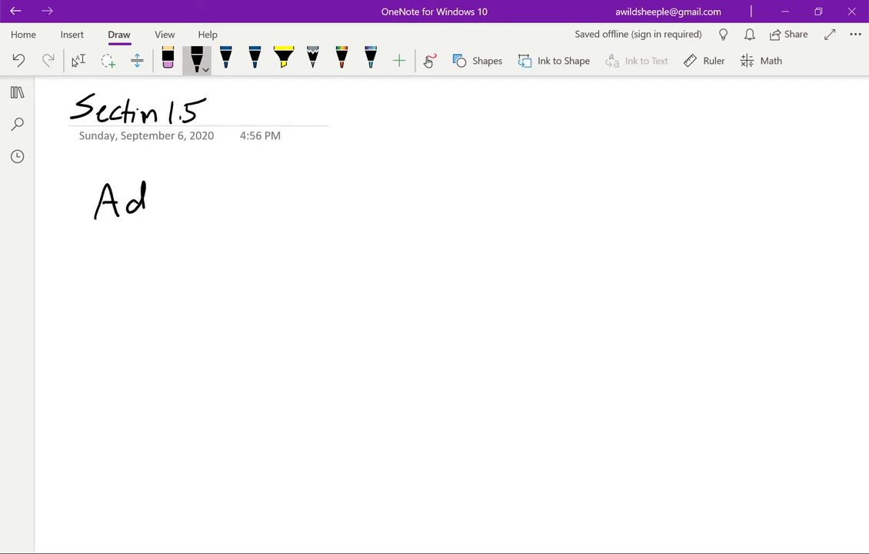
left_click_drag(141, 200, 227, 200)
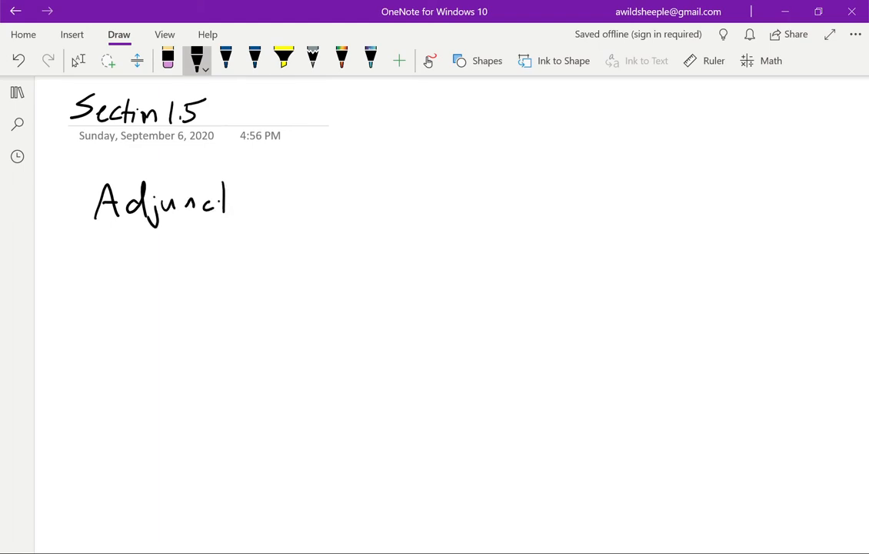
left_click_drag(227, 203, 277, 204)
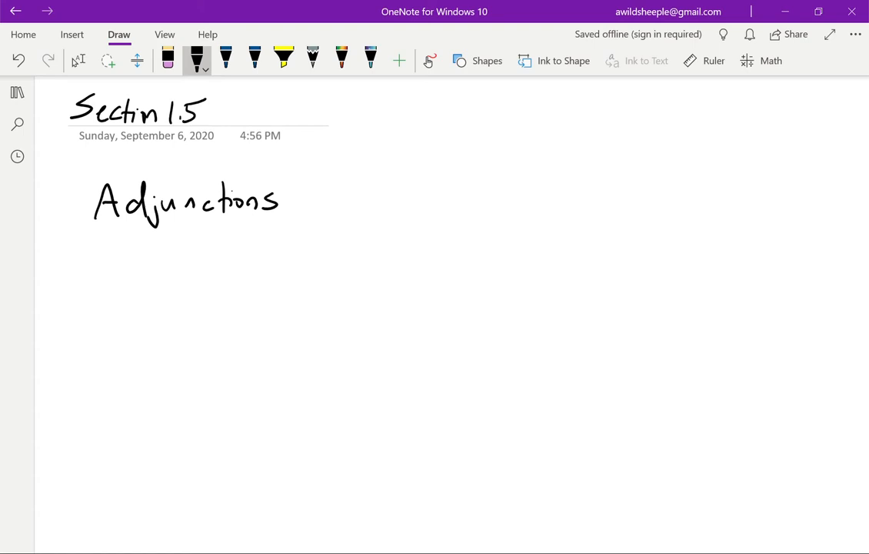
- Underline the heading and write 'Definition: L: C → D, R: D → C'
left_click_drag(93, 227, 290, 223)
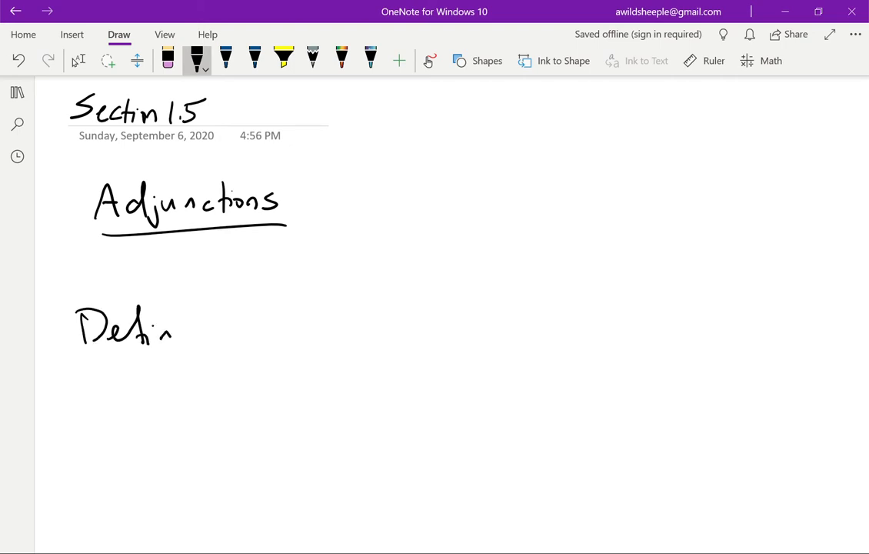
left_click_drag(177, 326, 261, 326)
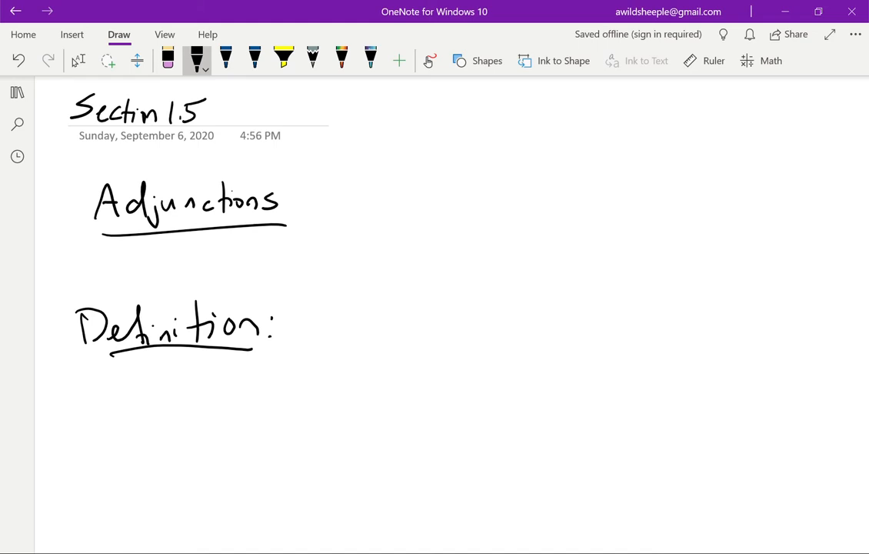
left_click_drag(305, 307, 320, 346)
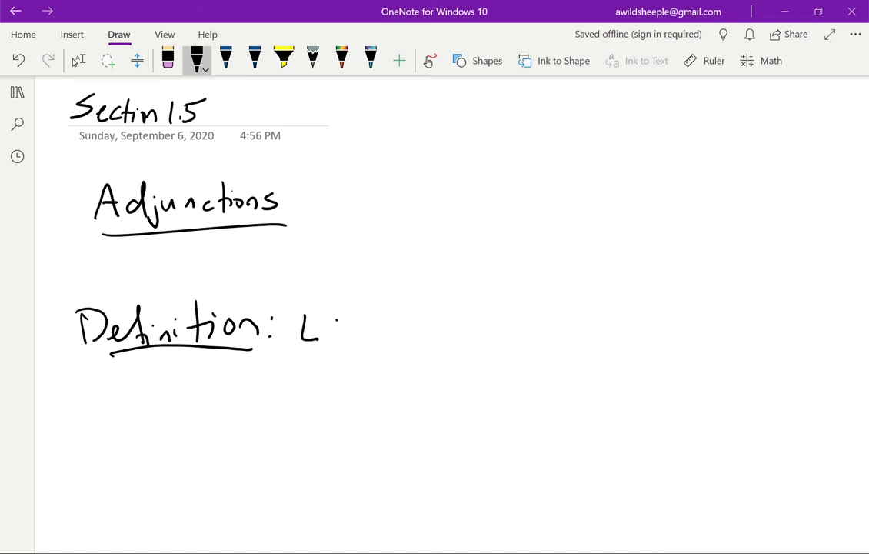
left_click_drag(354, 327, 477, 331)
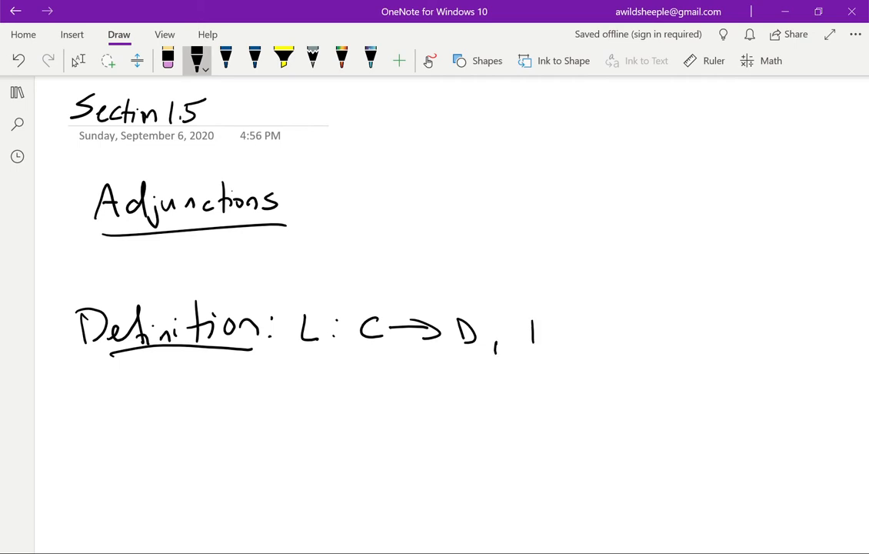
left_click_drag(531, 331, 659, 331)
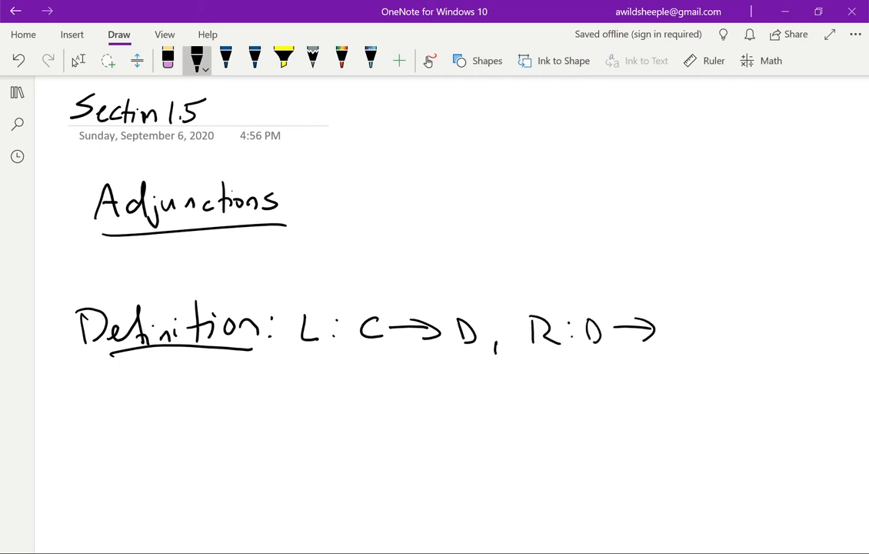
left_click_drag(662, 331, 685, 335)
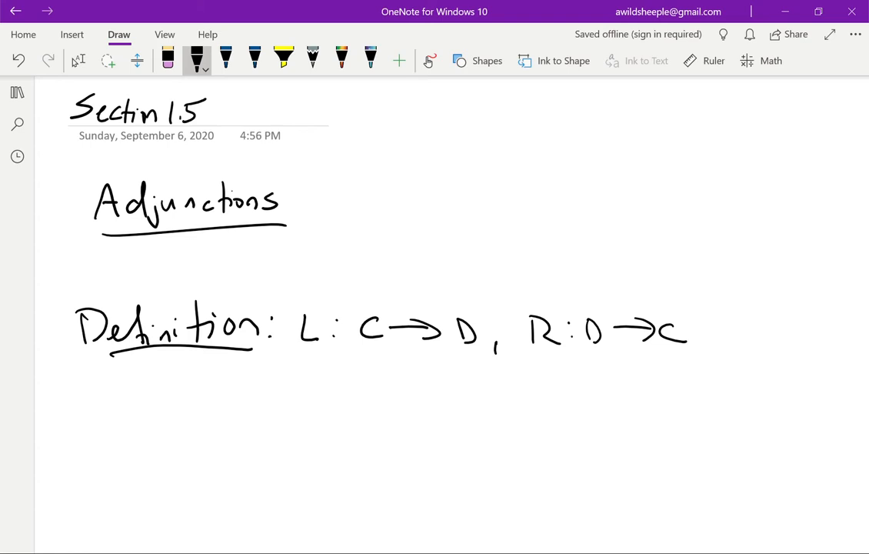
- Write '(L,R) an adjoint pair / an adjunction' below the functor line
left_click_drag(100, 400, 203, 400)
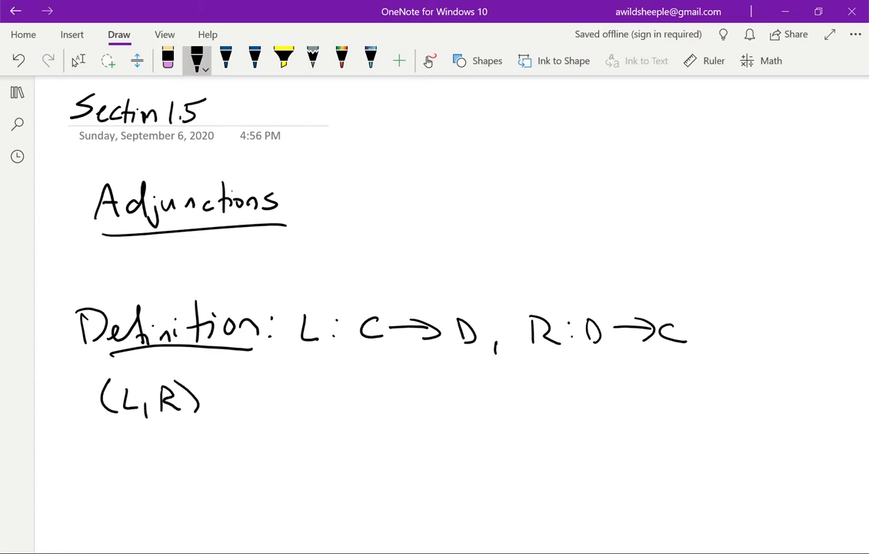
left_click_drag(247, 397, 338, 397)
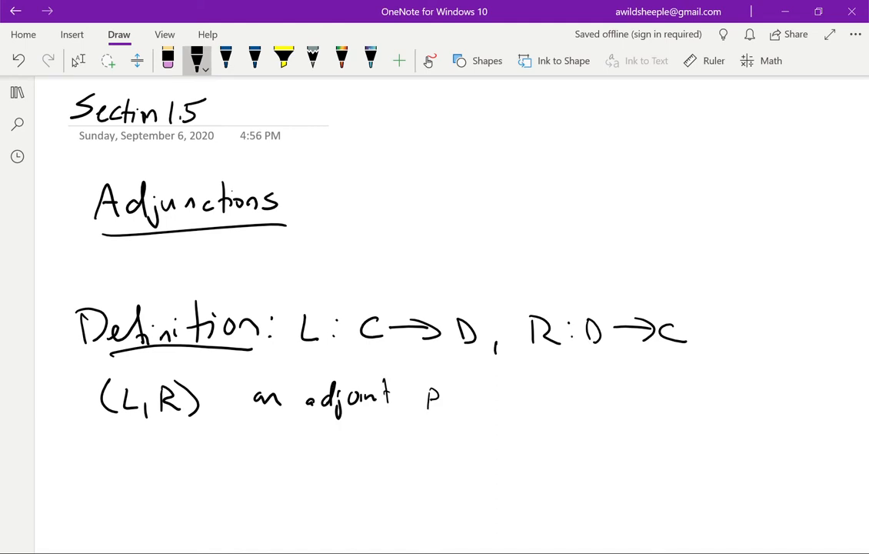
left_click_drag(428, 397, 485, 397)
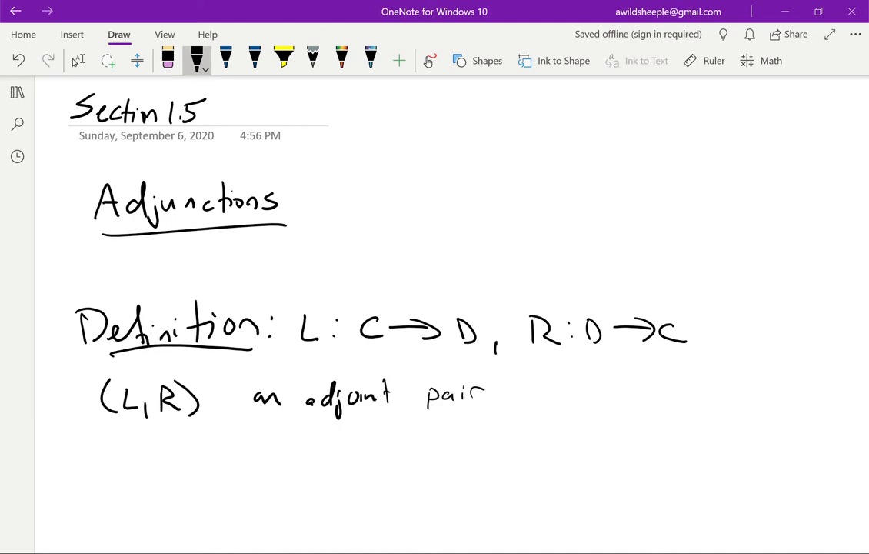
left_click_drag(495, 393, 541, 404)
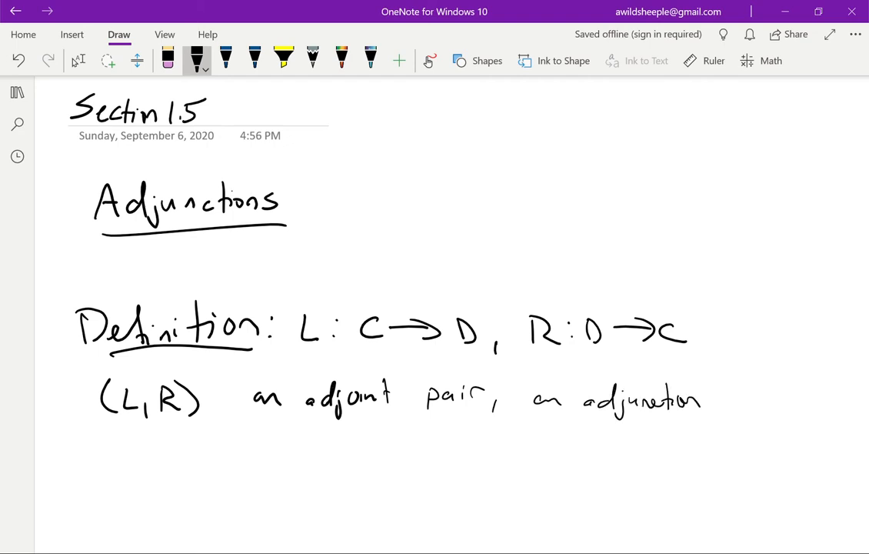
scroll("down", 3)
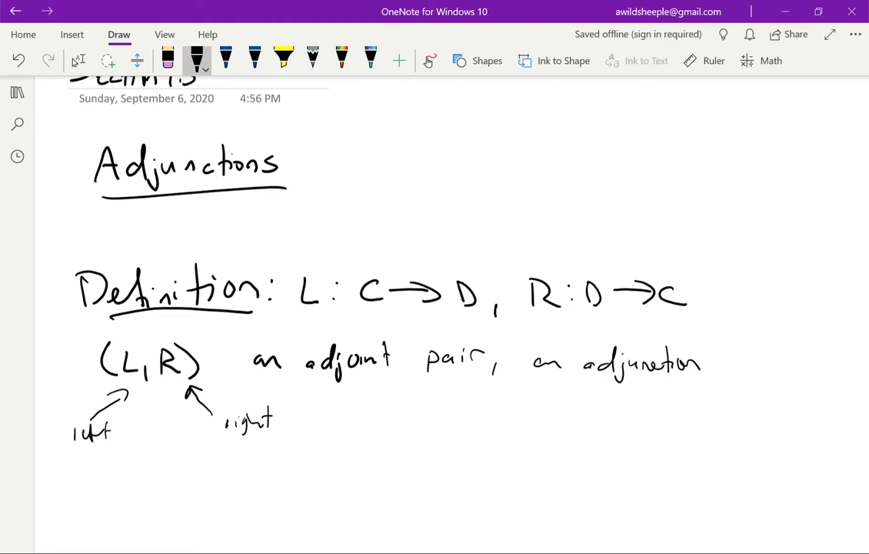
scroll("down", 3)
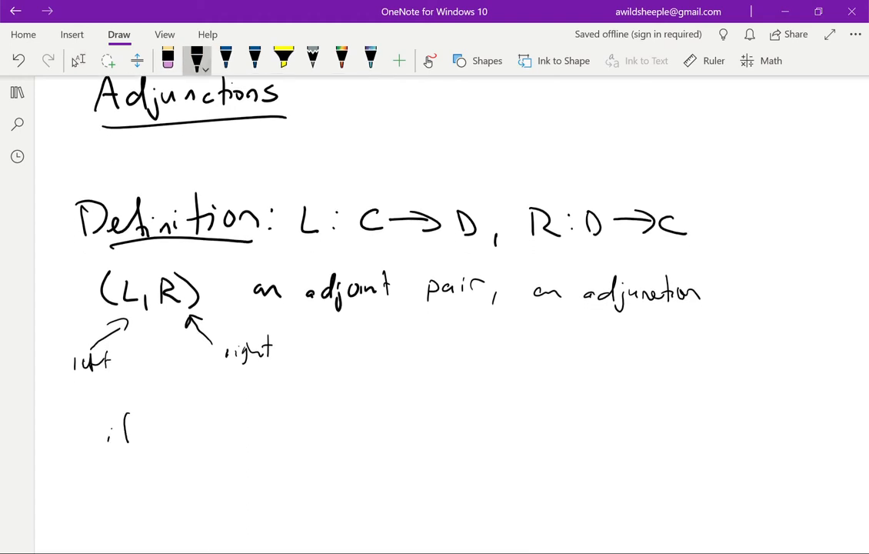
- Write 'if there exists an isomorphism of bifunctors C^op×D → Set'
left_click_drag(107, 431, 284, 431)
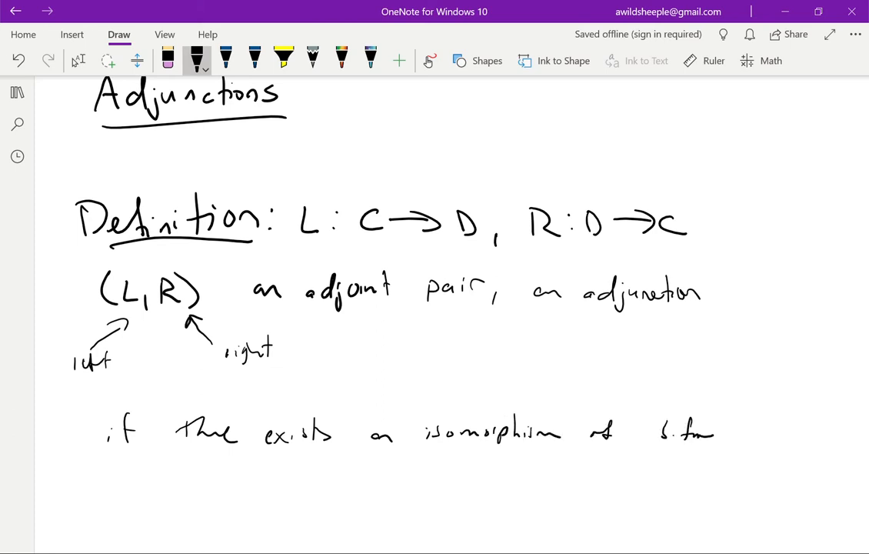
scroll("down", 3)
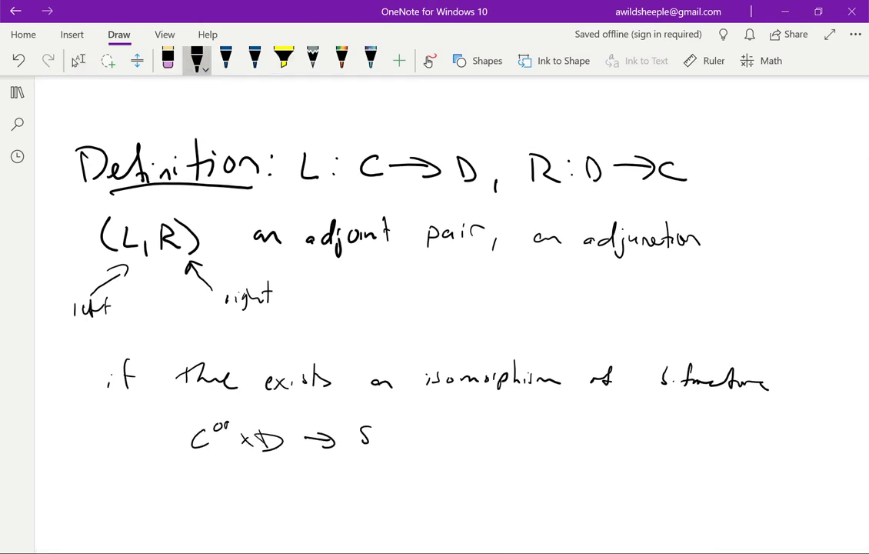
type("et")
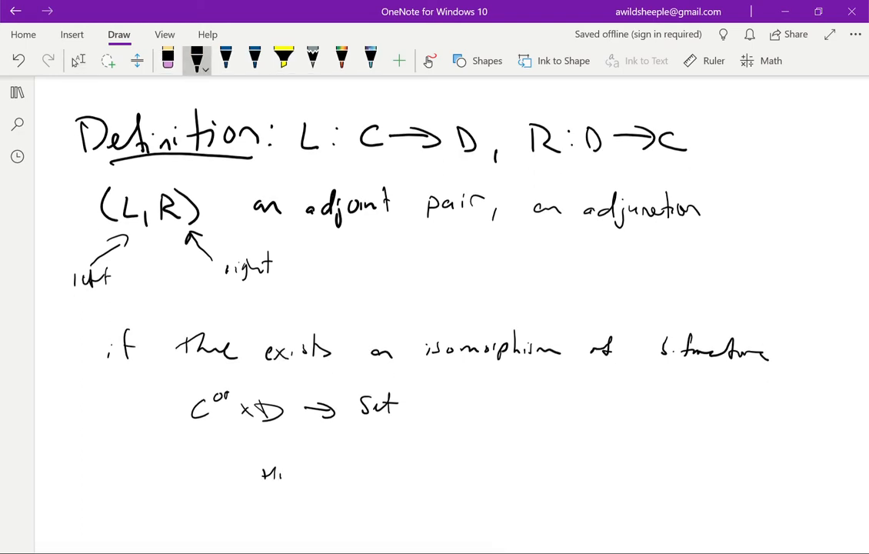
- Write Hom_D(L(−),−) ≅ Hom_C(−,R(−)) and label the isomorphism 'adjunction'
left_click_drag(280, 474, 326, 477)
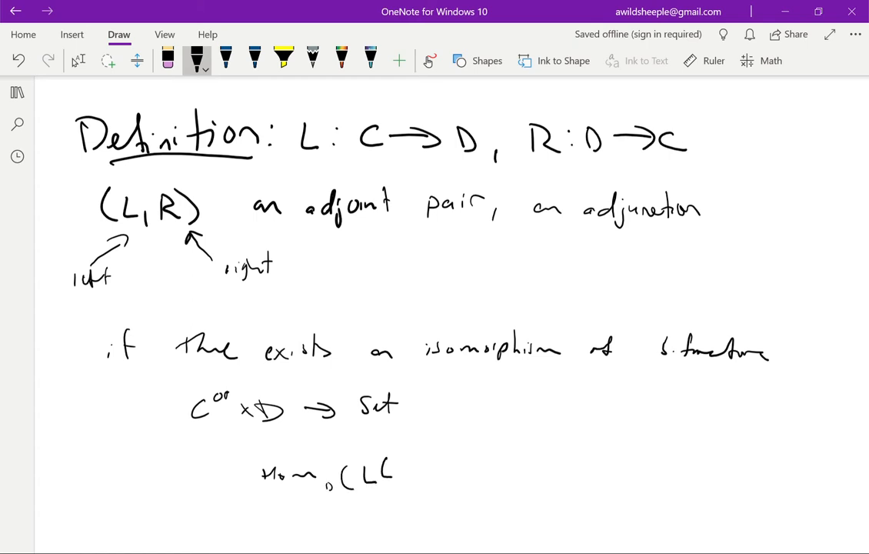
left_click_drag(385, 474, 473, 474)
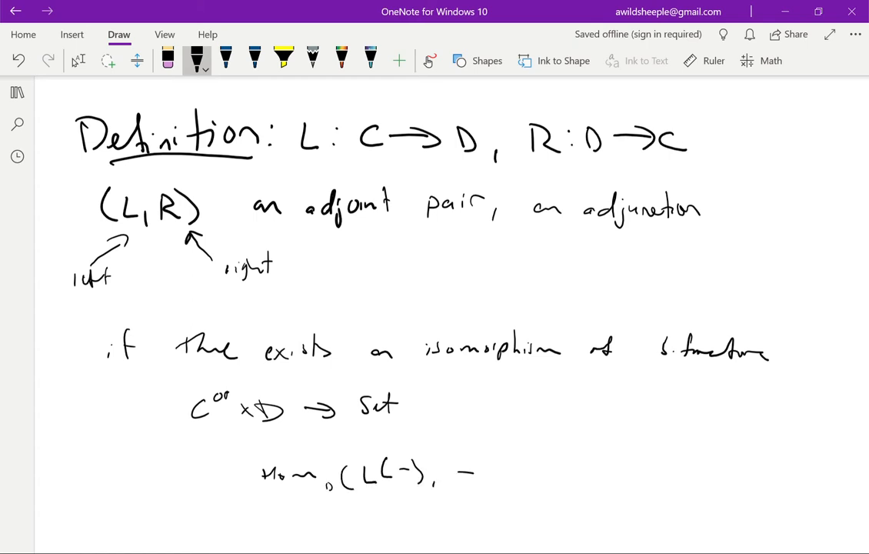
left_click_drag(477, 474, 546, 469)
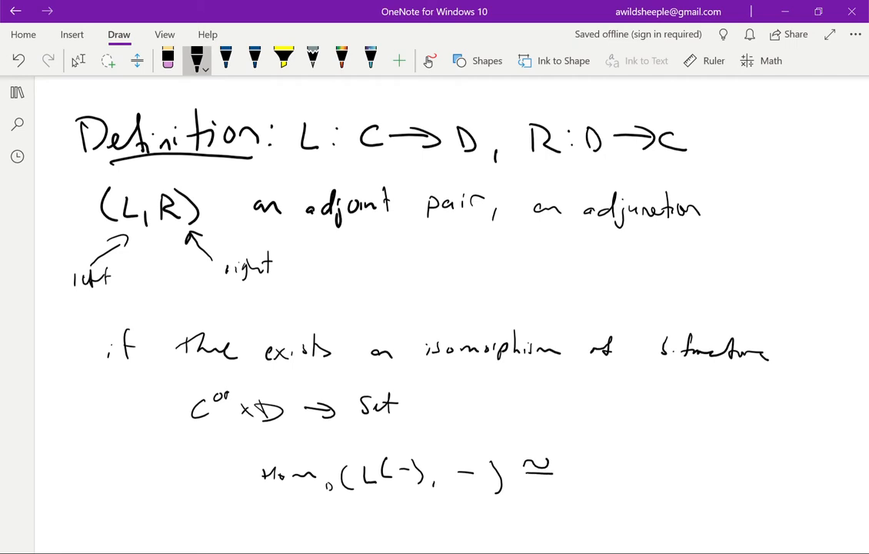
left_click_drag(569, 474, 631, 480)
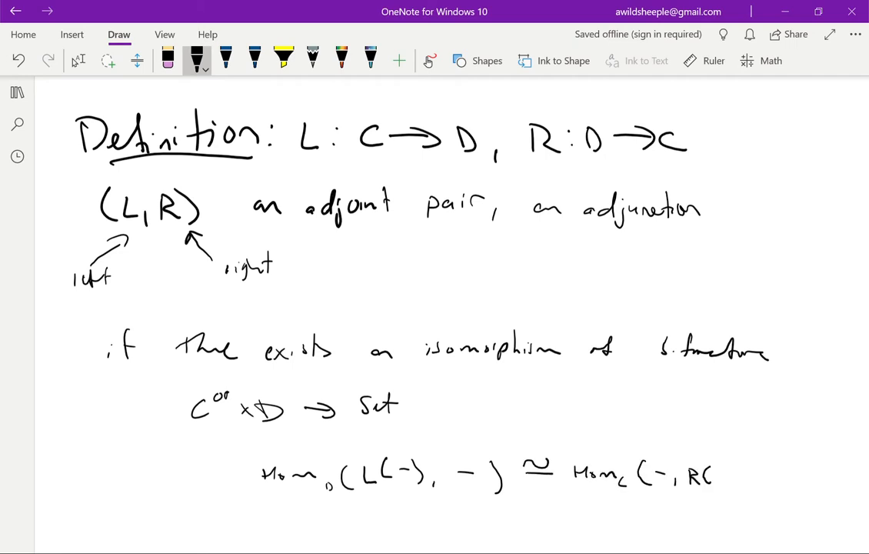
left_click_drag(714, 474, 747, 474)
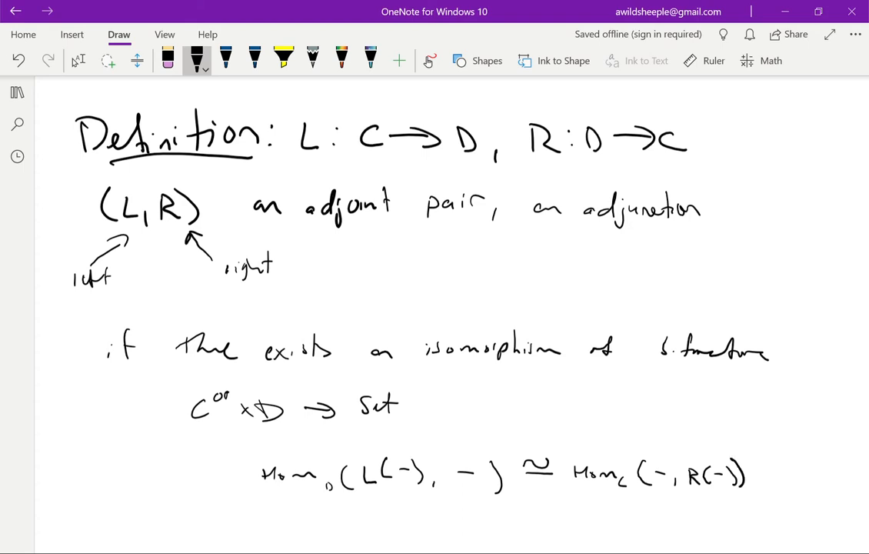
scroll("down", 3)
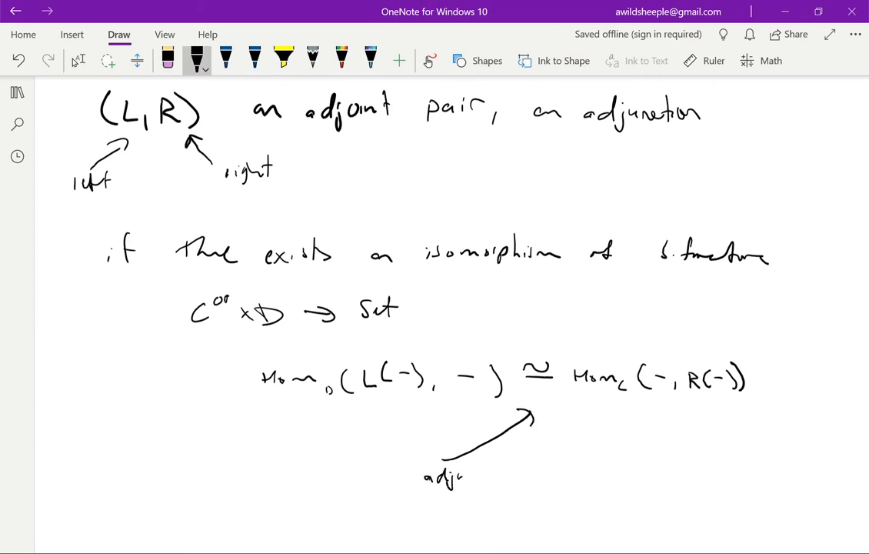
left_click_drag(461, 477, 531, 477)
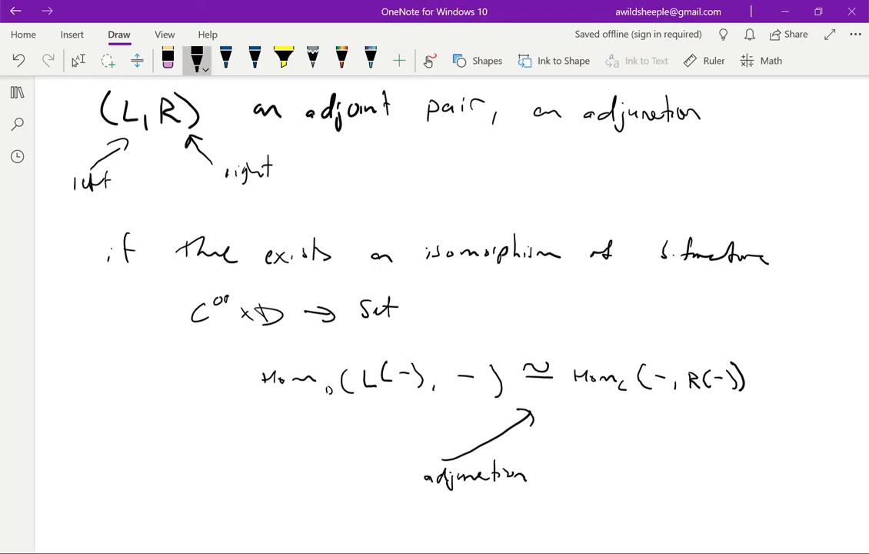
scroll("down", 3)
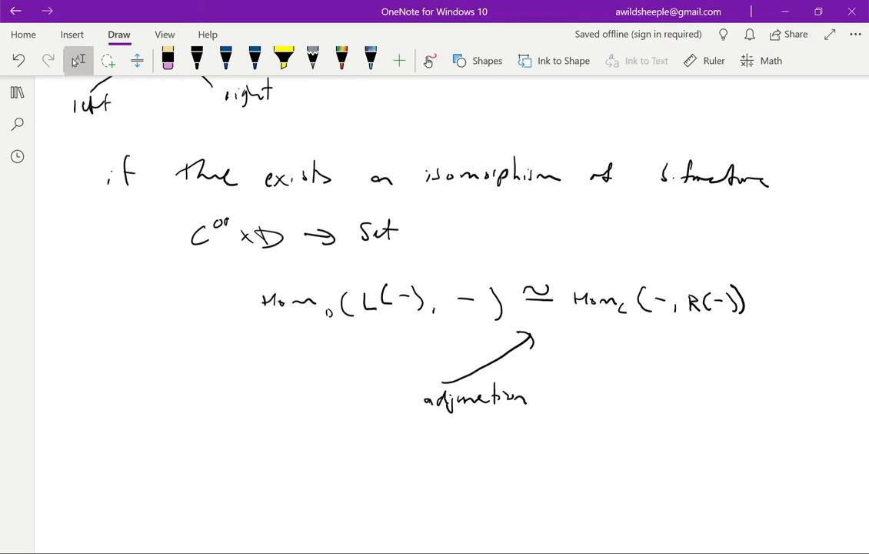
- Write the underlined heading 'Classical adjoint' with the operator T: V → V beside it
scroll("down", 3)
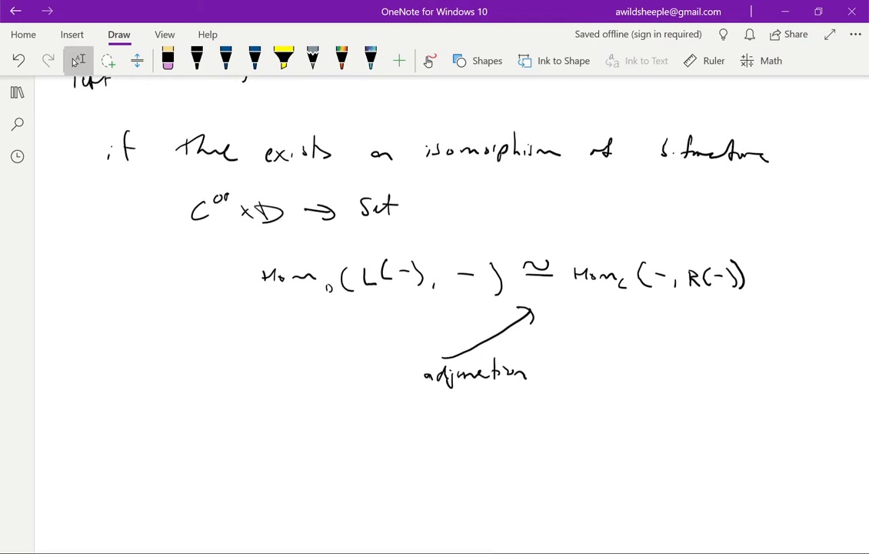
scroll("down", 3)
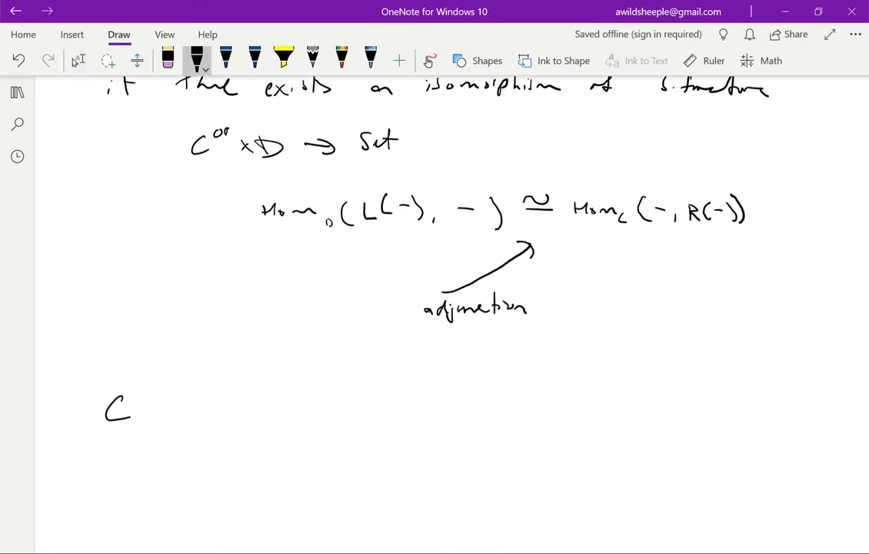
left_click_drag(135, 400, 185, 408)
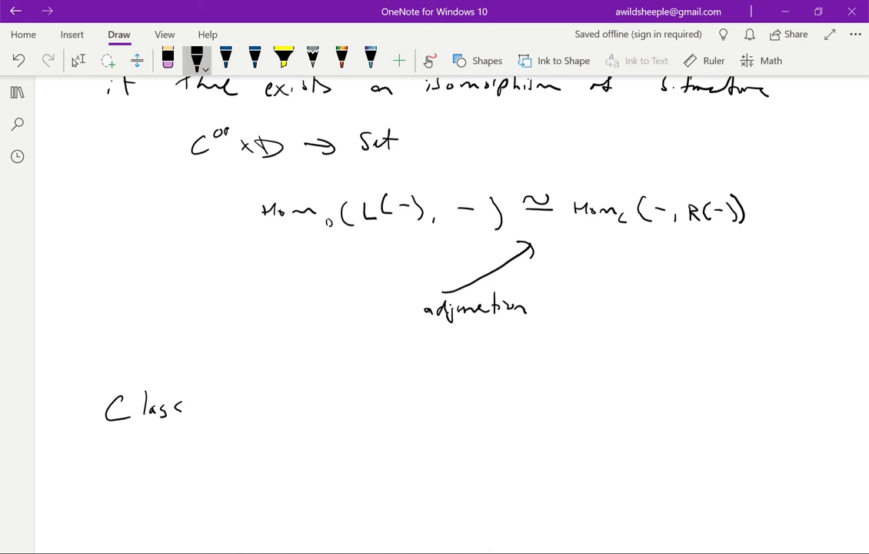
left_click_drag(185, 407, 274, 412)
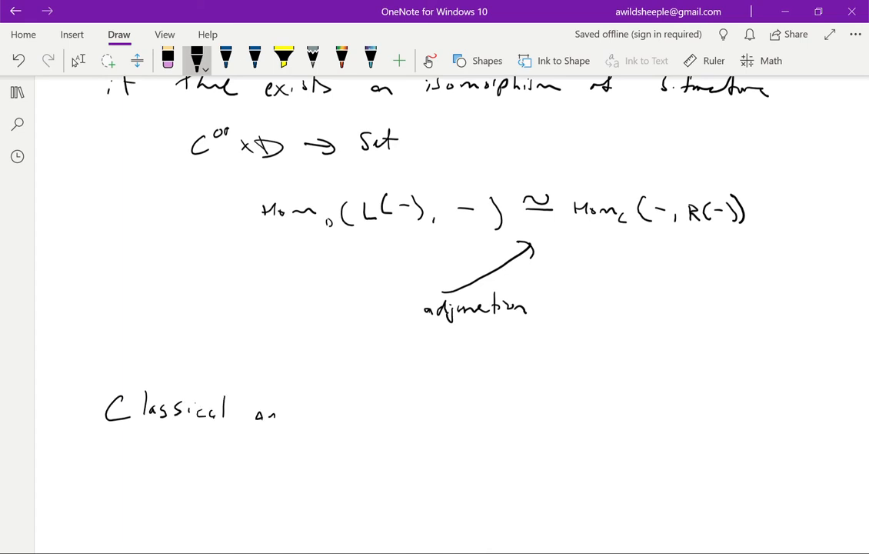
left_click_drag(264, 413, 336, 412)
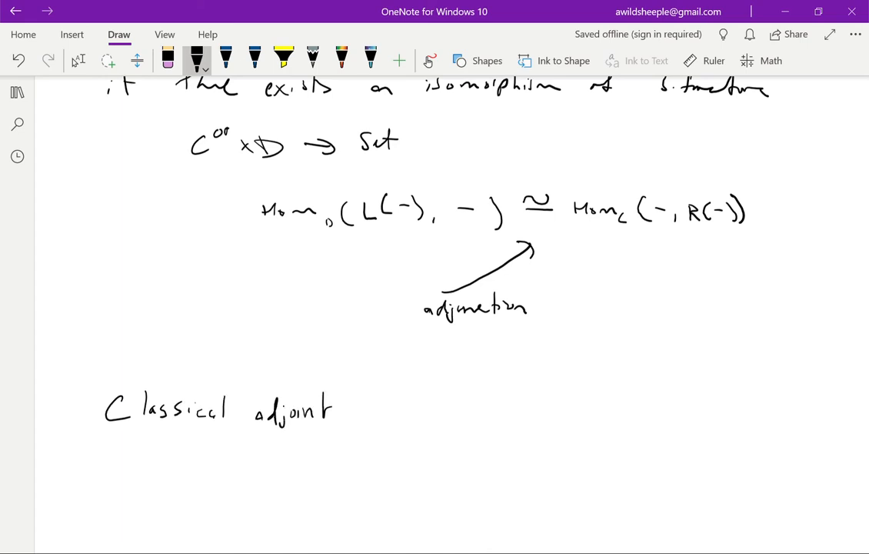
left_click_drag(263, 429, 332, 430)
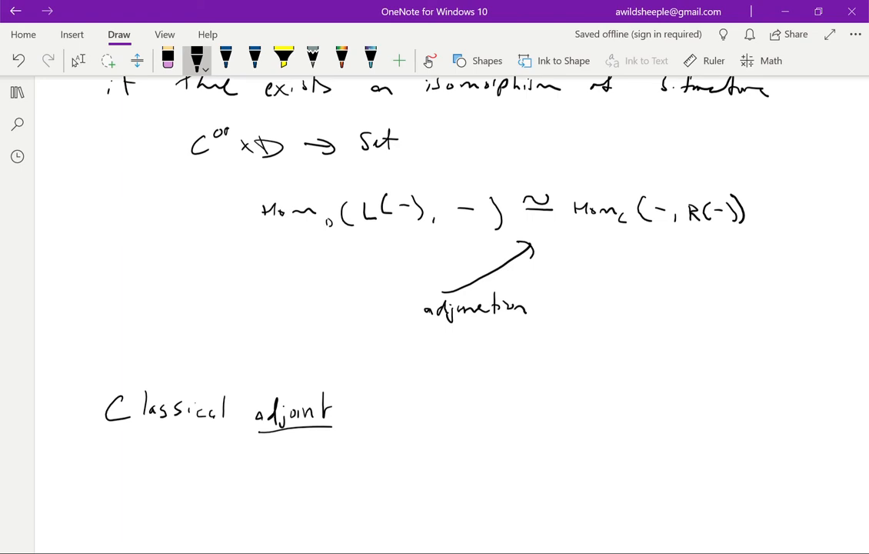
left_click_drag(434, 397, 462, 419)
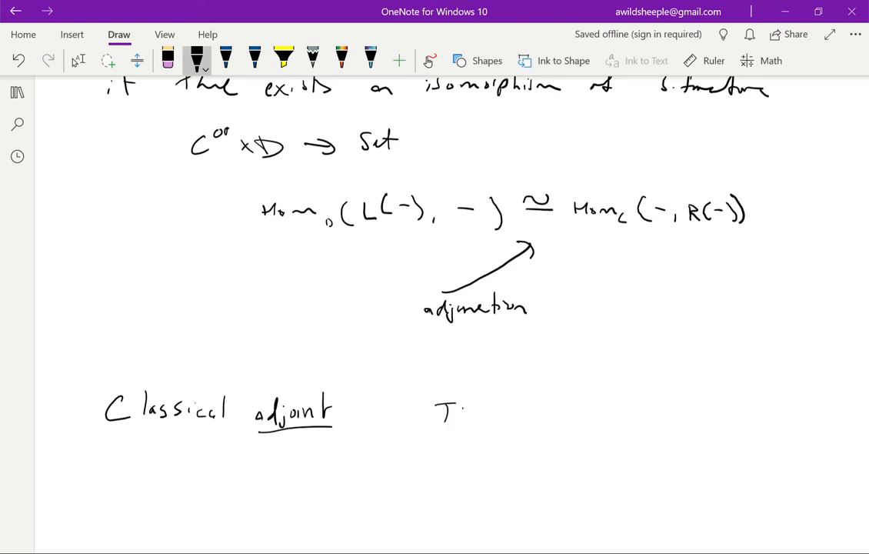
left_click_drag(462, 412, 562, 412)
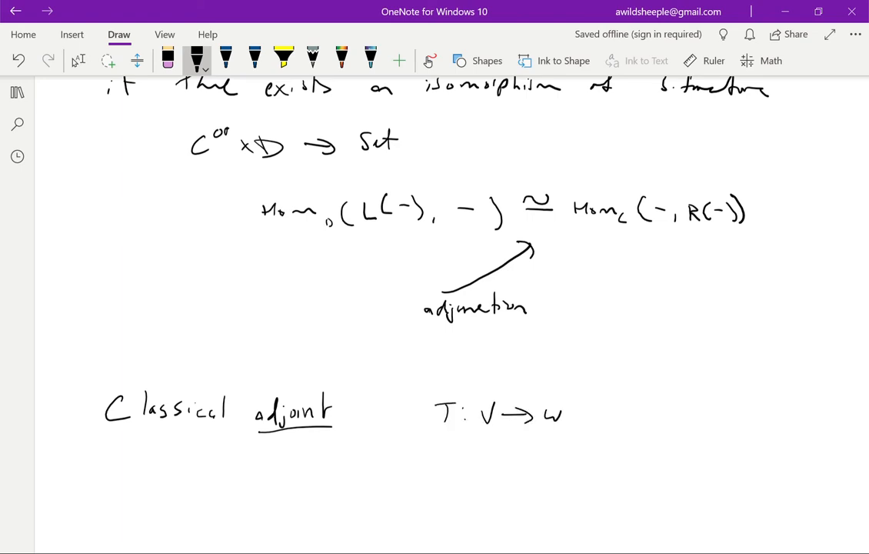
- Write the inner-product identity ⟨Tv, w⟩ = ⟨v, T*w⟩
left_click_drag(474, 454, 449, 480)
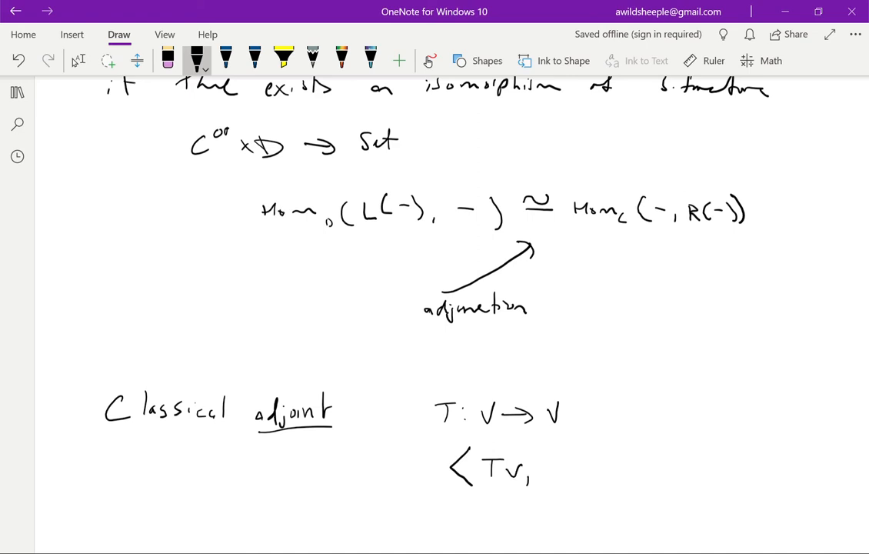
left_click_drag(539, 469, 593, 461)
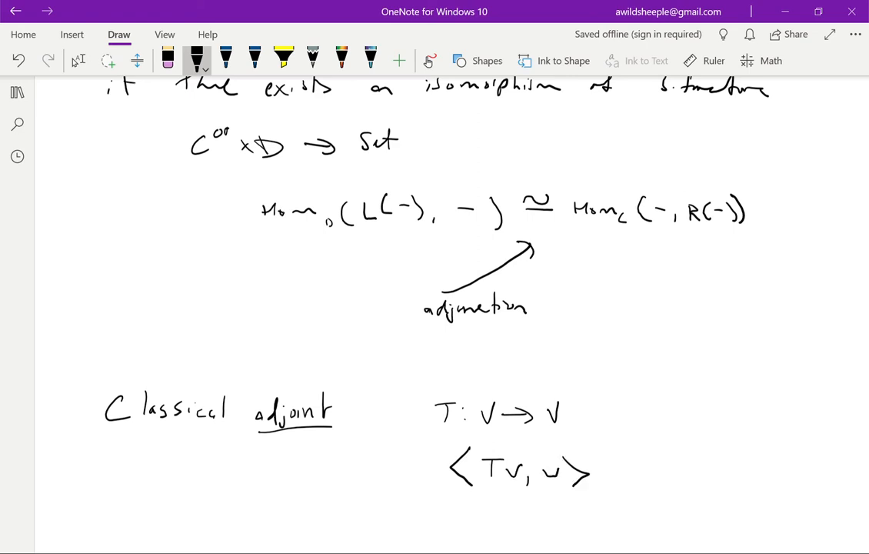
left_click_drag(608, 470, 677, 474)
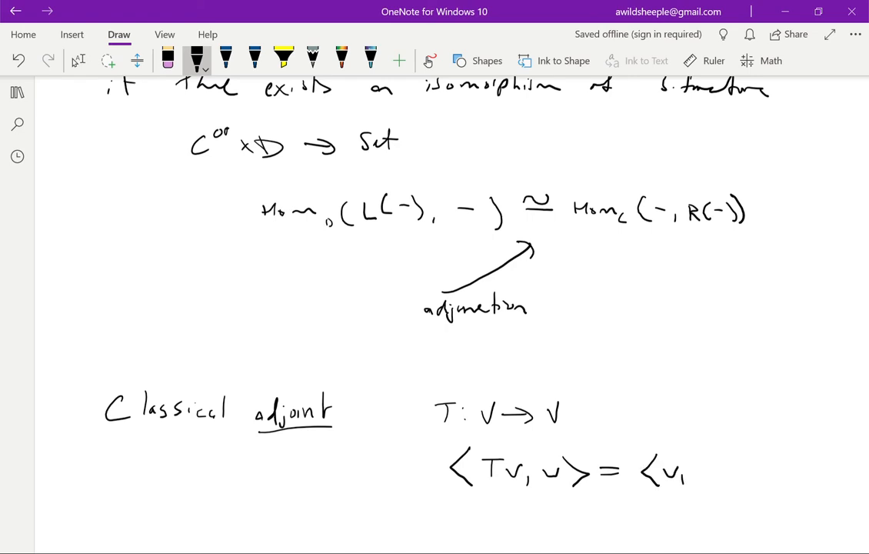
left_click_drag(693, 469, 726, 454)
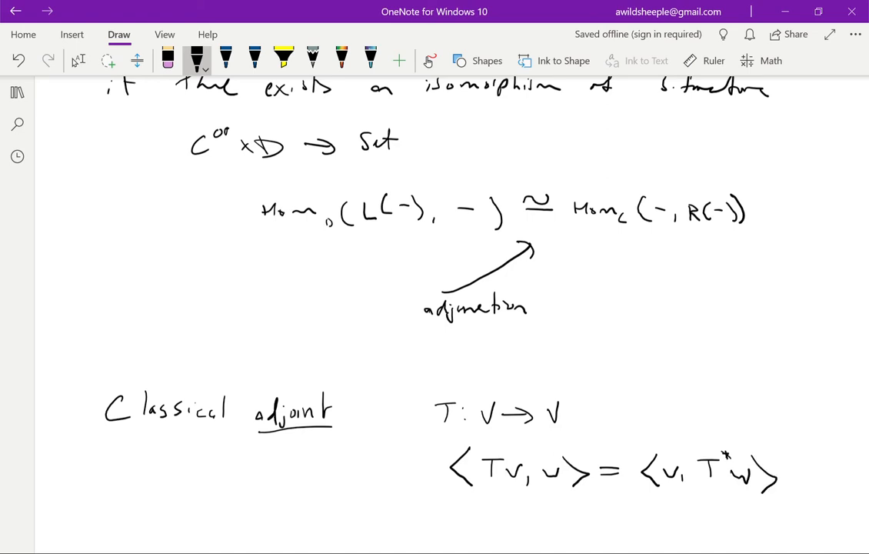
scroll("down", 3)
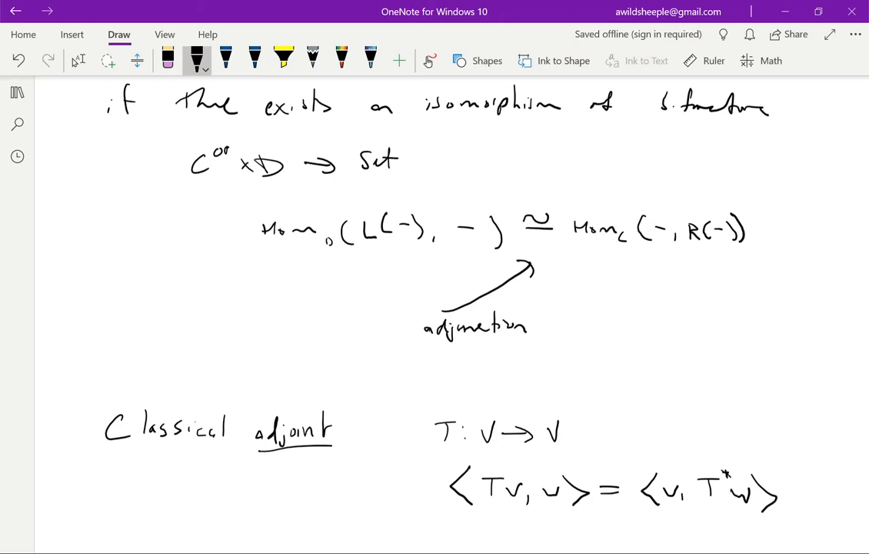
scroll("down", 3)
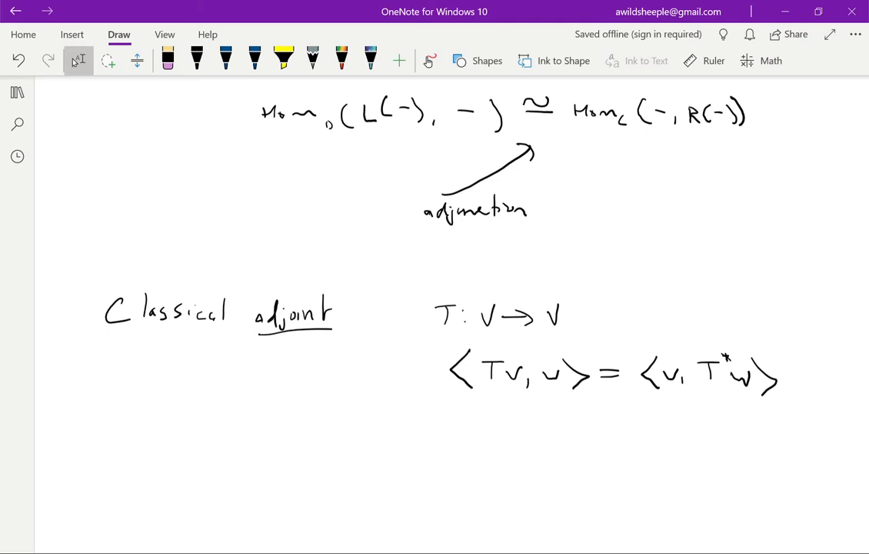
- Write Hom_D(L(X), L(X)) ≅ Hom_C(X, RL(X)) for X ∈ C
scroll("down", 3)
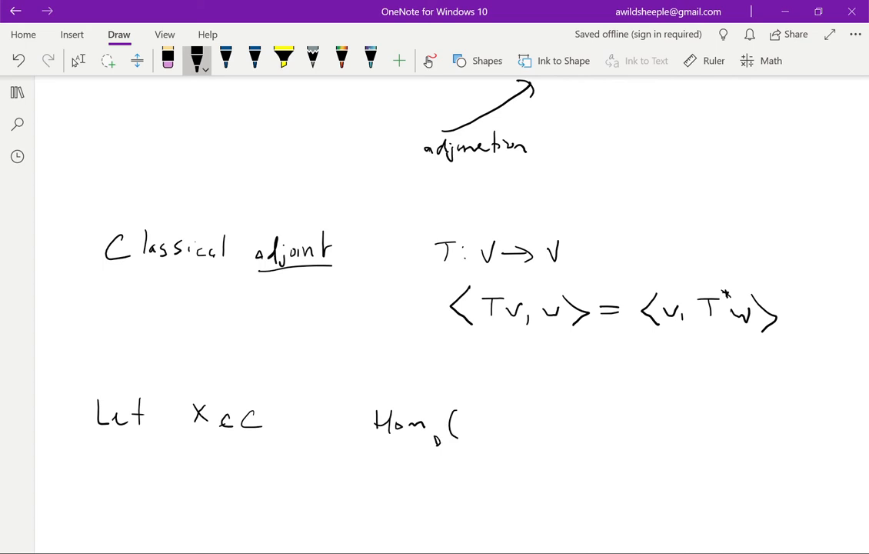
left_click_drag(461, 423, 562, 427)
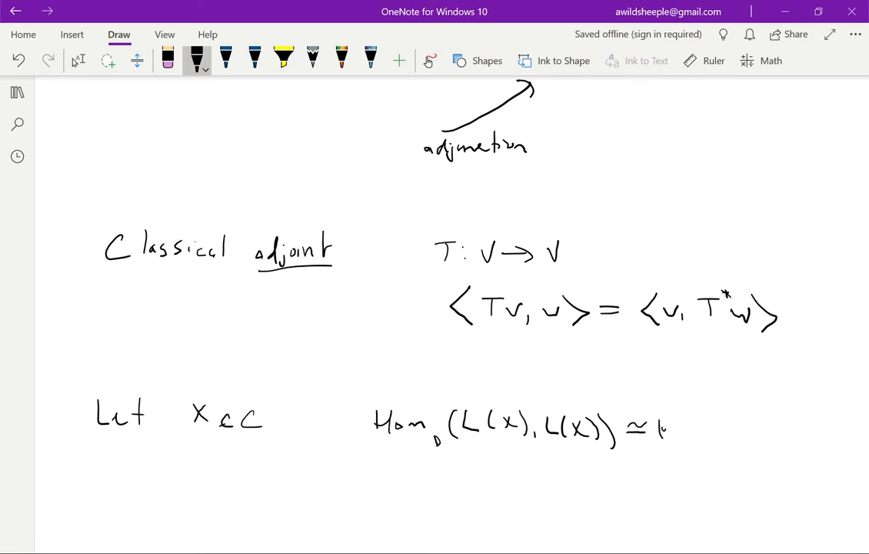
left_click_drag(664, 431, 716, 443)
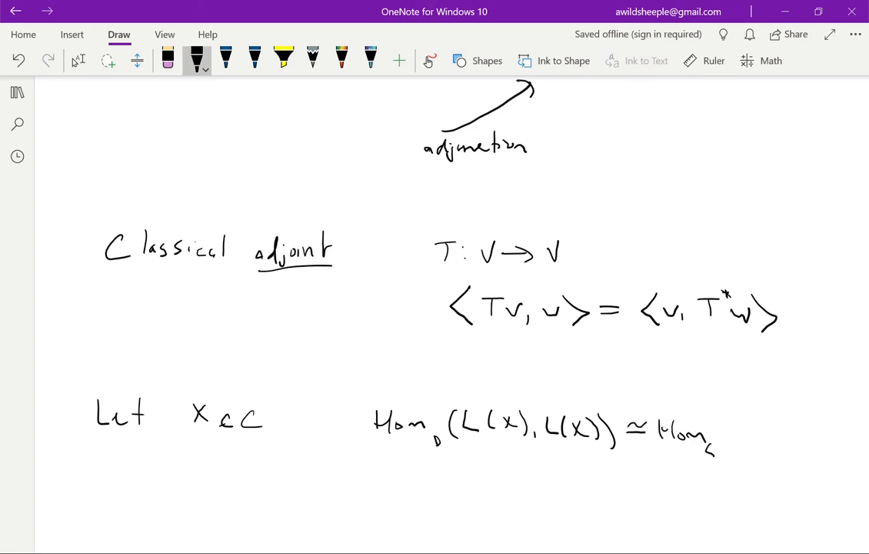
left_click_drag(726, 431, 782, 443)
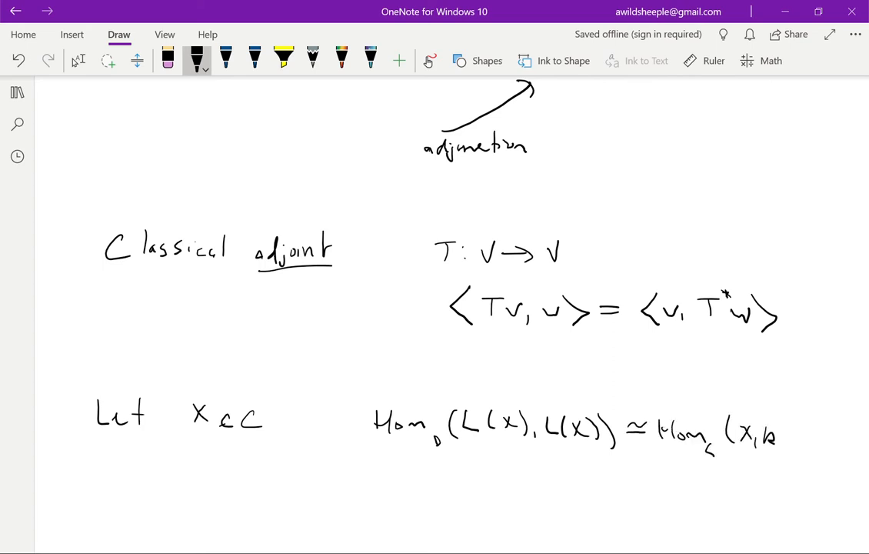
left_click_drag(777, 434, 839, 439)
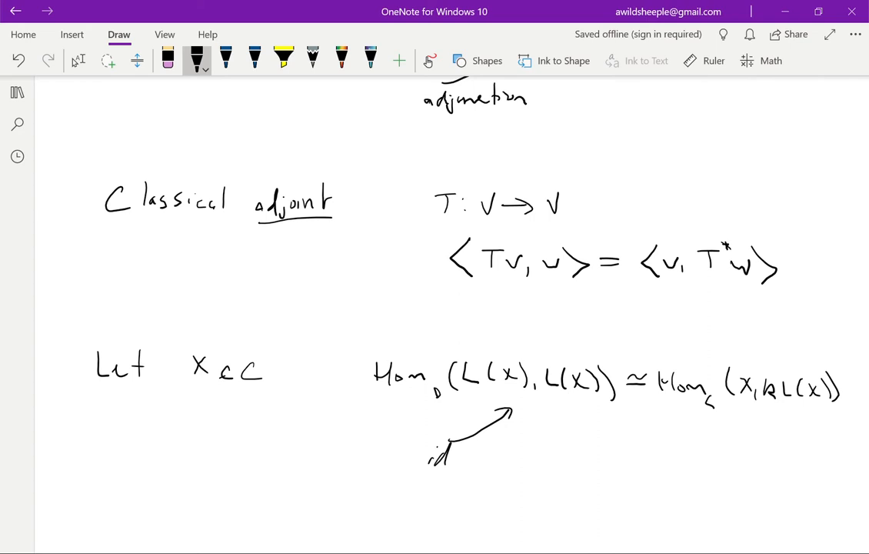
- Draw the arrow from id to ε and define ε: id_C → RL
left_click_drag(500, 454, 695, 453)
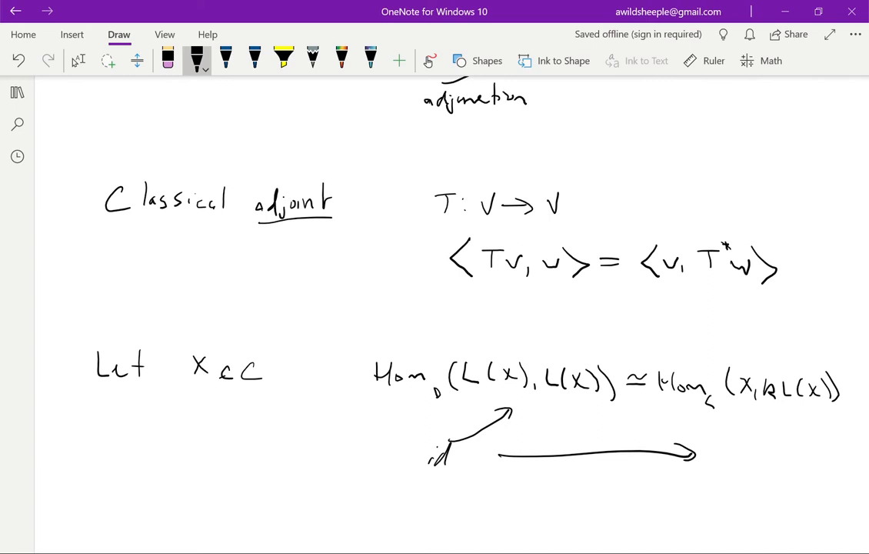
left_click_drag(726, 446, 738, 465)
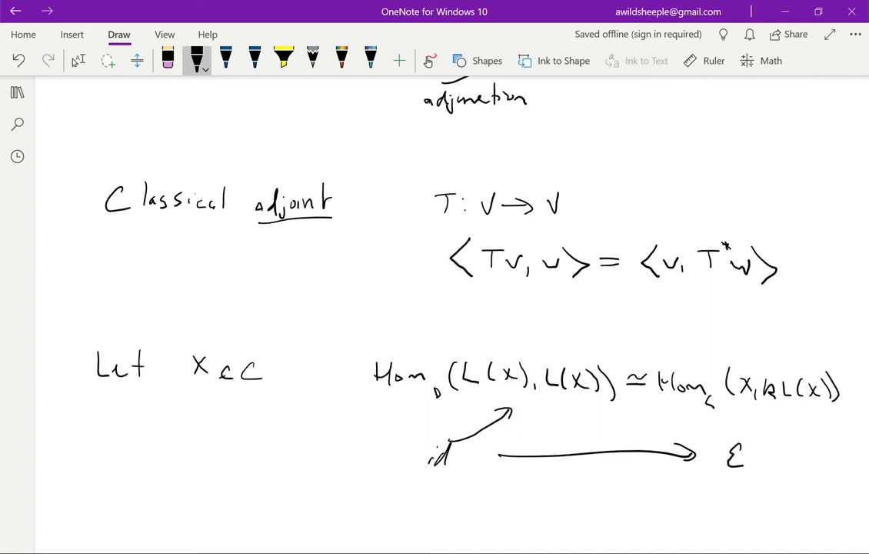
scroll("down", 3)
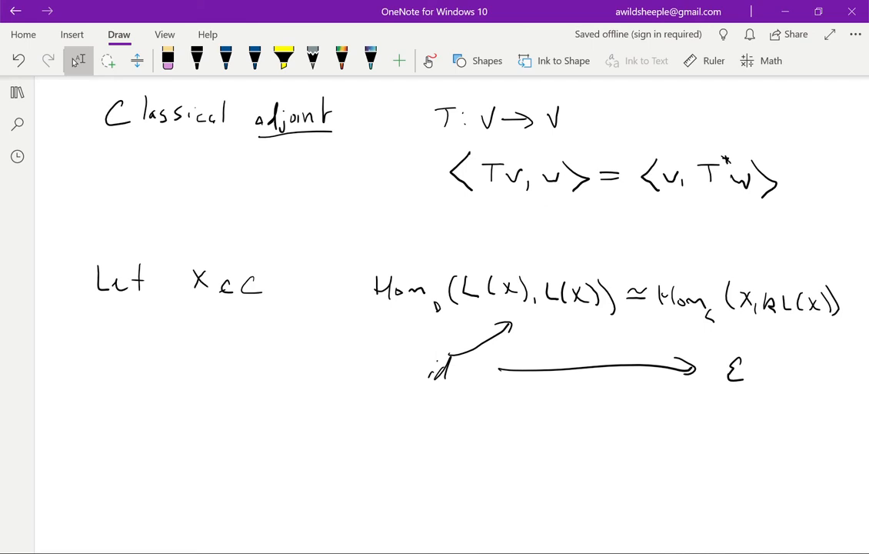
left_click(197, 60)
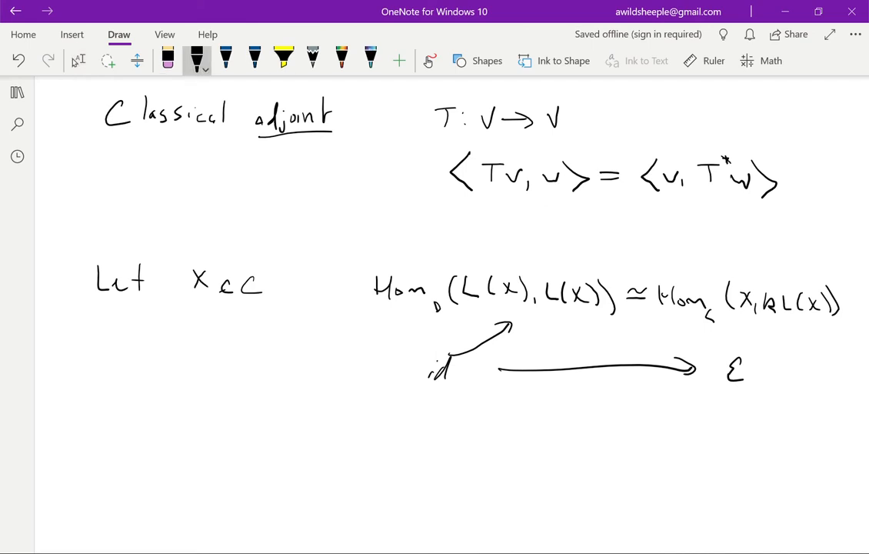
left_click_drag(415, 434, 429, 449)
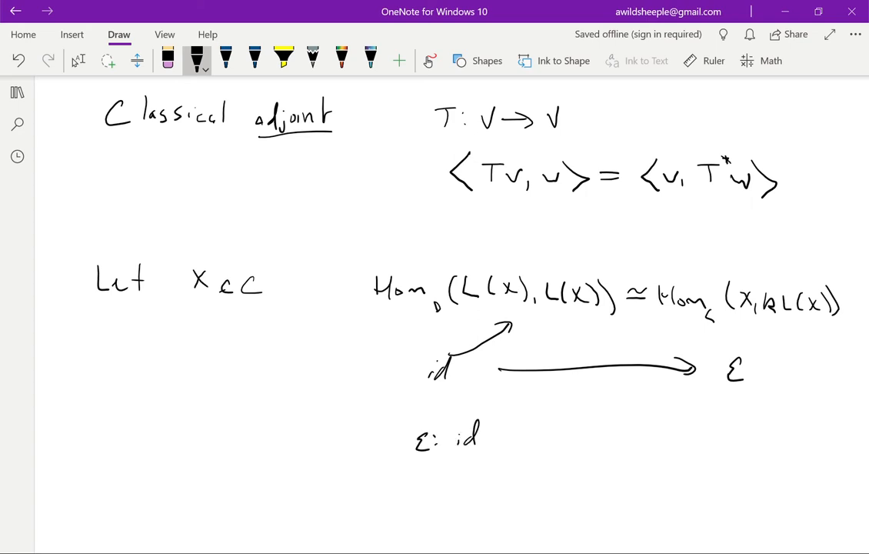
left_click_drag(486, 443, 499, 459)
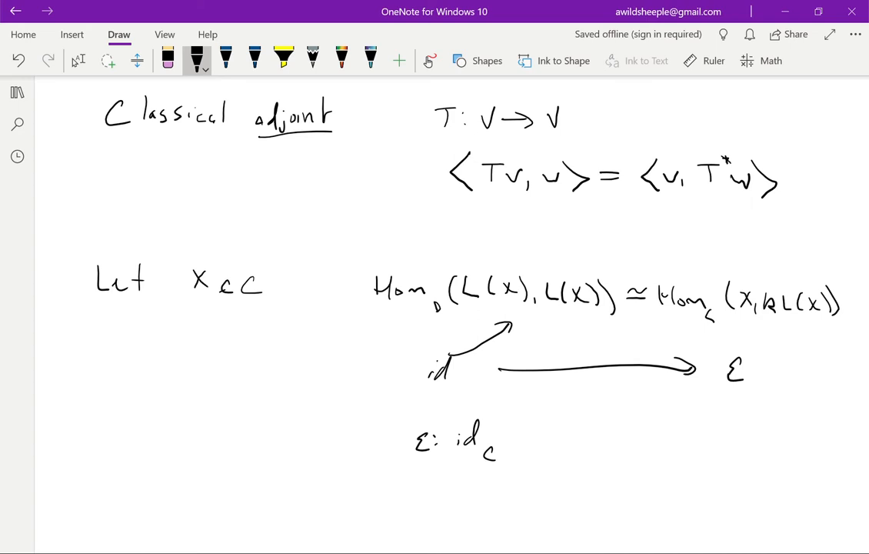
left_click_drag(520, 433, 572, 432)
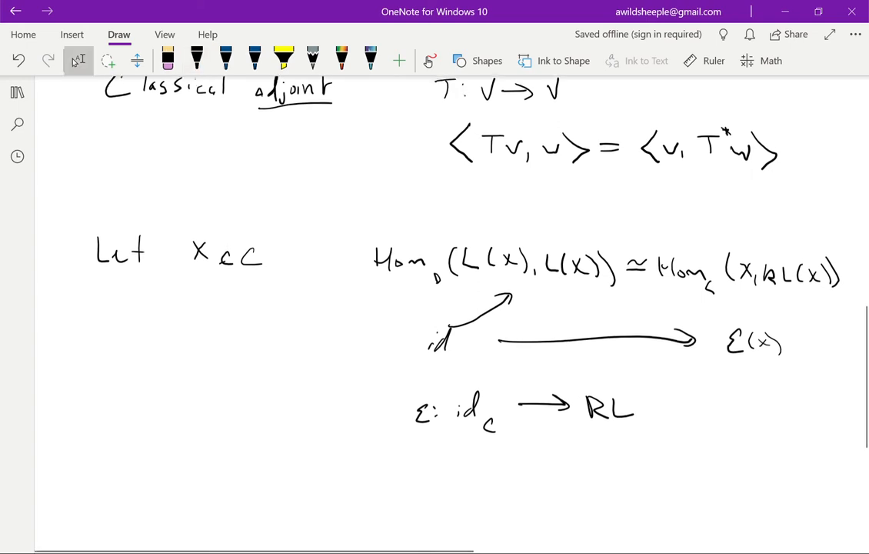
- Write η: LR → id_D under the definition of ε
scroll("down", 3)
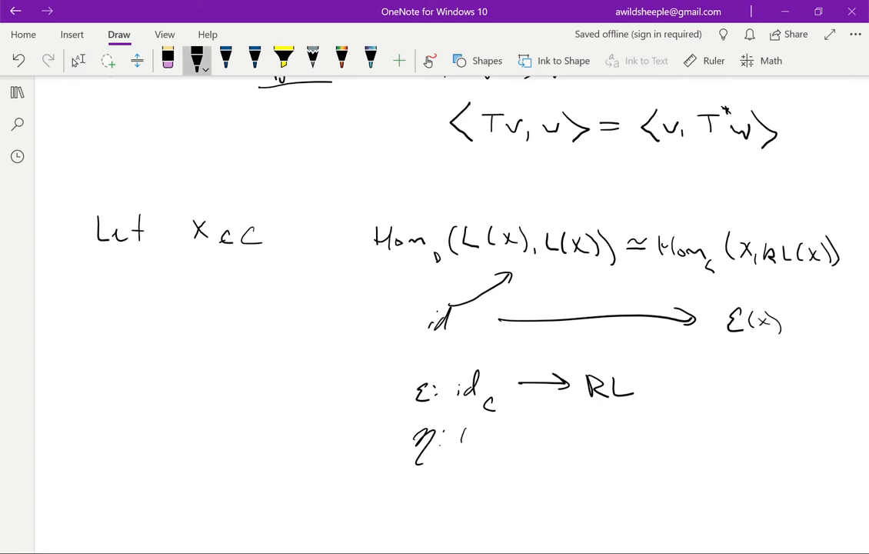
left_click_drag(458, 431, 505, 443)
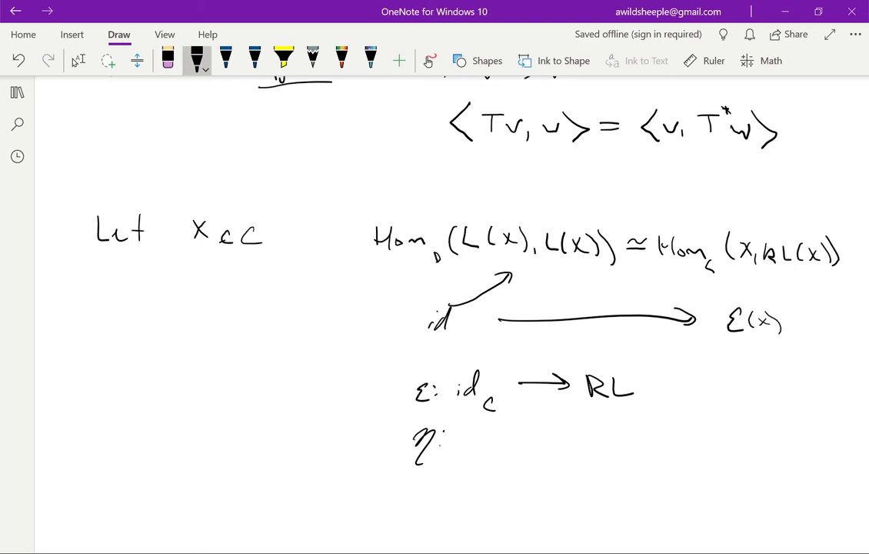
left_click_drag(462, 445, 561, 445)
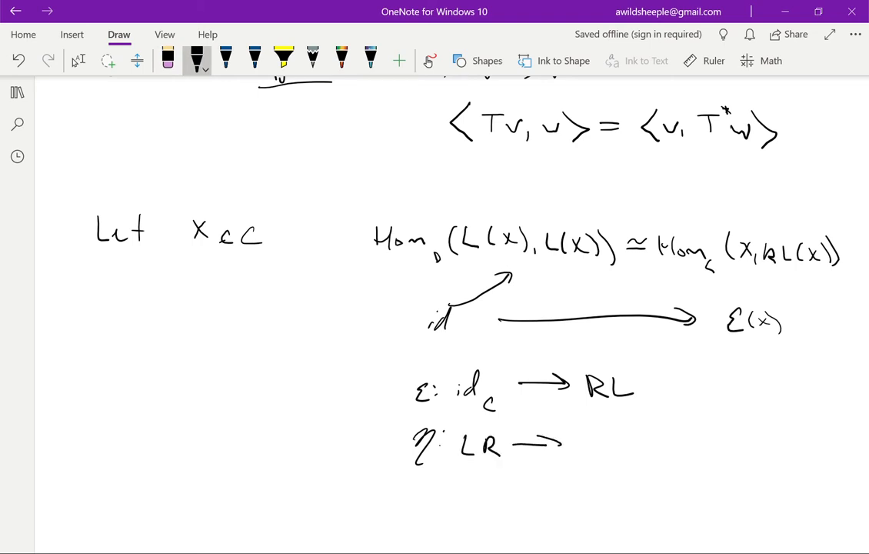
left_click_drag(572, 443, 616, 458)
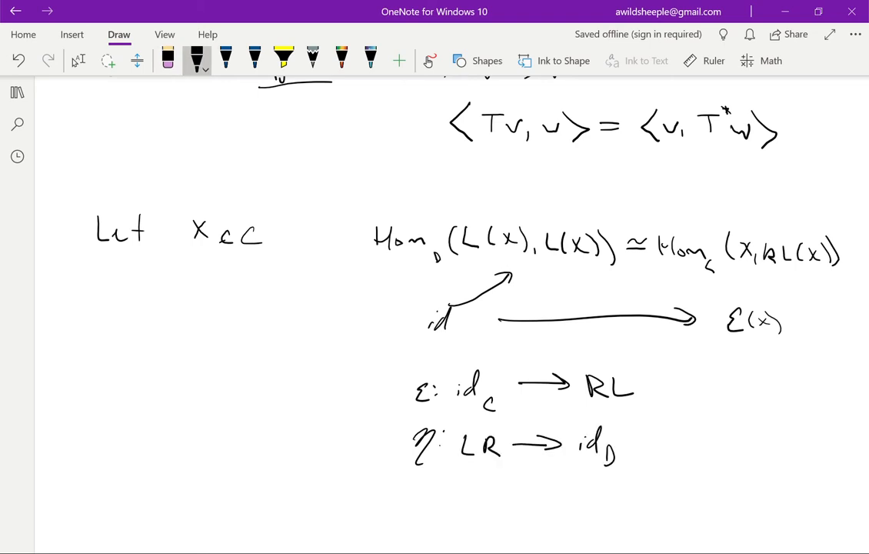
- Label η as 'unit' and ε as 'counit' with pointing arrows
left_click_drag(295, 449, 341, 450)
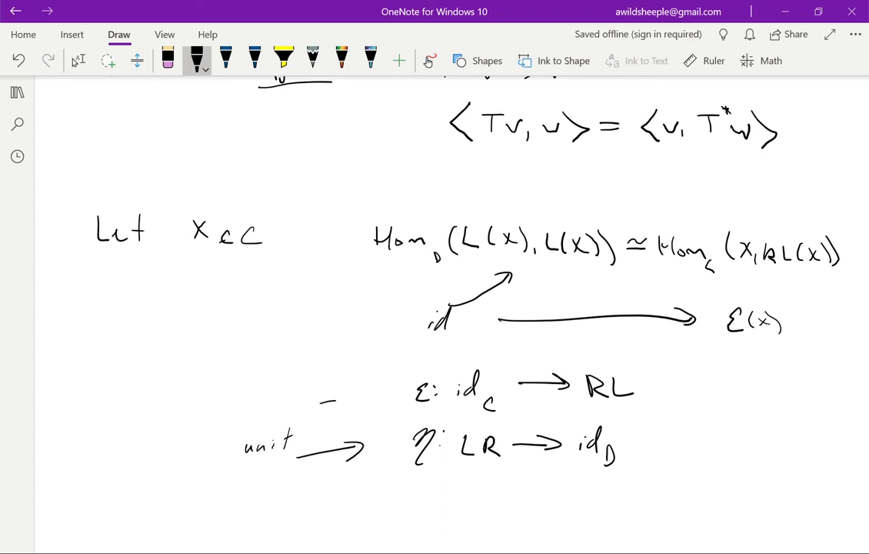
left_click_drag(227, 382, 366, 397)
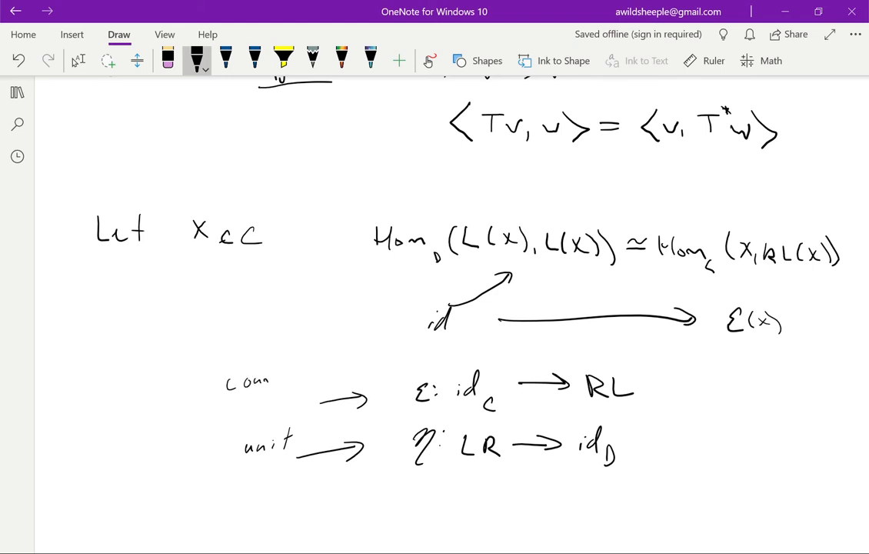
left_click_drag(274, 377, 293, 377)
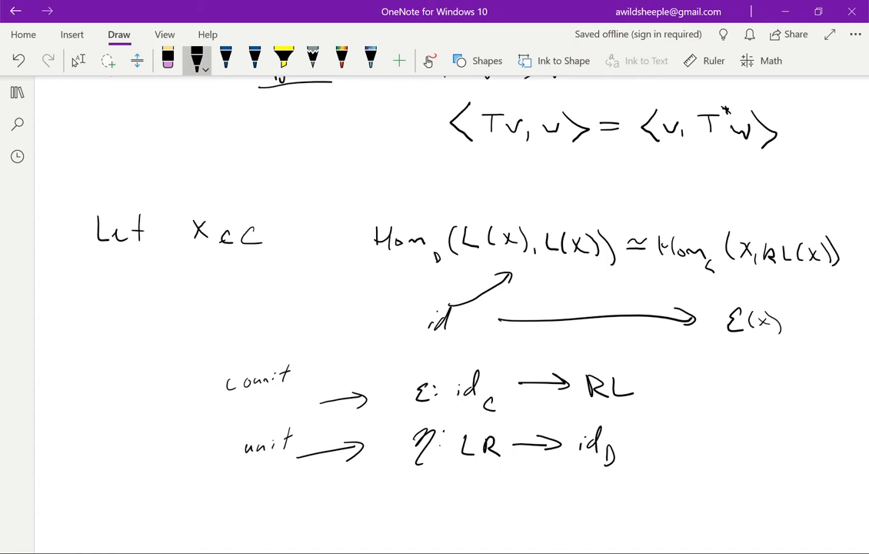
scroll("down", 3)
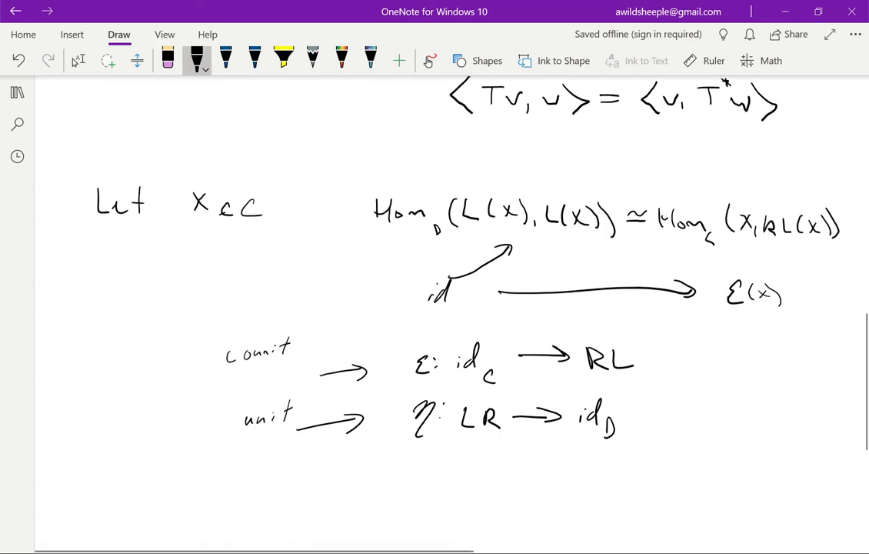
scroll("down", 3)
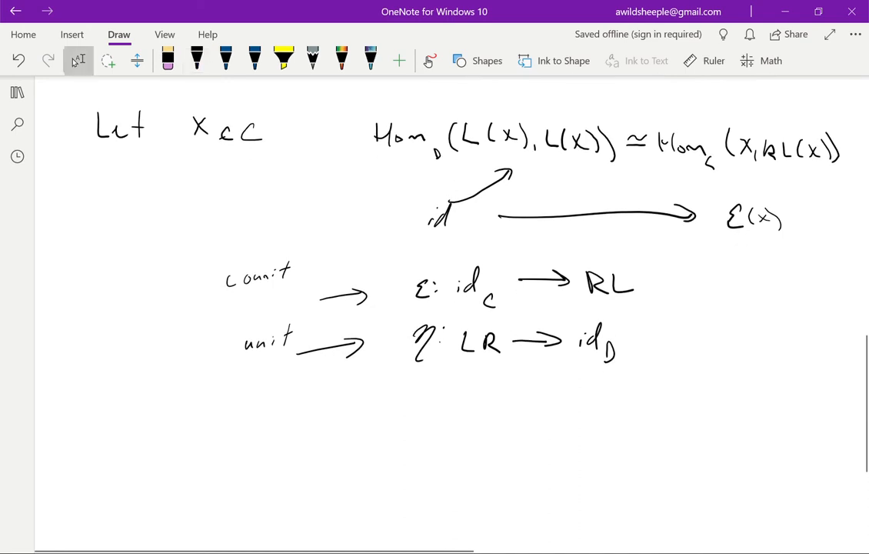
scroll("down", 3)
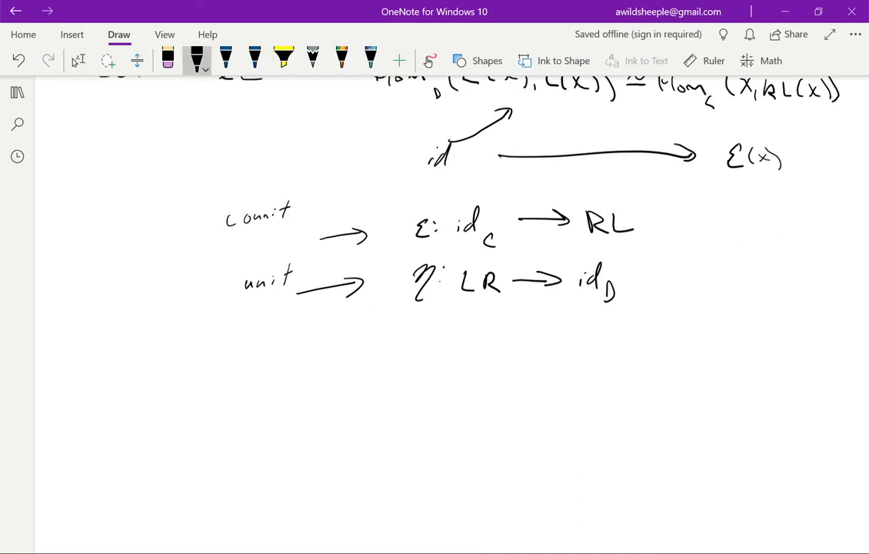
- Write the first triangle identity (η∘L)∘(L∘ε): L → LRL → L = id_L
left_click_drag(108, 369, 185, 400)
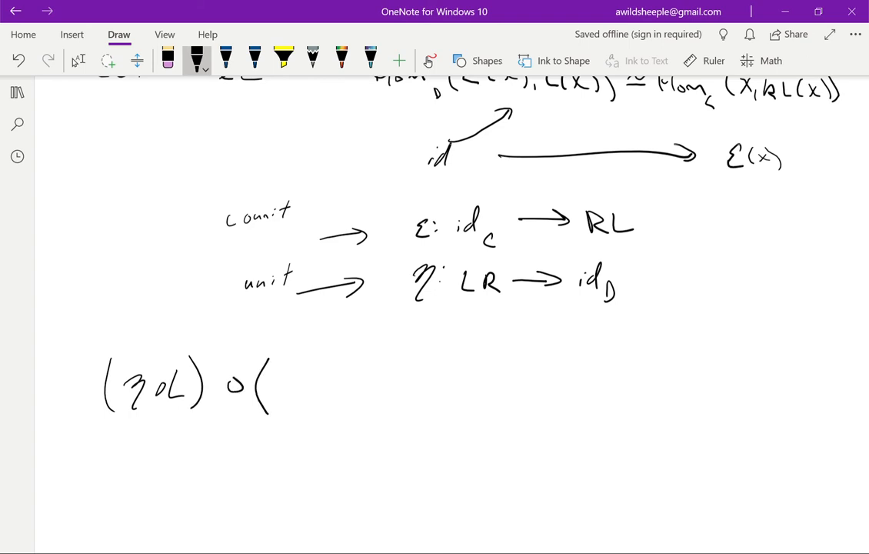
left_click_drag(277, 385, 331, 393)
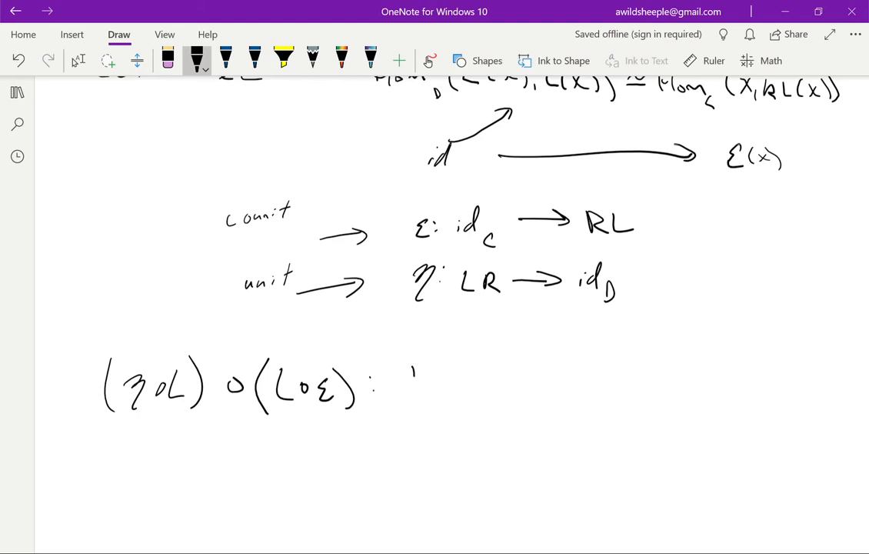
left_click_drag(416, 366, 431, 403)
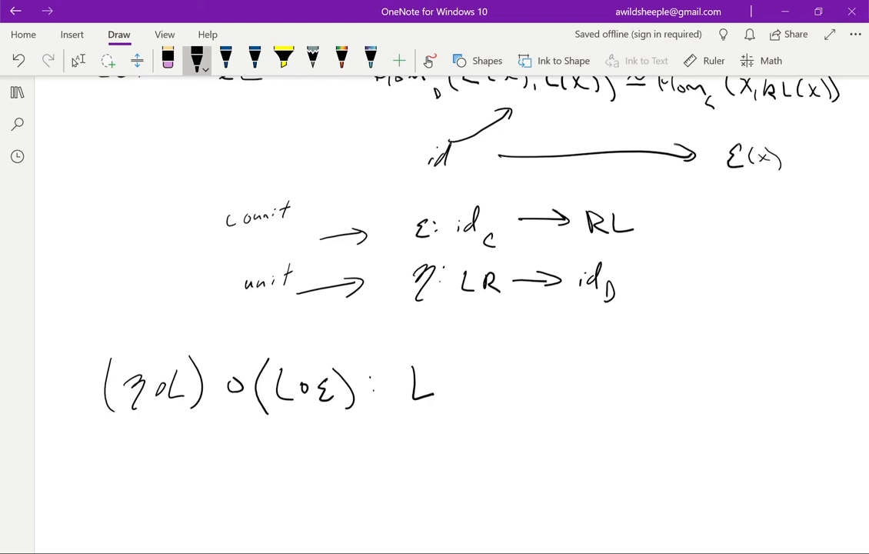
left_click_drag(446, 382, 542, 382)
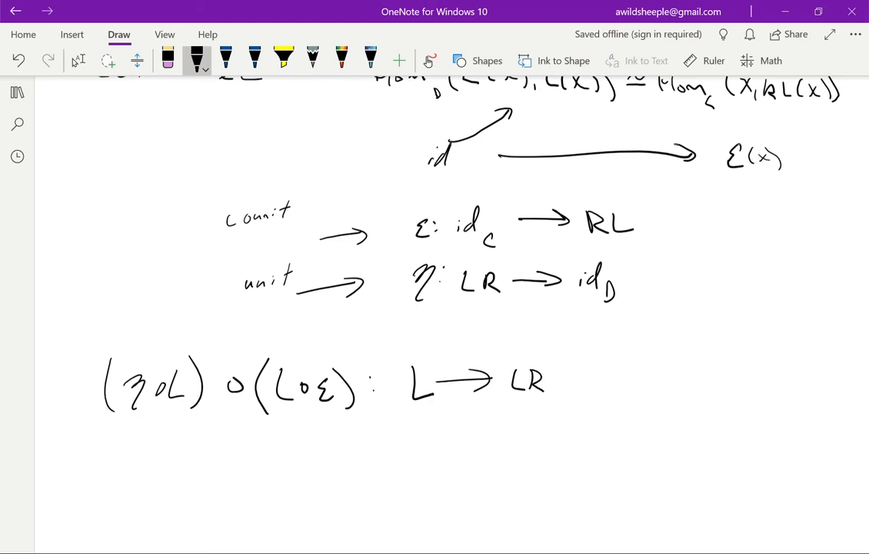
left_click_drag(541, 382, 569, 381)
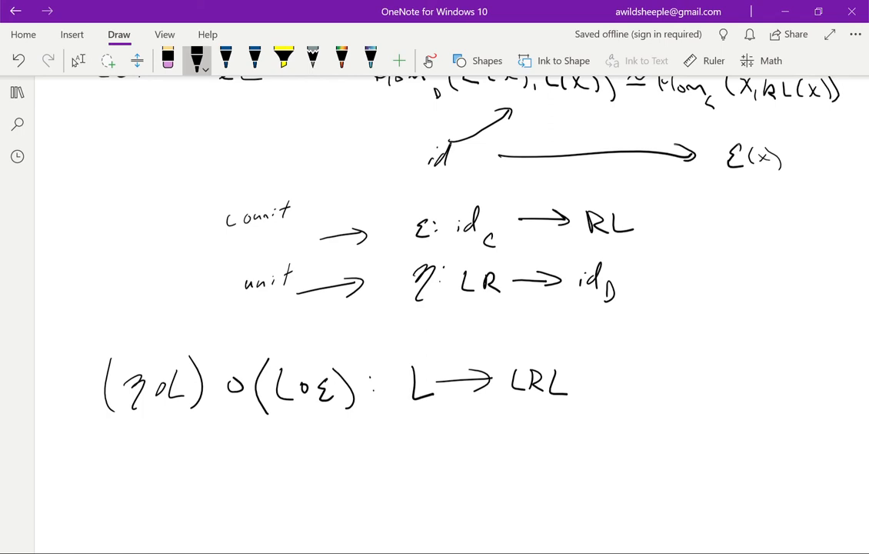
left_click_drag(585, 381, 638, 381)
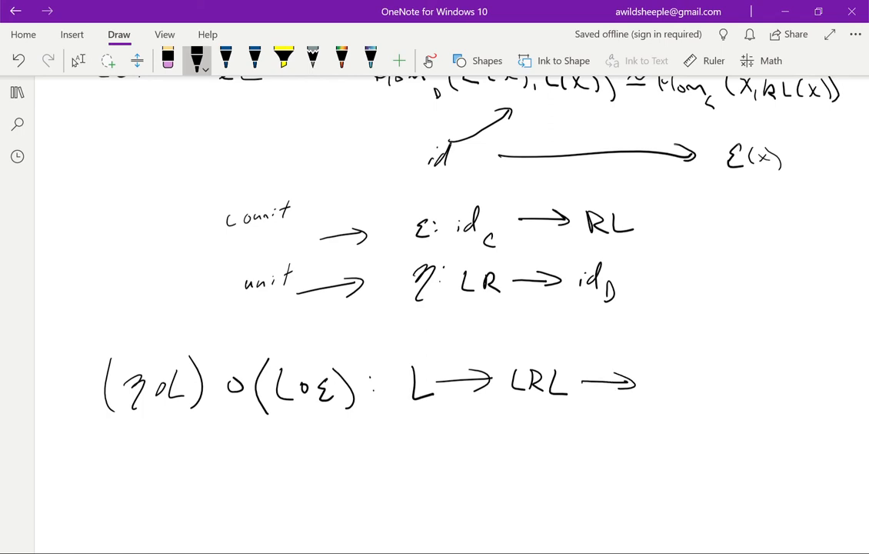
left_click_drag(661, 366, 680, 400)
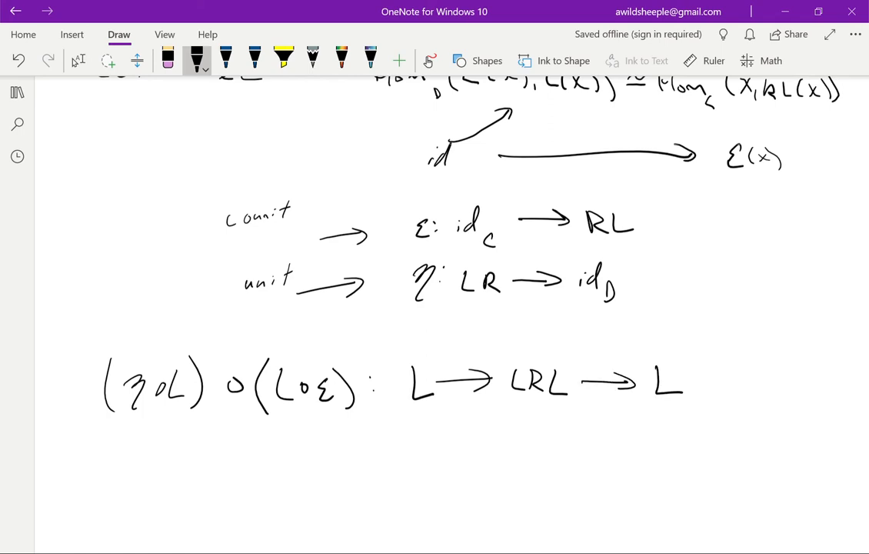
left_click_drag(700, 377, 751, 377)
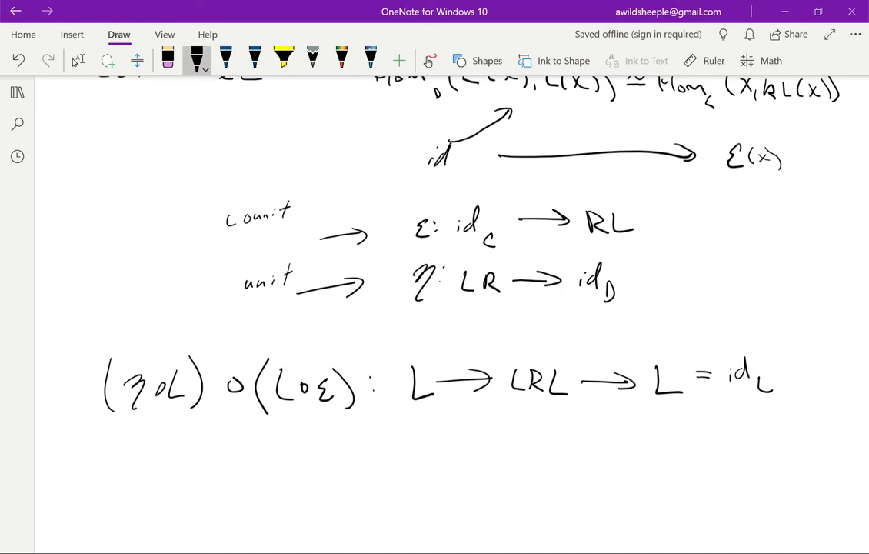
- Write the second triangle identity (R∘η)∘(ε∘R): R → RLR → R = id_R
left_click_drag(105, 431, 141, 477)
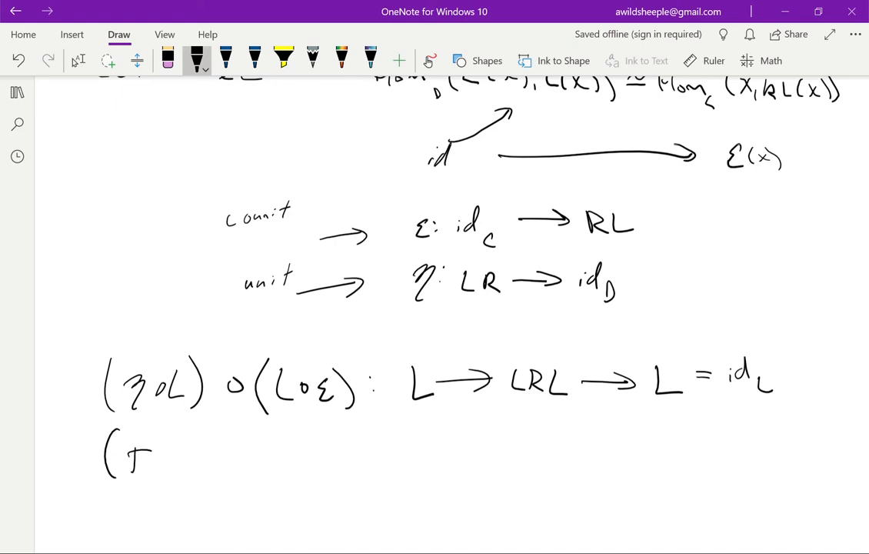
left_click_drag(123, 454, 192, 461)
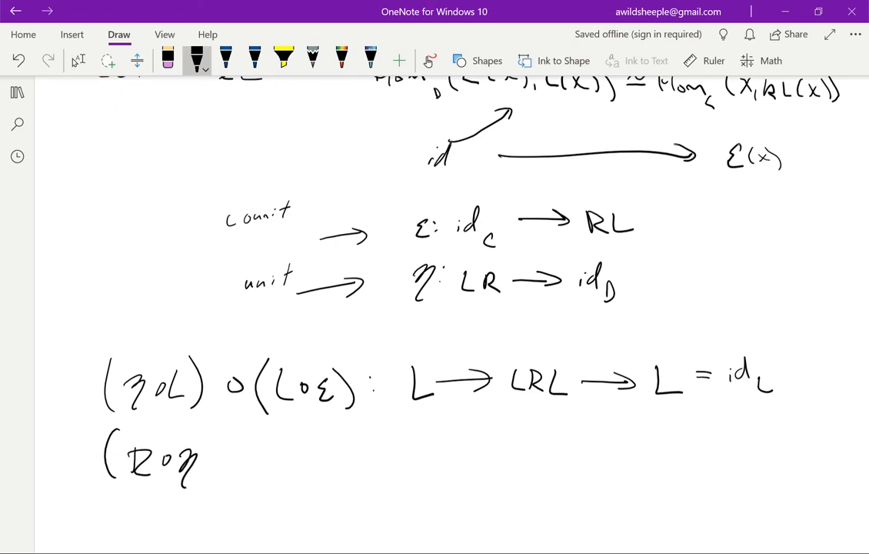
left_click_drag(212, 459, 280, 458)
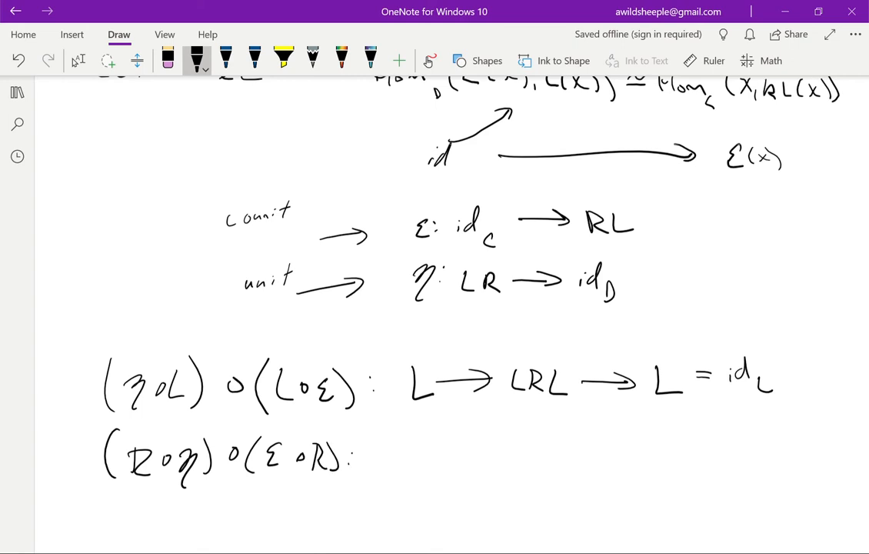
left_click_drag(397, 459, 523, 458)
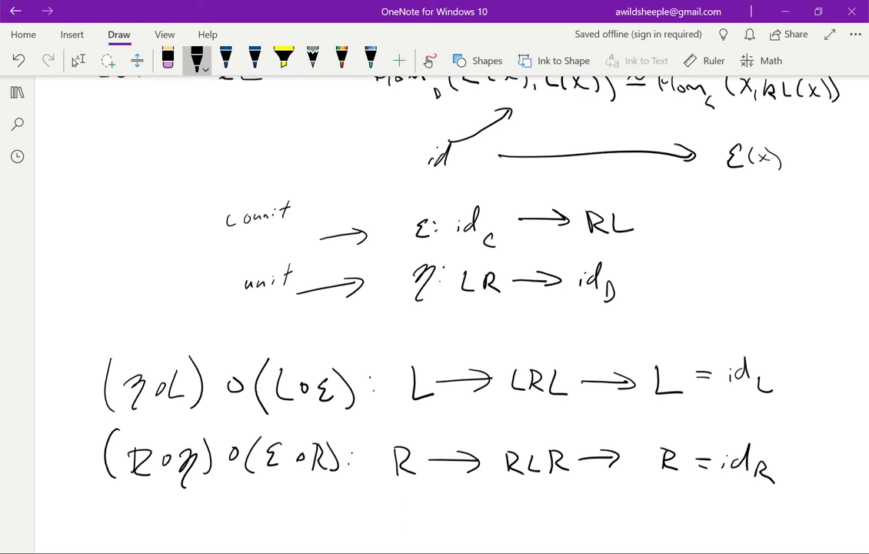
- Write L = L∘id_D ↦ LRL ↦ L with LRL underlined by a squiggle
scroll("down", 3)
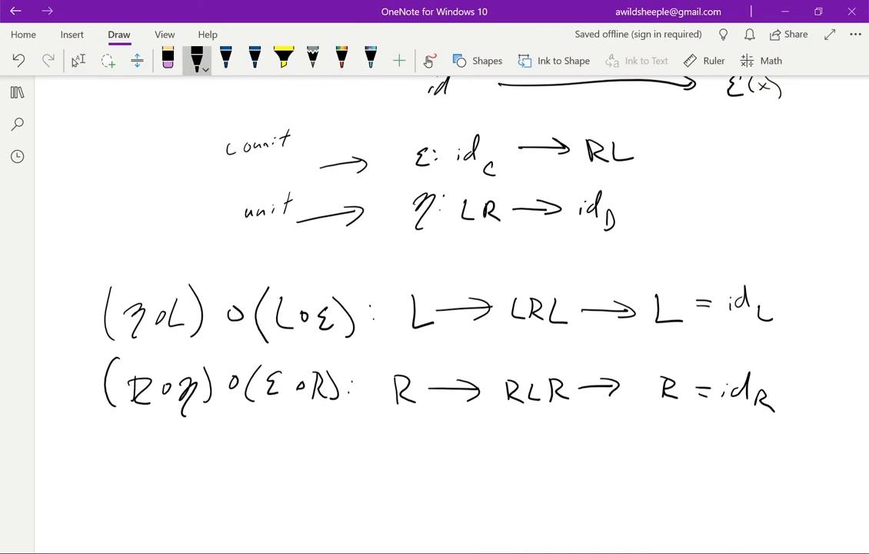
left_click_drag(311, 443, 351, 462)
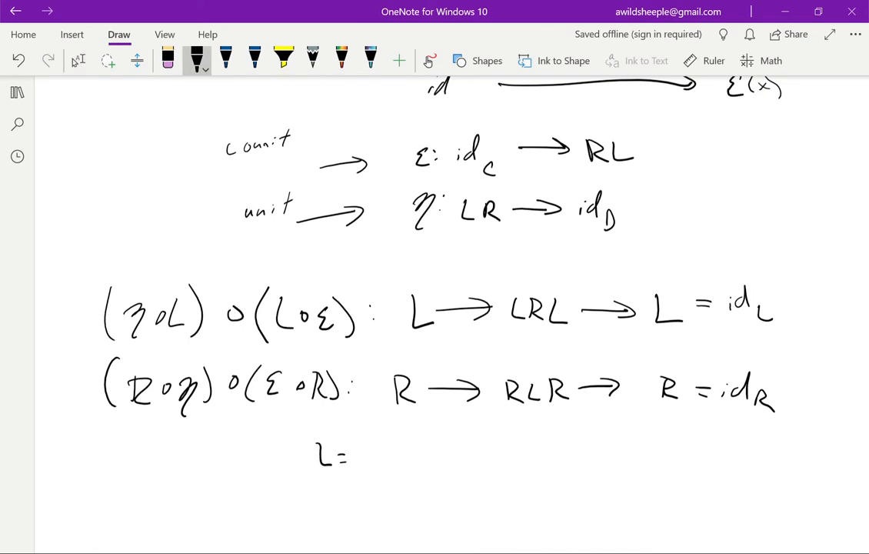
left_click_drag(362, 454, 431, 461)
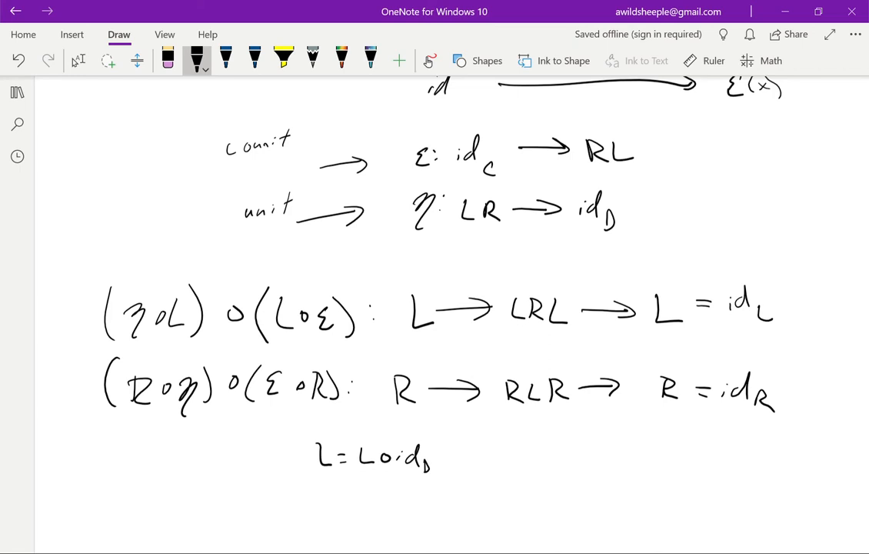
left_click_drag(445, 449, 449, 465)
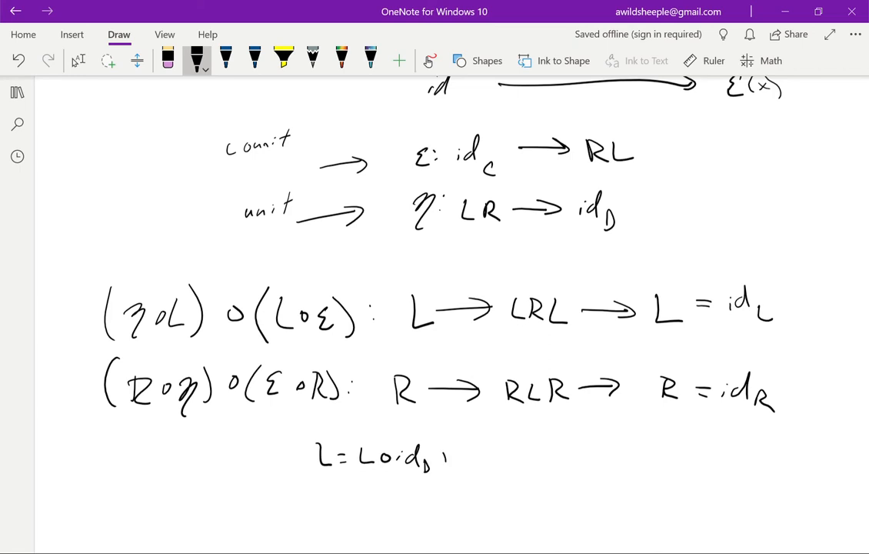
left_click_drag(454, 459, 535, 458)
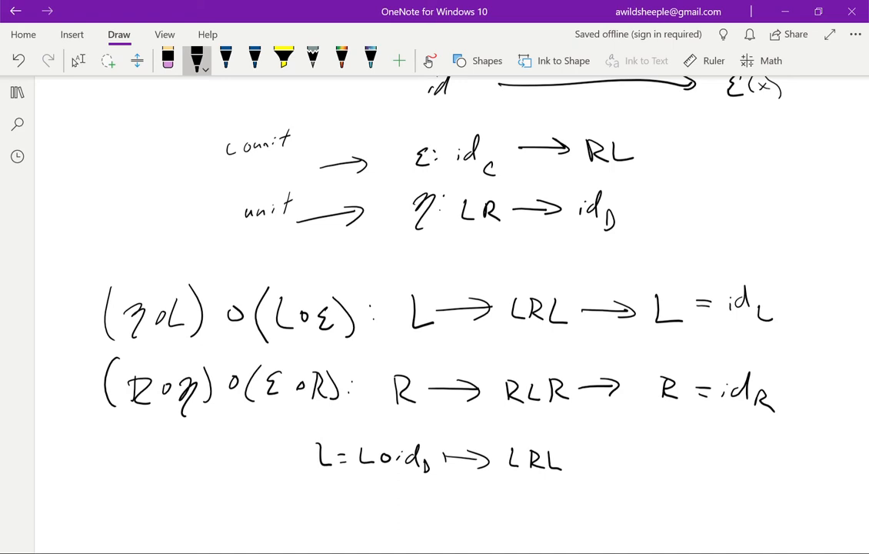
left_click_drag(507, 477, 554, 477)
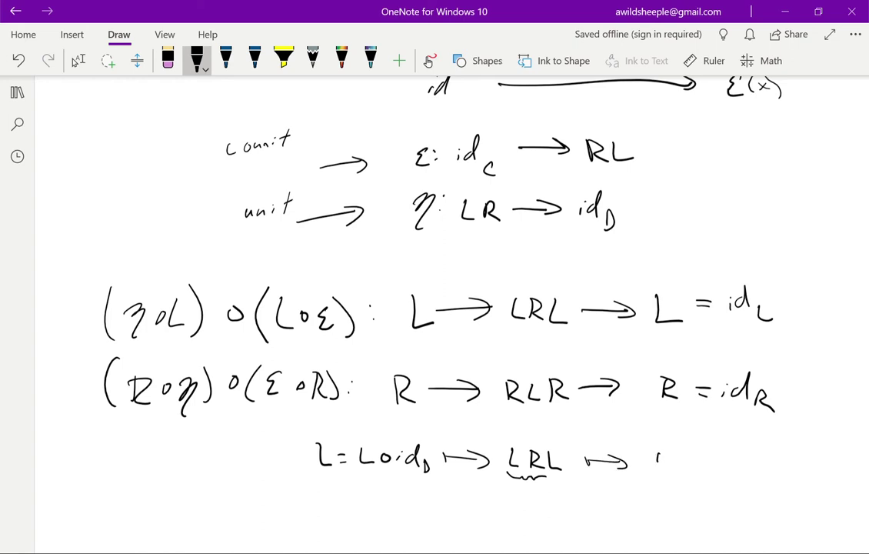
left_click_drag(654, 449, 674, 474)
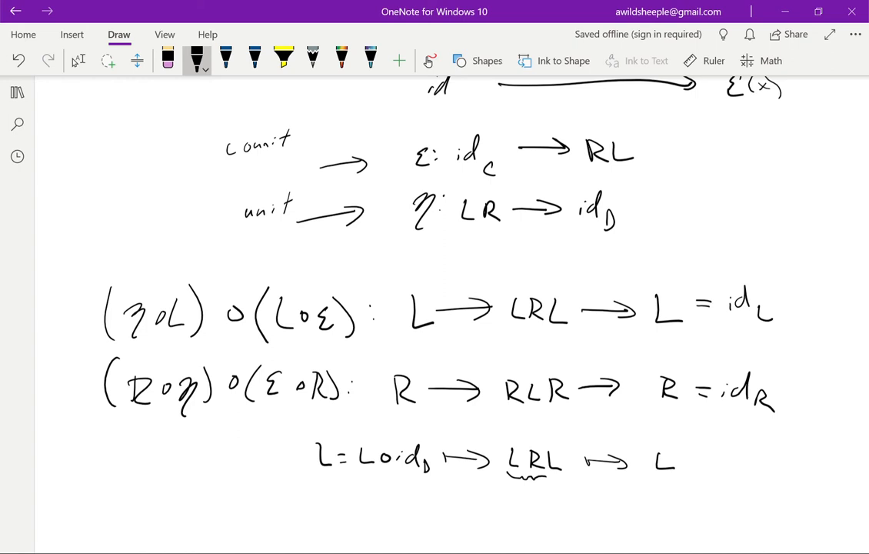
- Write the underlined heading 'Proposition' and 'Let L: C → D, R: D → C be two functors'
scroll("down", 3)
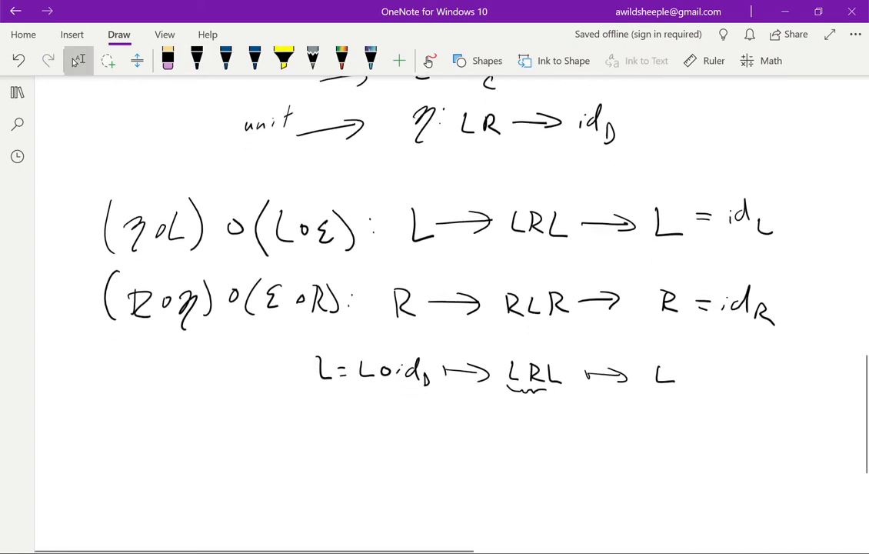
scroll("down", 3)
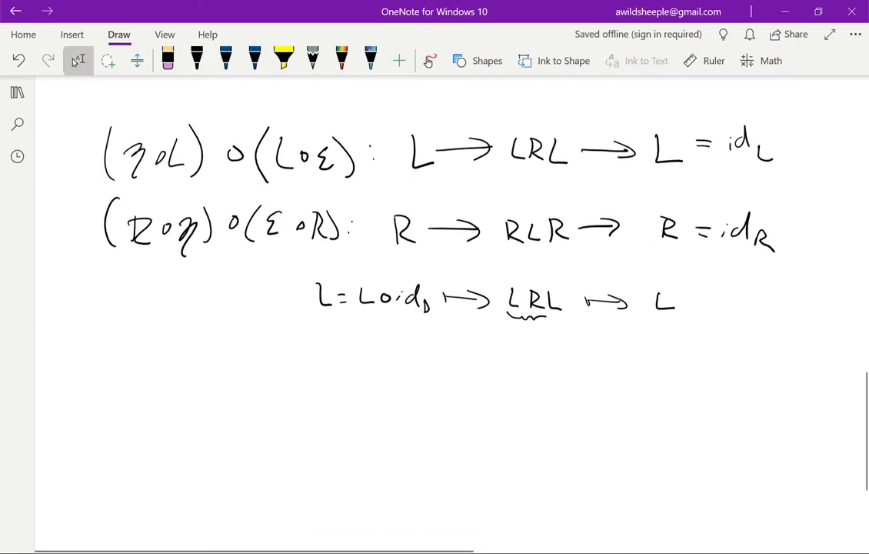
scroll("down", 3)
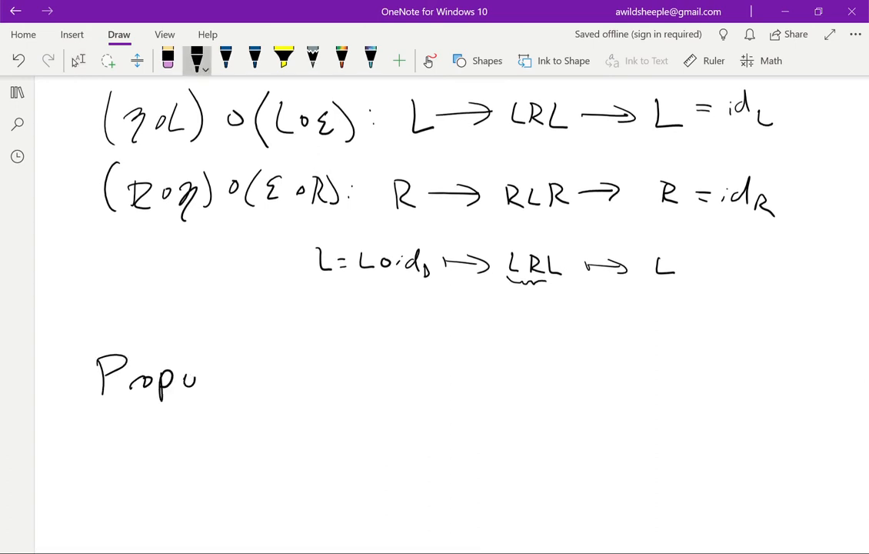
left_click_drag(204, 377, 289, 377)
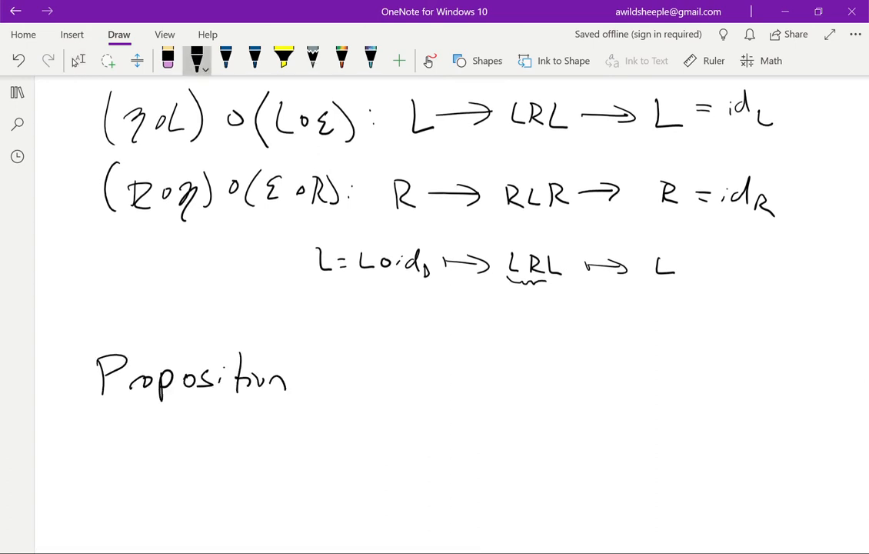
left_click_drag(91, 413, 306, 401)
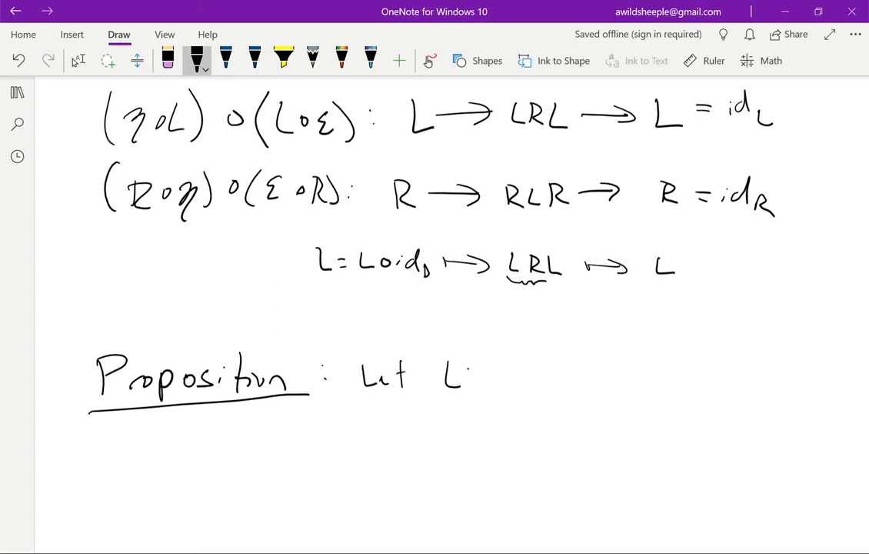
left_click_drag(477, 377, 577, 377)
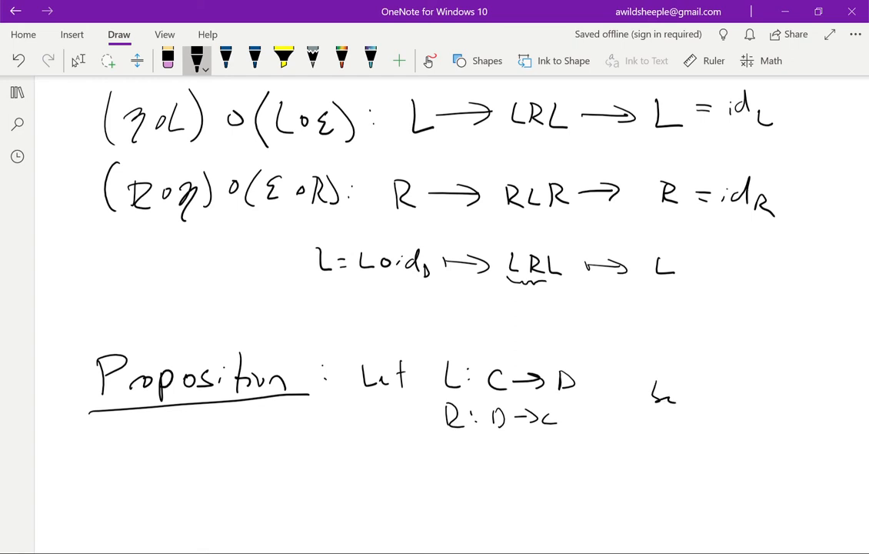
left_click_drag(689, 400, 800, 400)
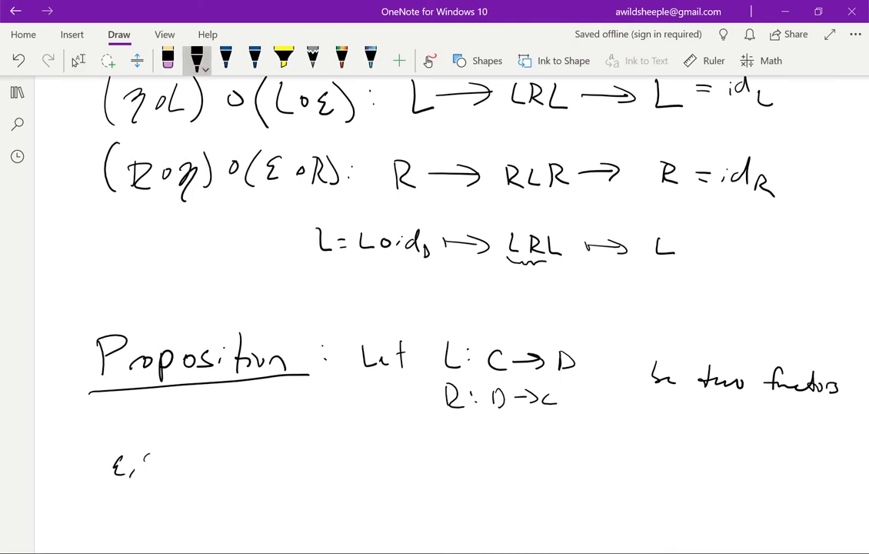
- Write 'ε, η morphisms of functors satisfying the co/unit equations'
left_click_drag(138, 459, 154, 480)
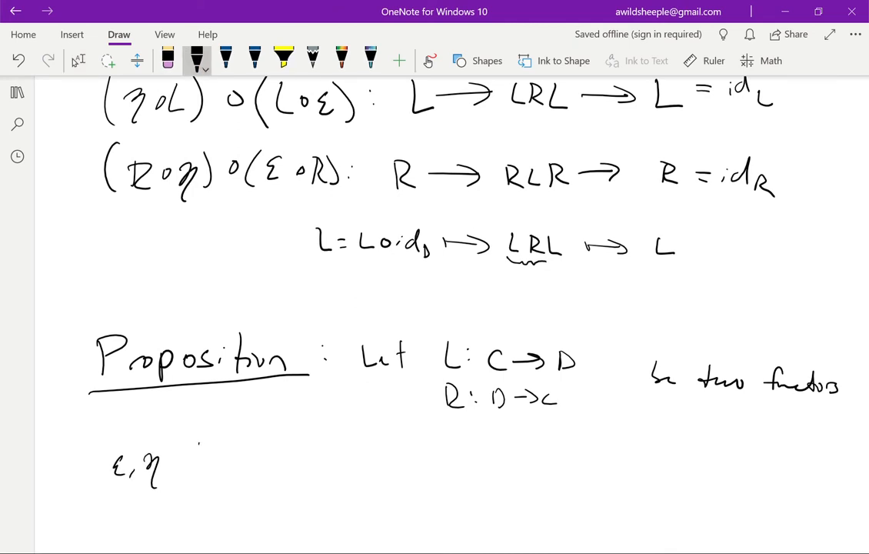
left_click_drag(176, 462, 308, 470)
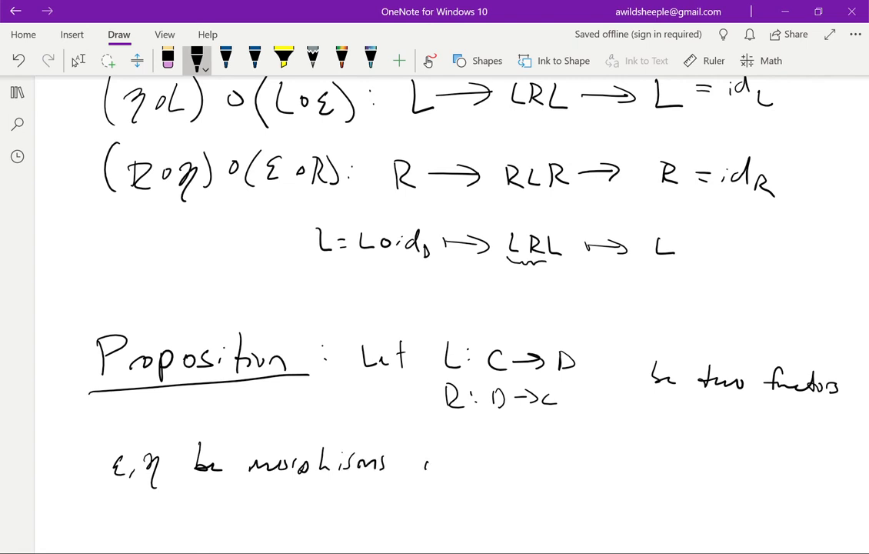
left_click_drag(428, 462, 546, 461)
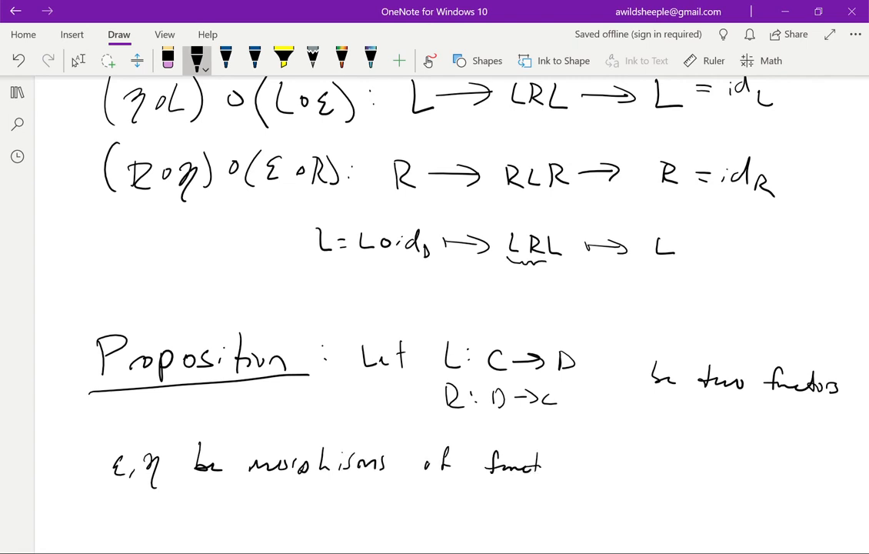
left_click_drag(538, 461, 561, 462)
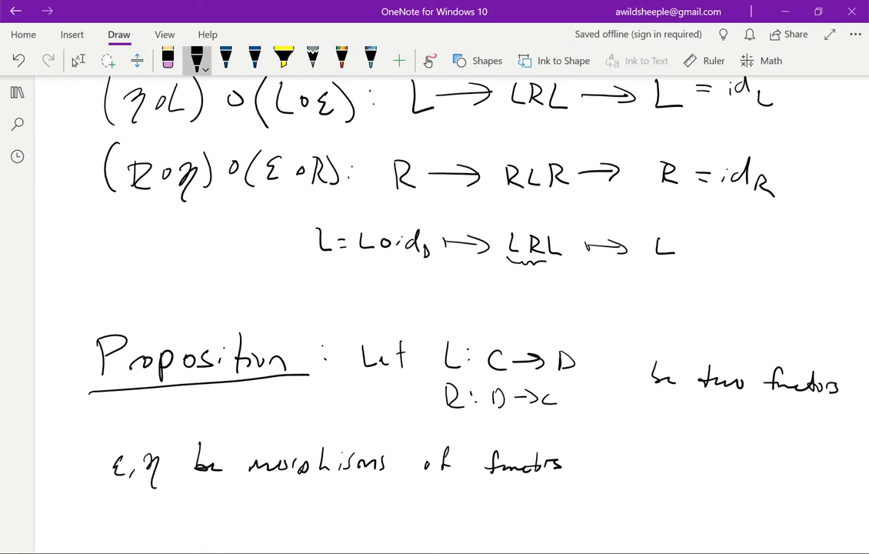
scroll("down", 3)
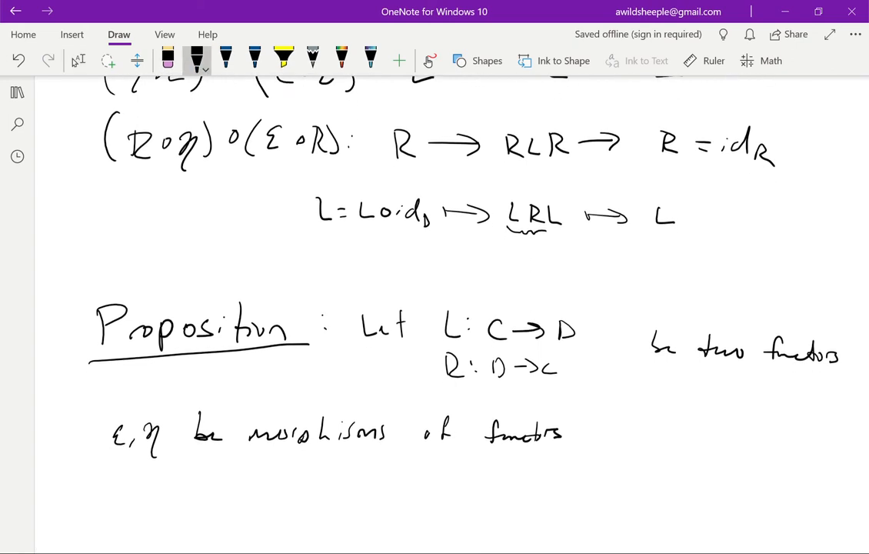
left_click_drag(592, 439, 712, 443)
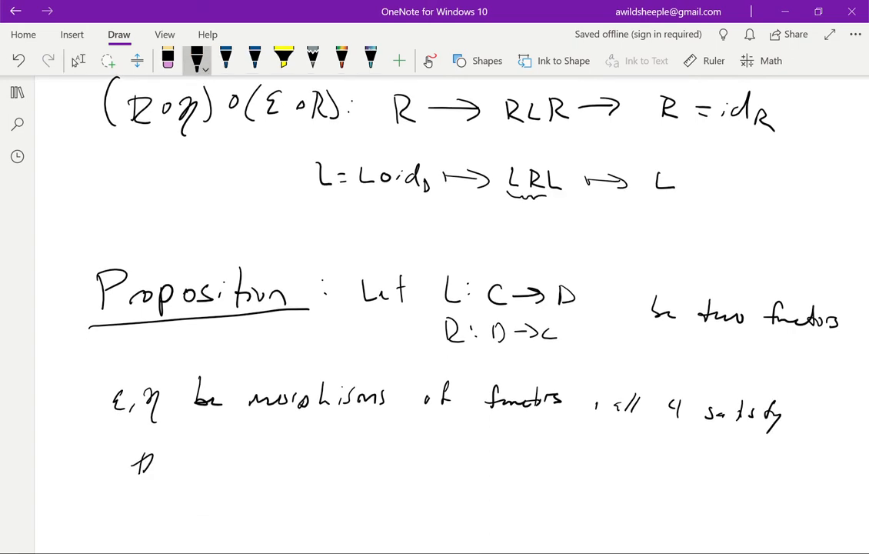
left_click_drag(131, 464, 270, 470)
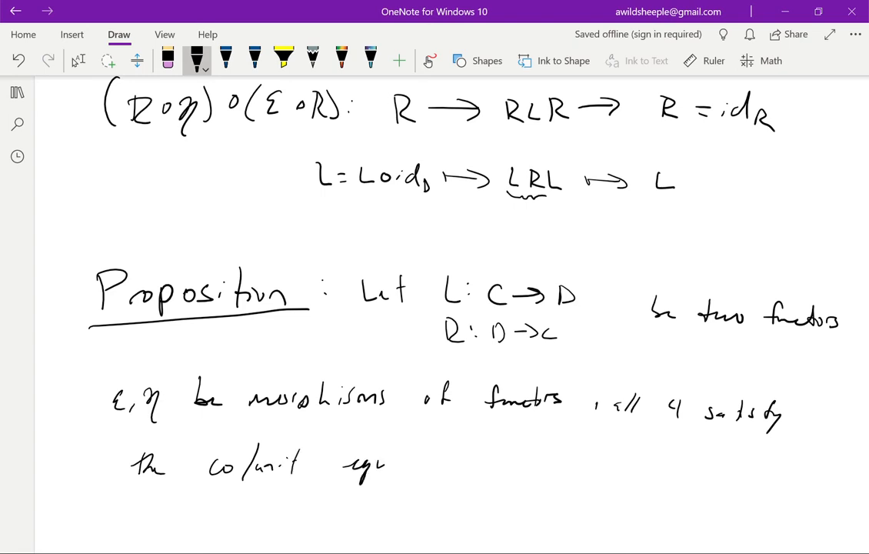
left_click_drag(385, 461, 477, 462)
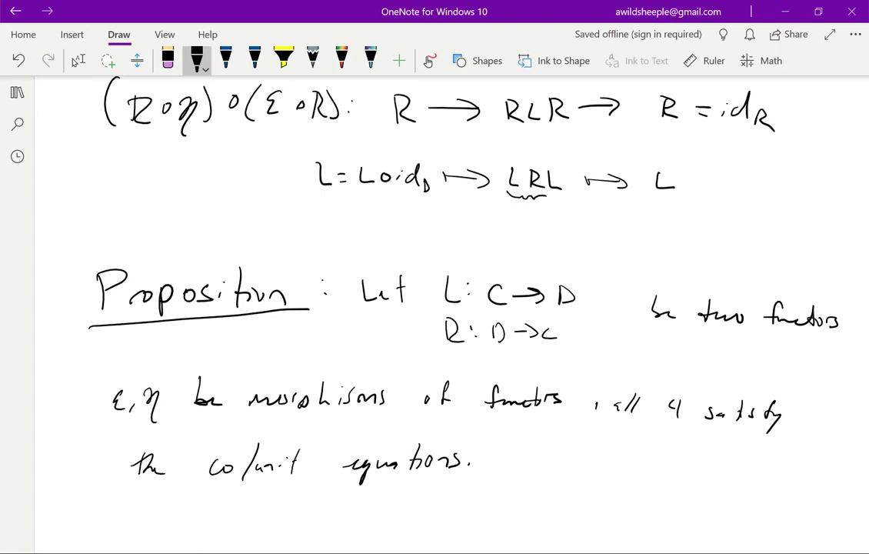
- Finish the statement 'Then the pair (L,R) is an adjunction.'
scroll("down", 3)
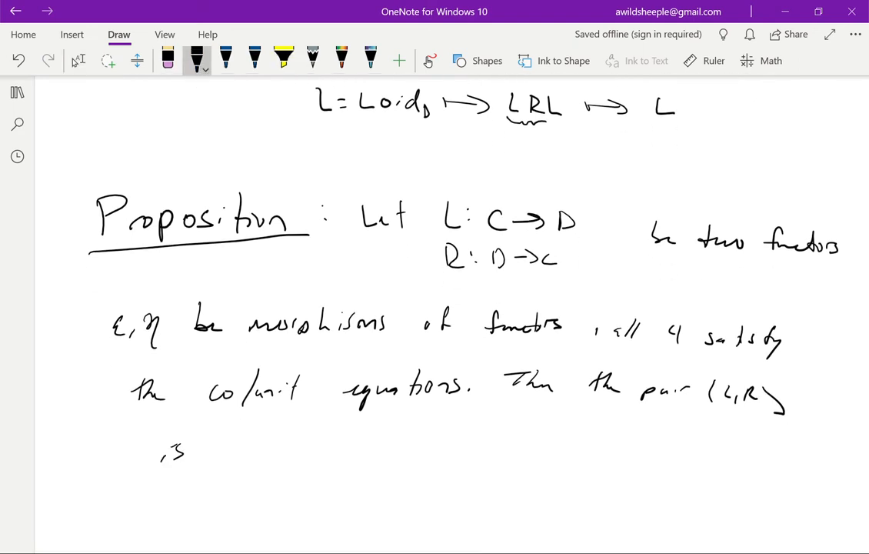
left_click_drag(203, 449, 300, 461)
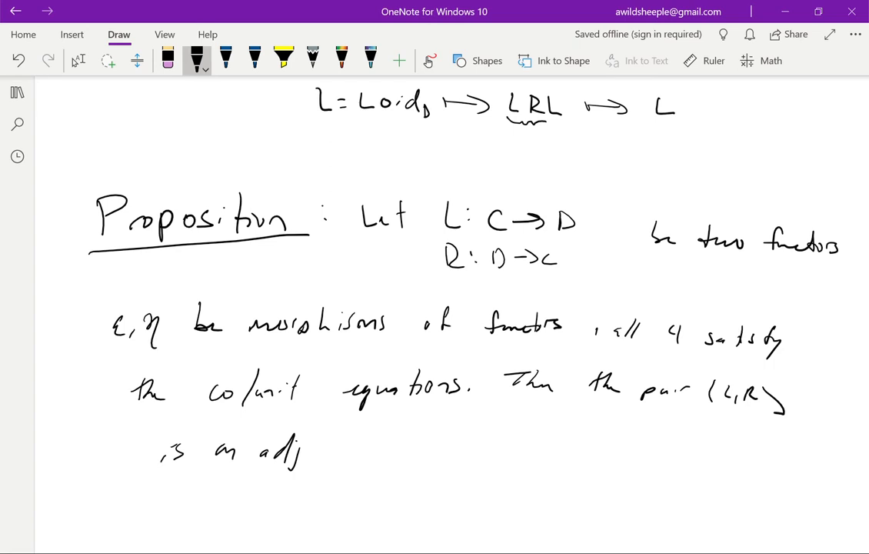
left_click_drag(300, 449, 385, 450)
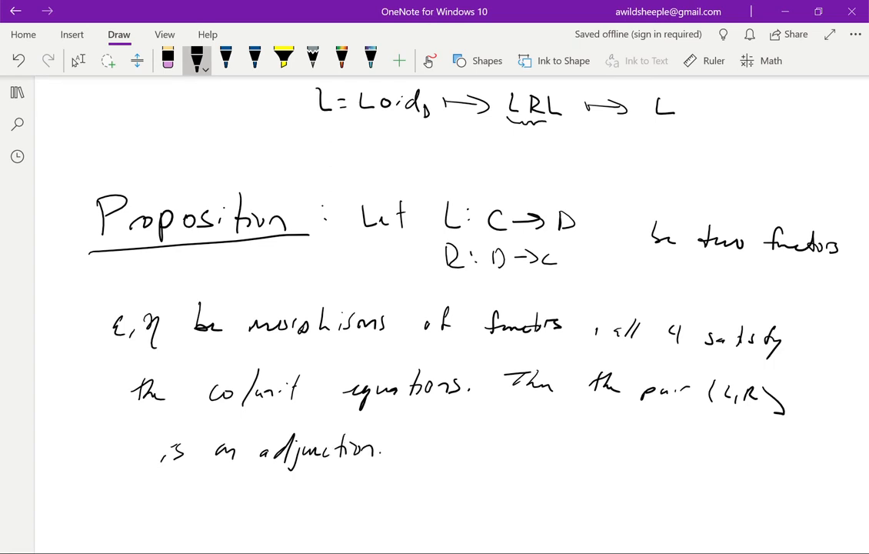
scroll("down", 3)
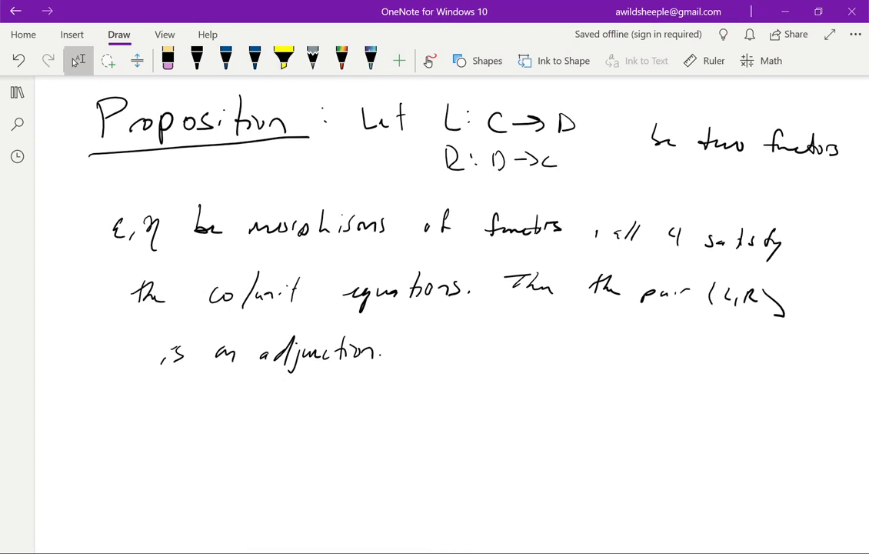
- Write 'To prove: Hom_D(L(−)' with the pen below the proposition
left_click(197, 60)
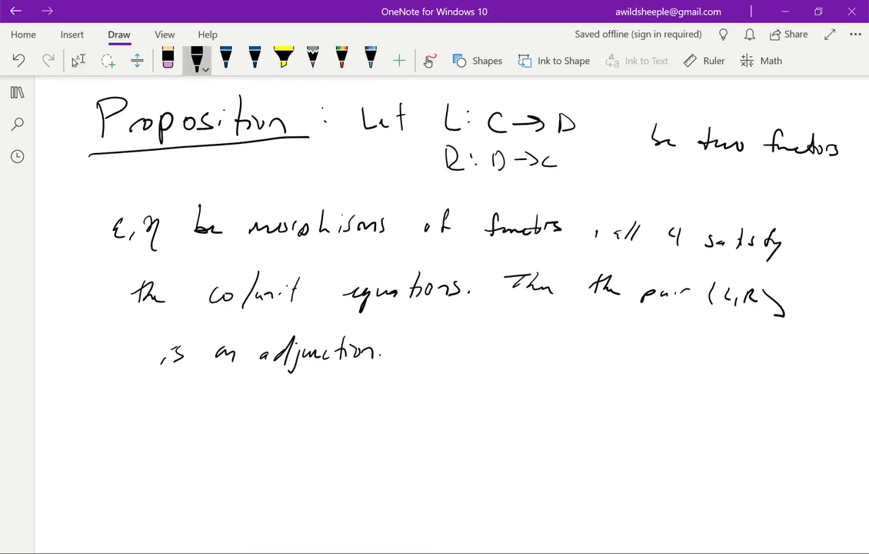
left_click_drag(105, 434, 188, 443)
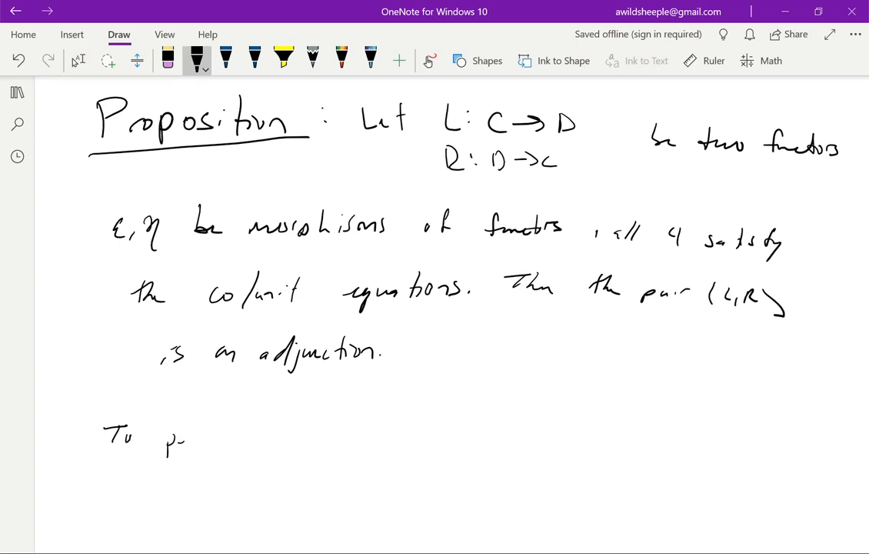
left_click_drag(176, 438, 229, 443)
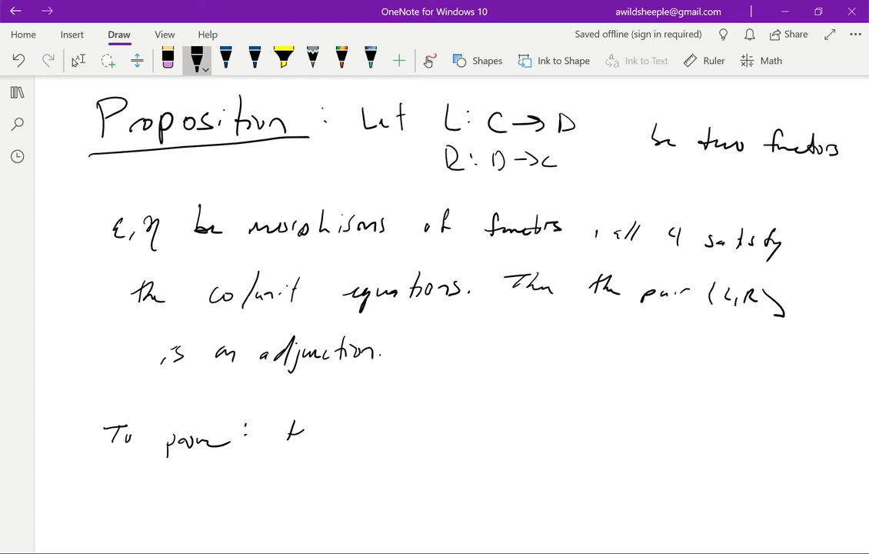
left_click_drag(285, 428, 351, 449)
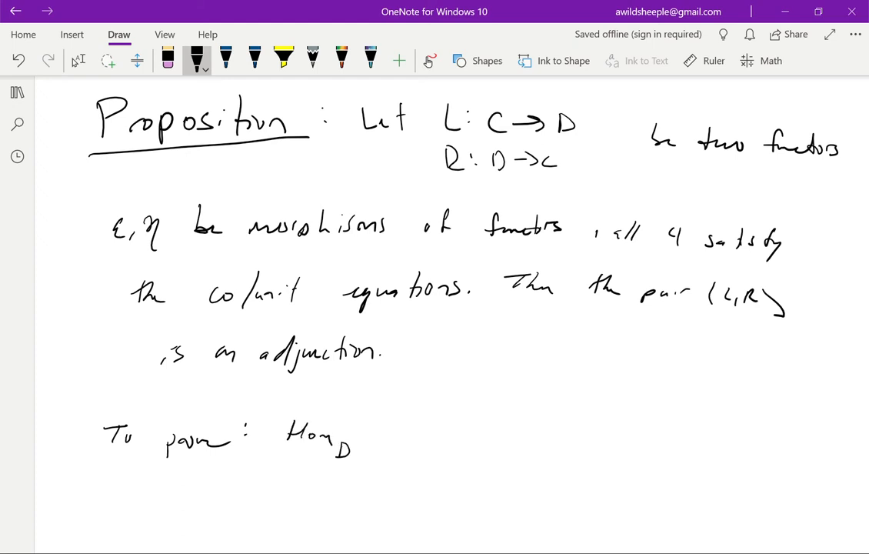
left_click_drag(370, 430, 424, 434)
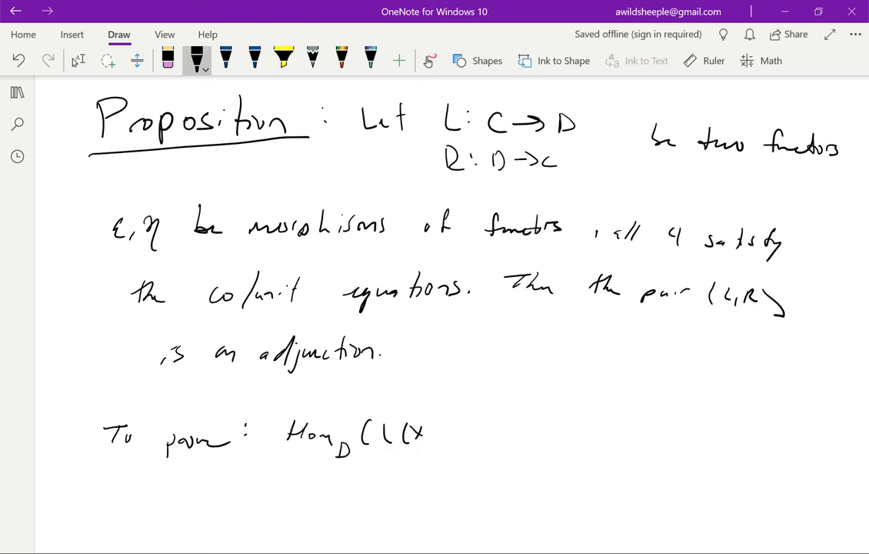
left_click_drag(418, 434, 489, 430)
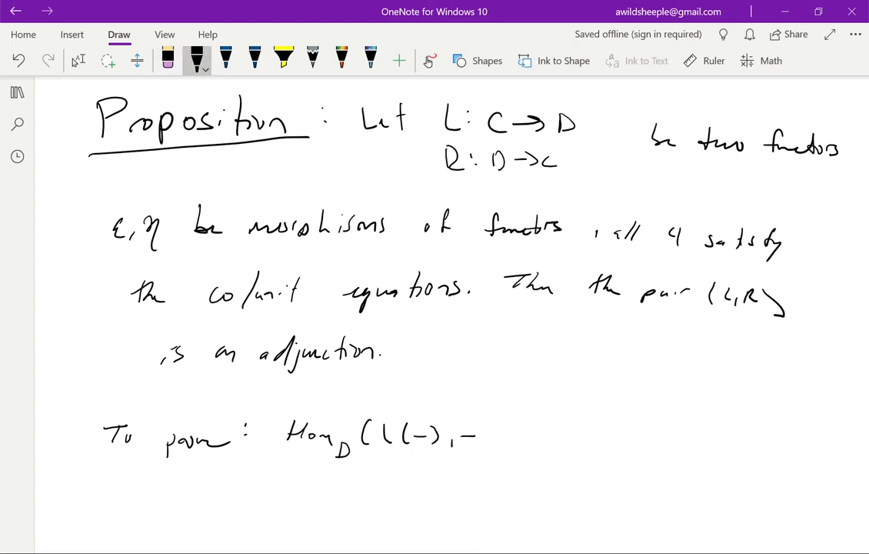
- Complete the goal as Hom_D(L(−),−) ≅ Hom_C(−,R(−))
left_click_drag(477, 437, 531, 437)
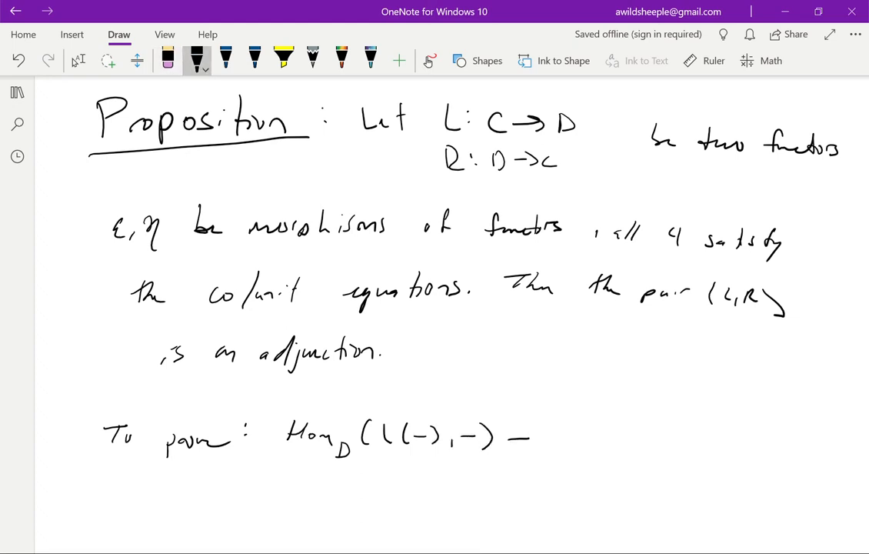
left_click_drag(508, 434, 600, 443)
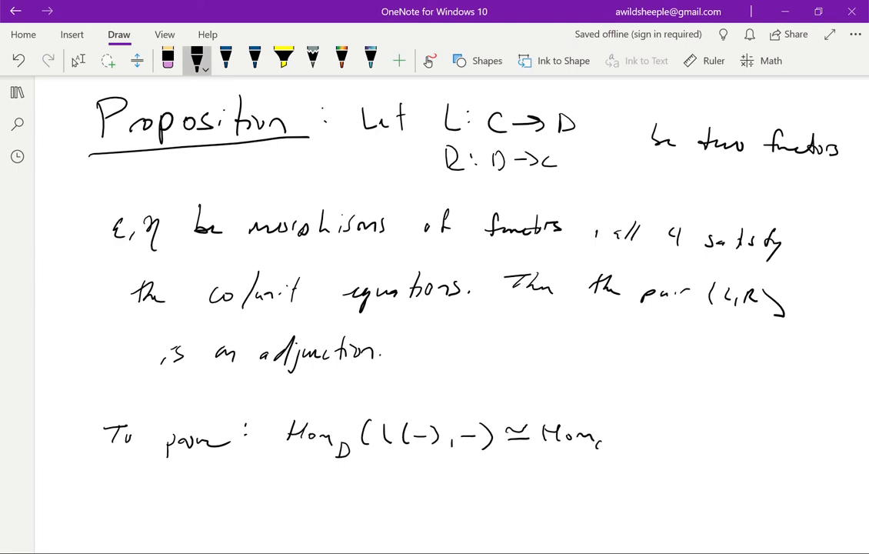
left_click_drag(615, 431, 658, 444)
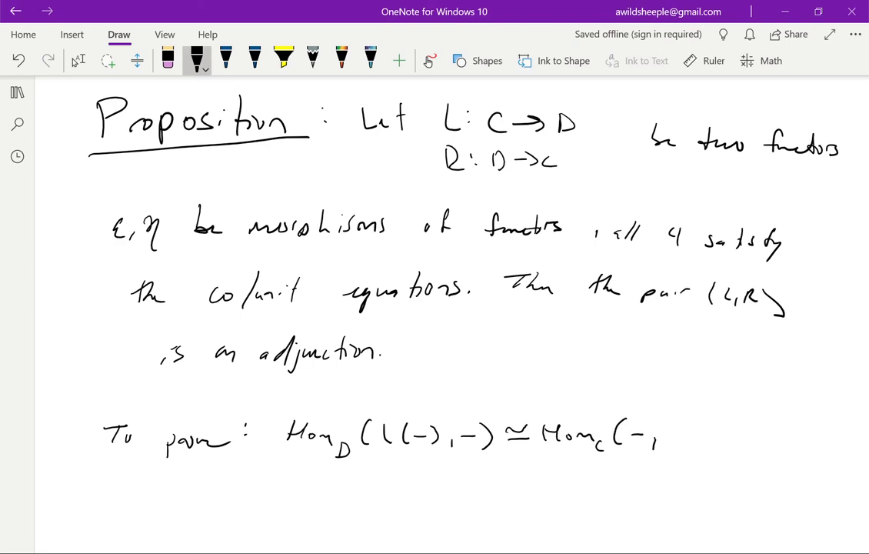
left_click_drag(669, 439, 736, 439)
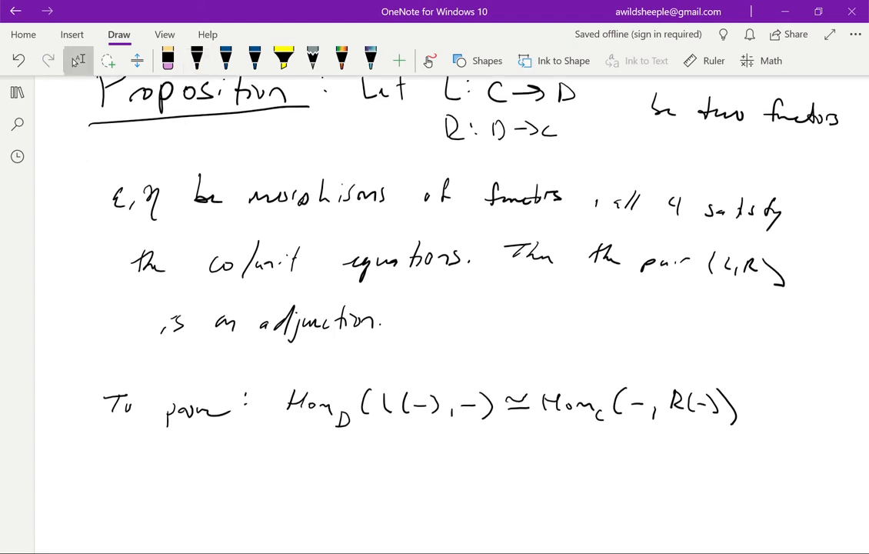
scroll("down", 3)
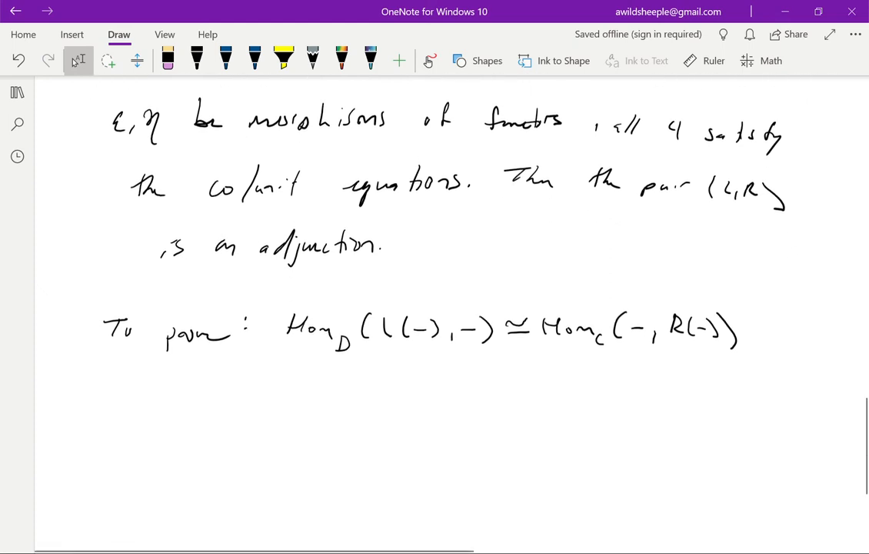
scroll("down", 3)
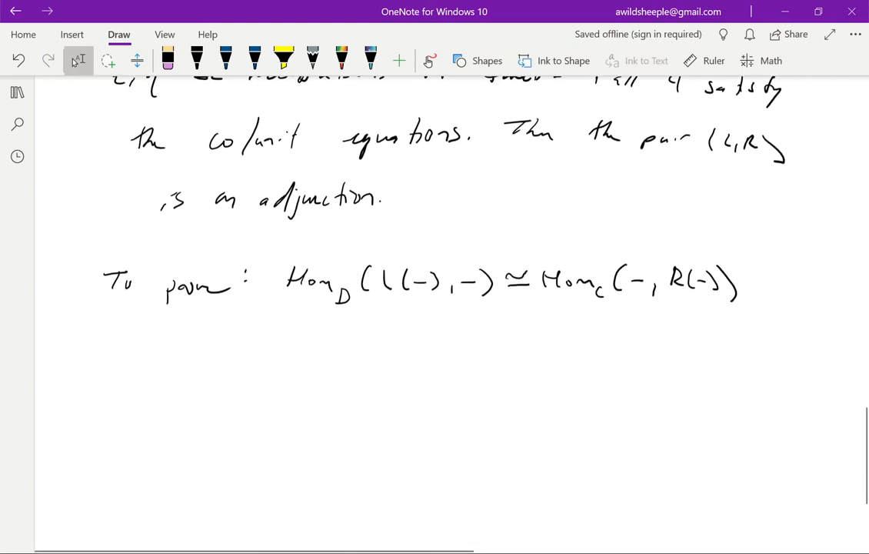
- Handwrite Hom_D(L(X),Y) on a new line below 'To prove'
left_click_drag(120, 367, 126, 385)
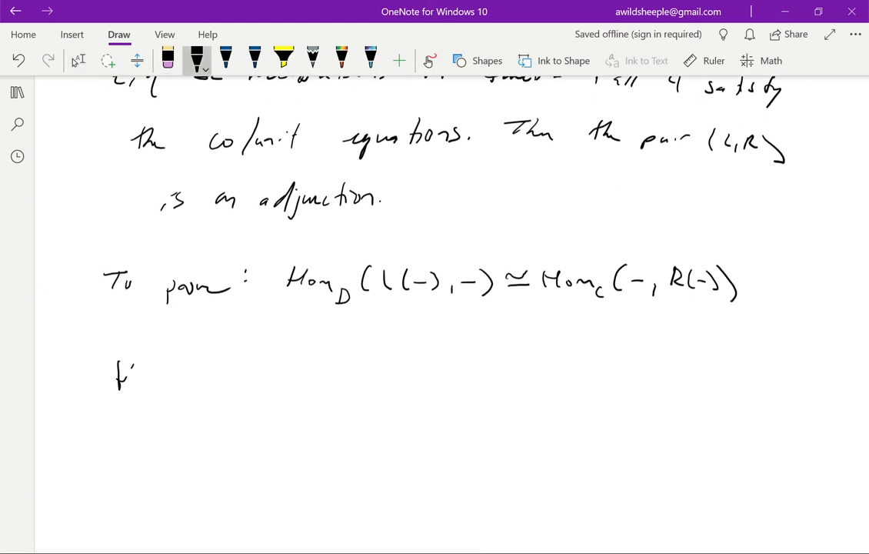
left_click_drag(115, 377, 162, 384)
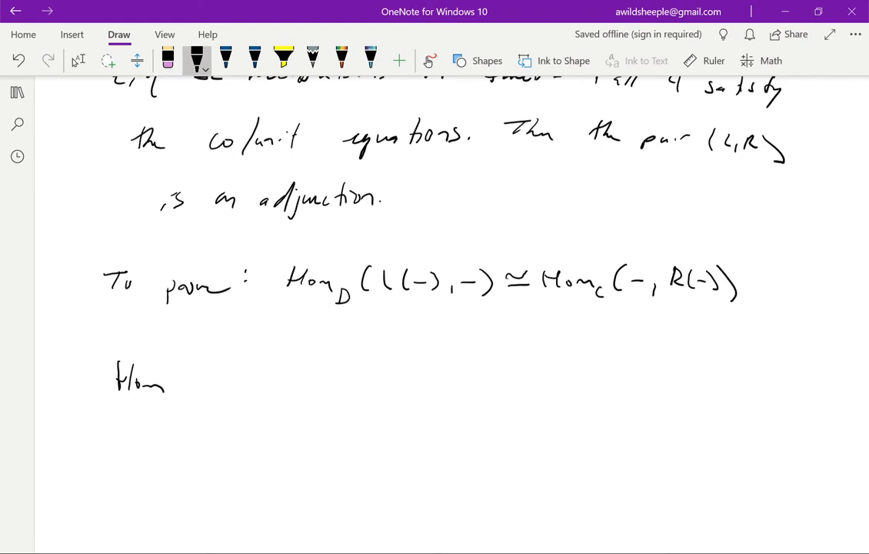
left_click_drag(166, 385, 181, 403)
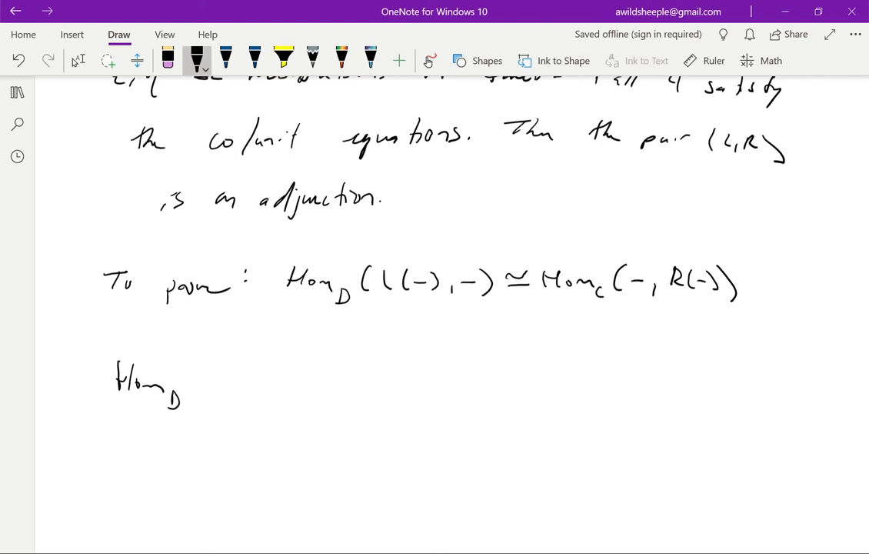
left_click_drag(200, 366, 199, 404)
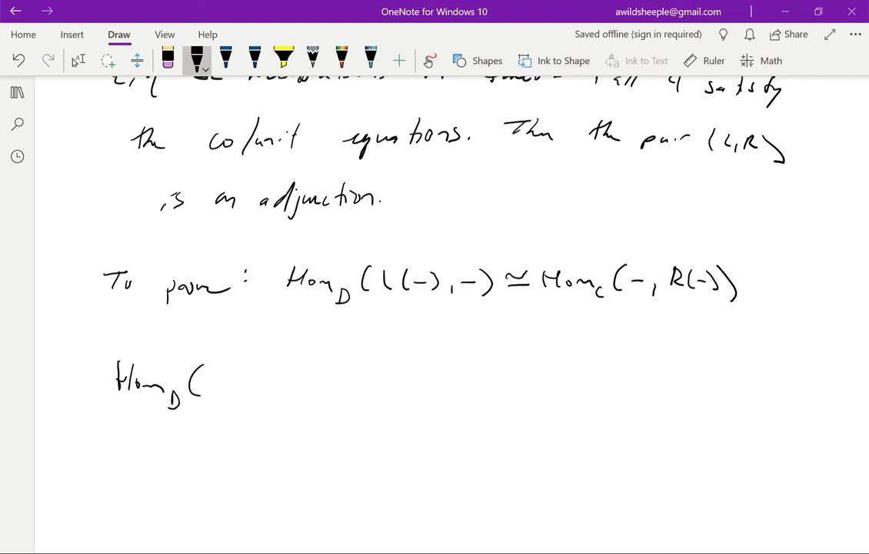
left_click_drag(219, 384, 250, 385)
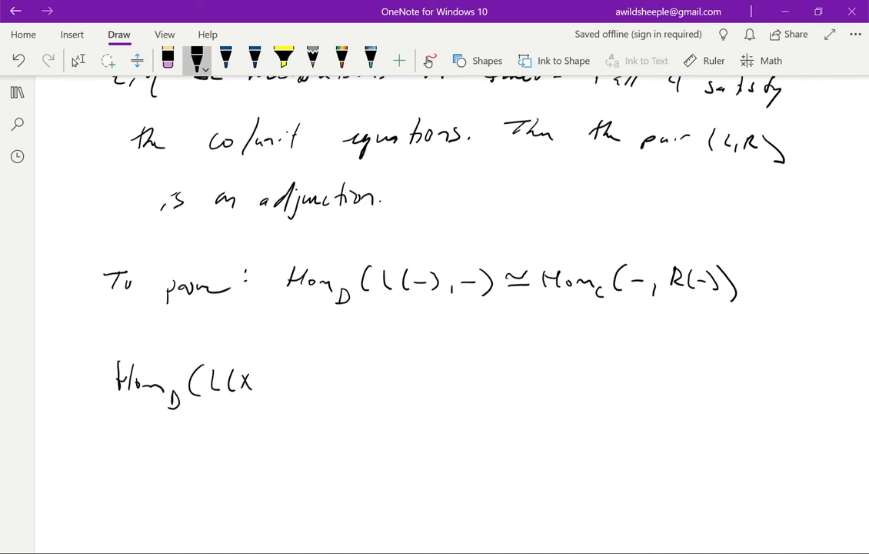
left_click_drag(246, 381, 293, 385)
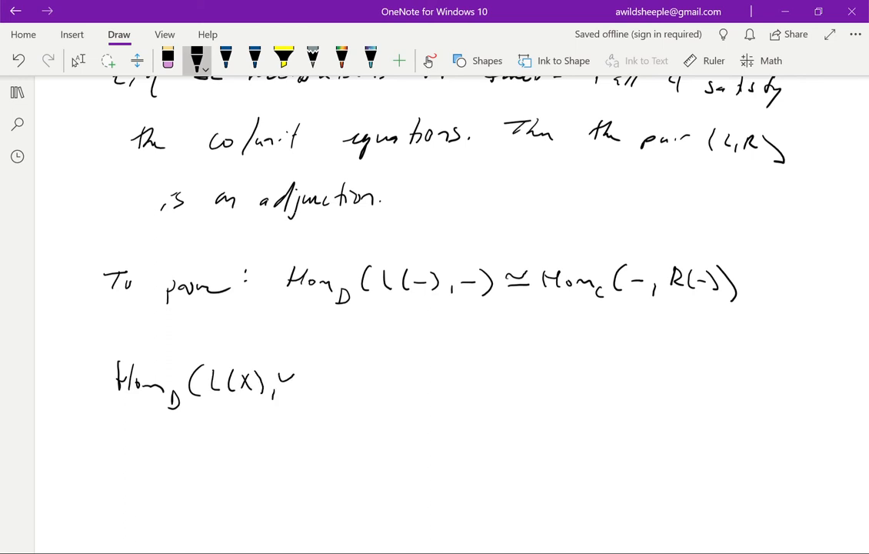
left_click_drag(285, 381, 311, 393)
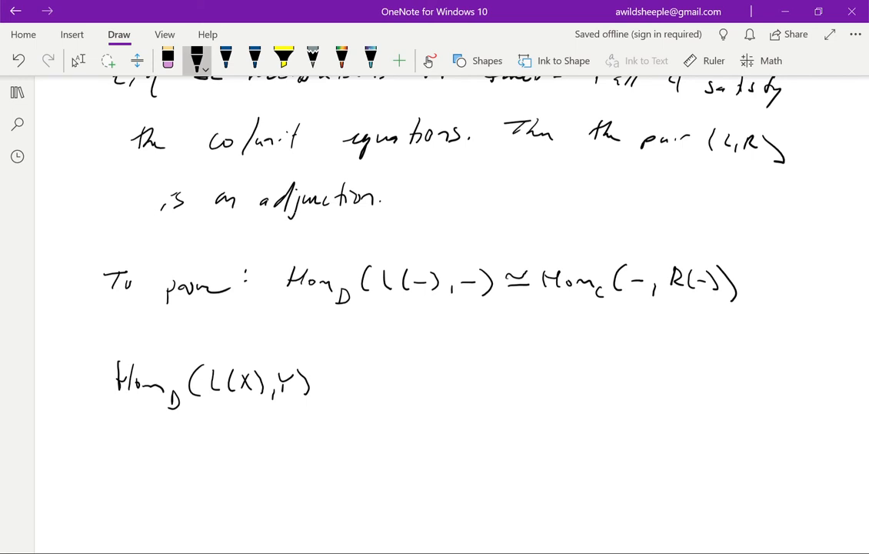
- Continue the chain with → Hom_C(RL(X),R(Y)) → Hom_C( and begin its argument
left_click_drag(335, 381, 369, 381)
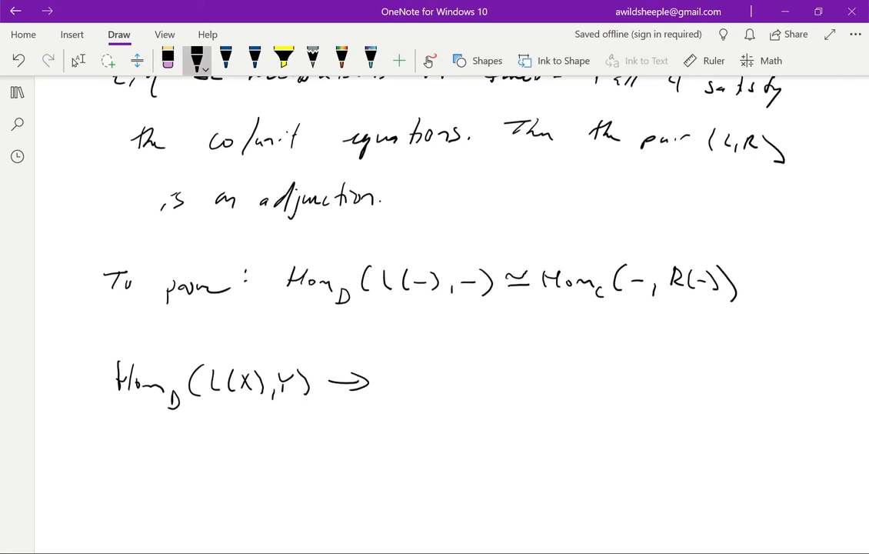
left_click_drag(388, 377, 431, 385)
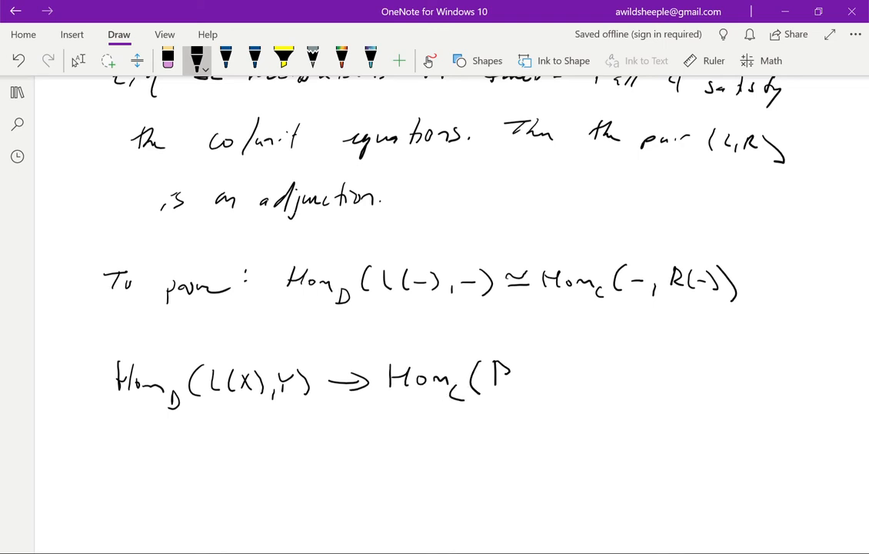
left_click_drag(508, 377, 569, 377)
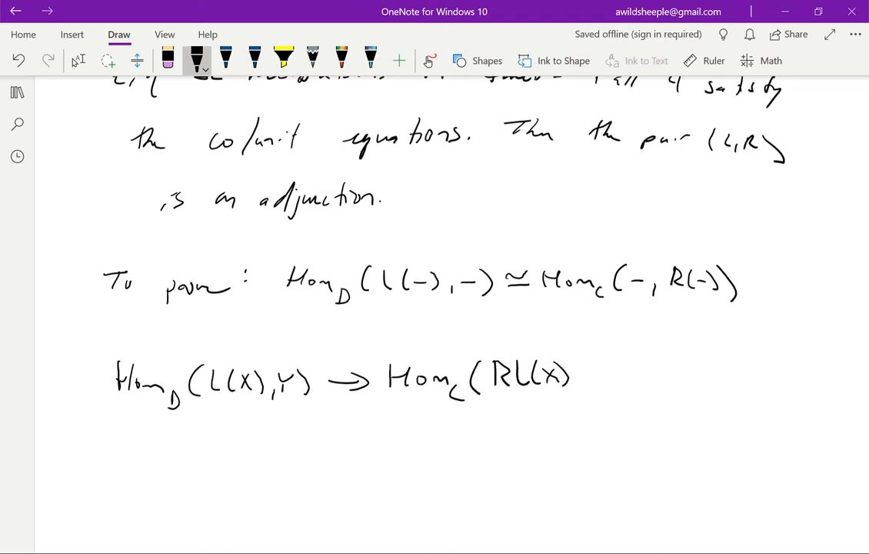
left_click_drag(582, 377, 638, 377)
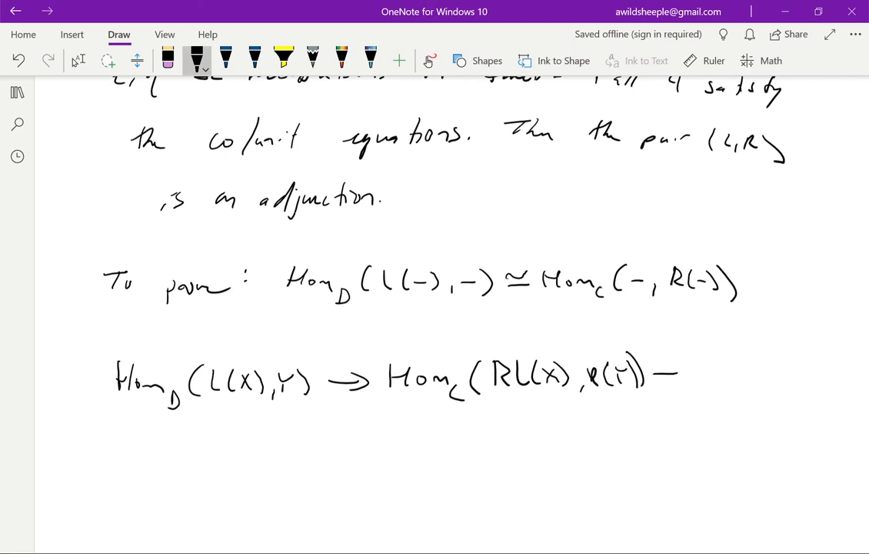
left_click_drag(677, 375, 742, 388)
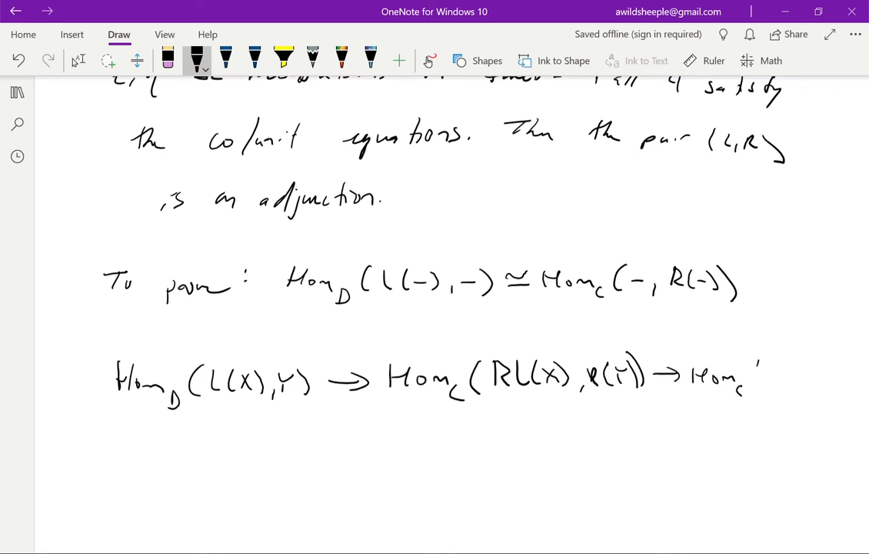
left_click_drag(762, 366, 757, 392)
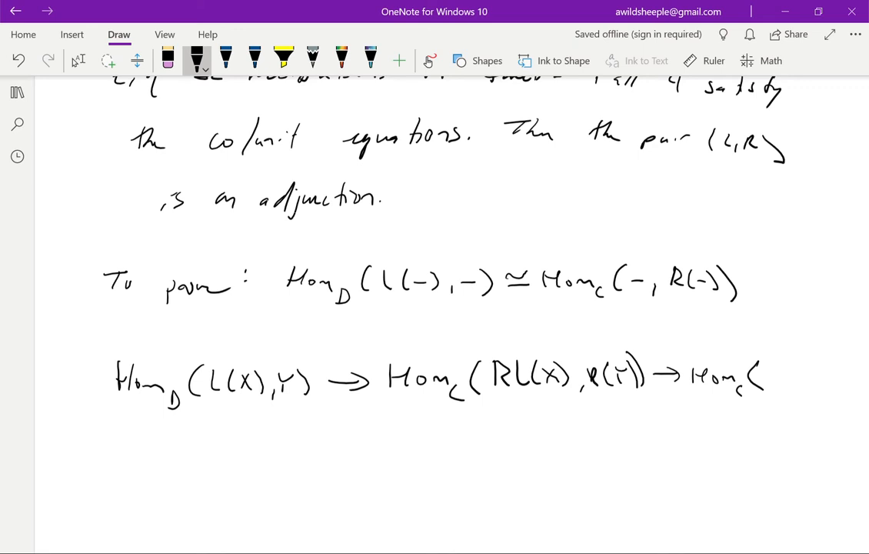
left_click_drag(762, 377, 777, 381)
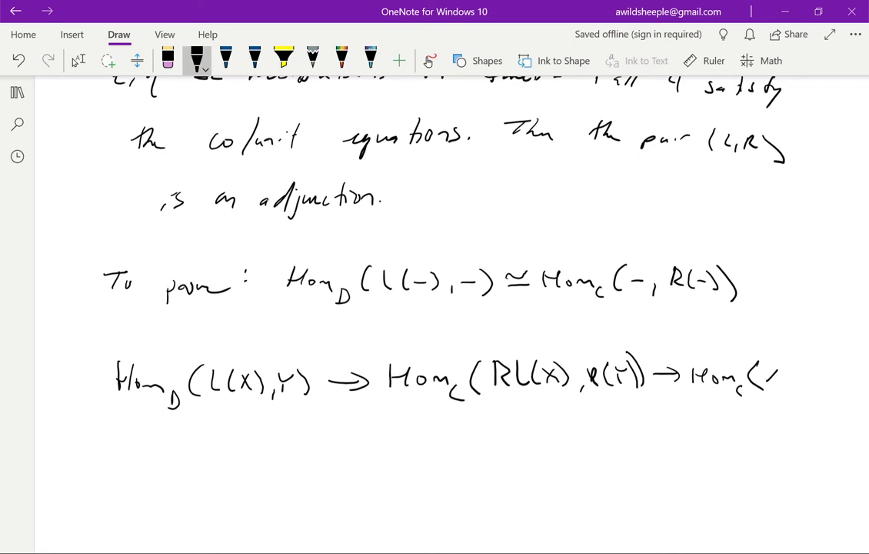
left_click_drag(762, 377, 838, 381)
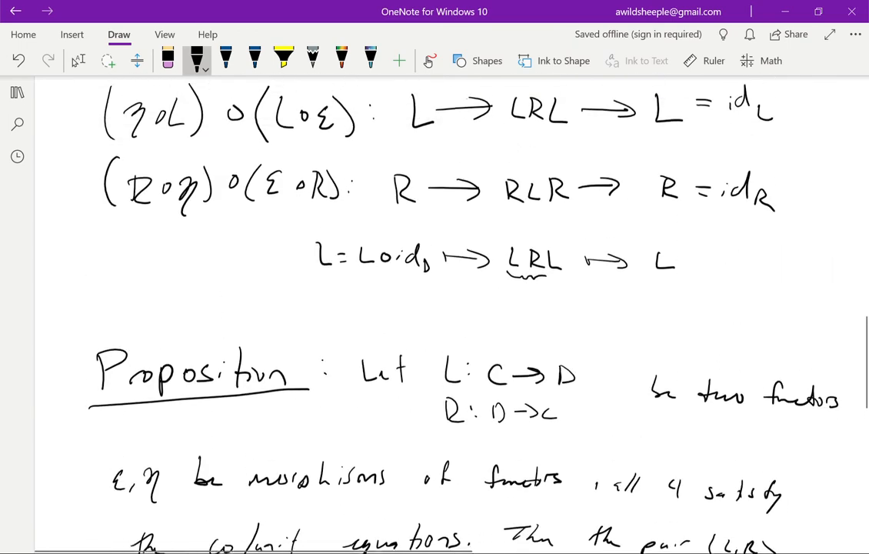
- Handwrite map 2: Hom_C(X,R(Y)) → Hom_D(L(X),LR(Y)) → Hom_D(L(X),Y)
scroll("down", 3)
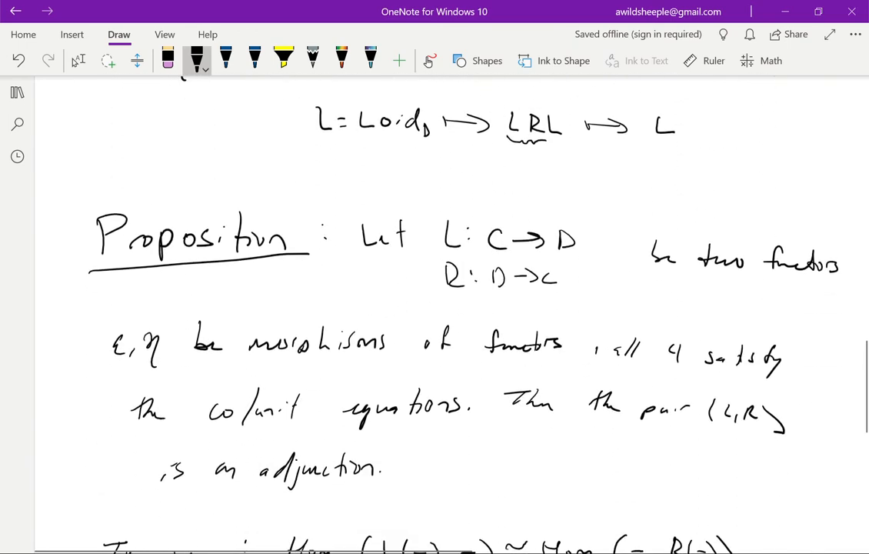
scroll("down", 3)
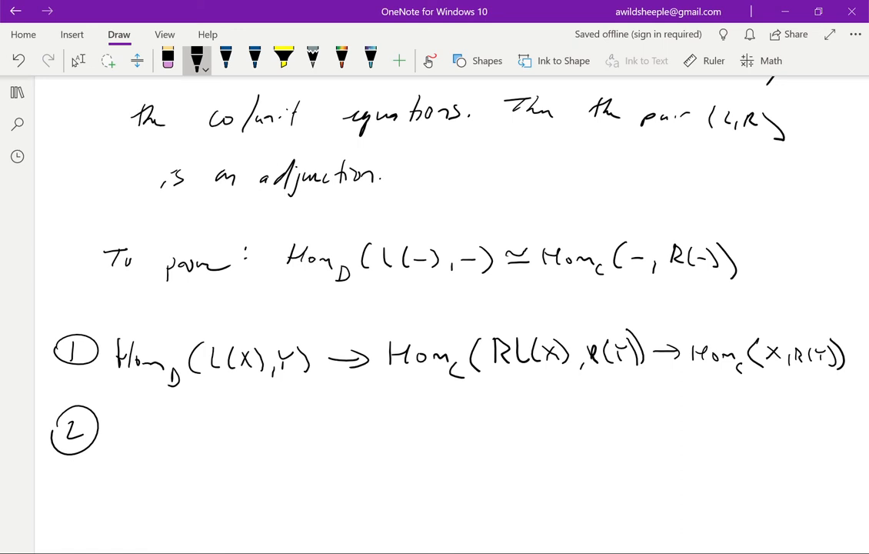
left_click_drag(126, 433, 173, 439)
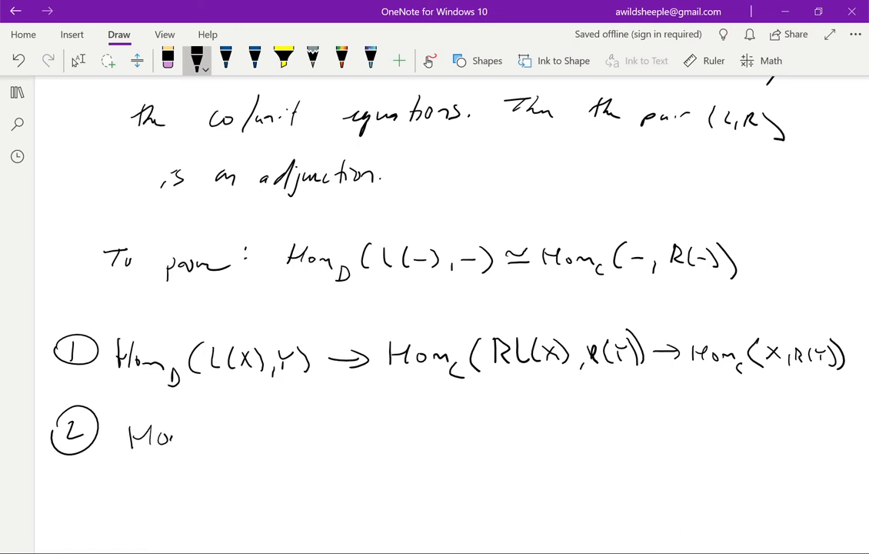
left_click_drag(177, 439, 215, 438)
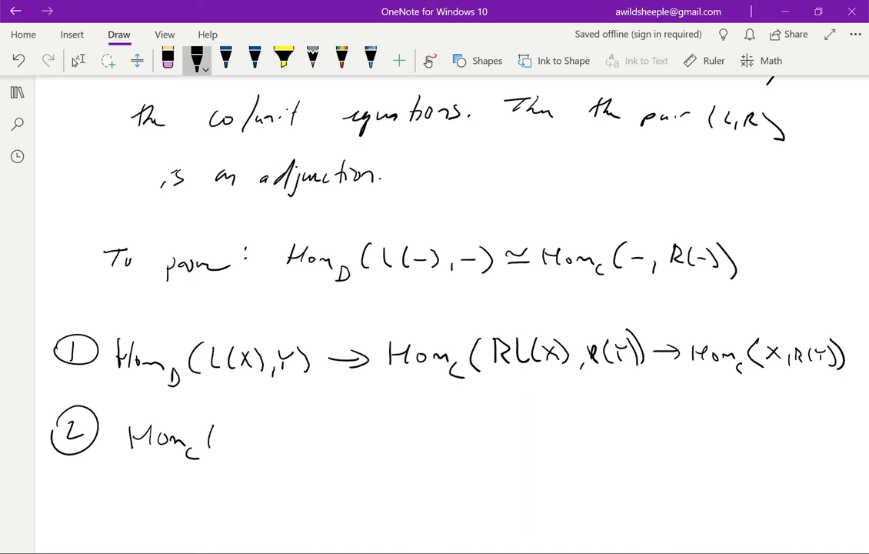
left_click_drag(215, 438, 296, 439)
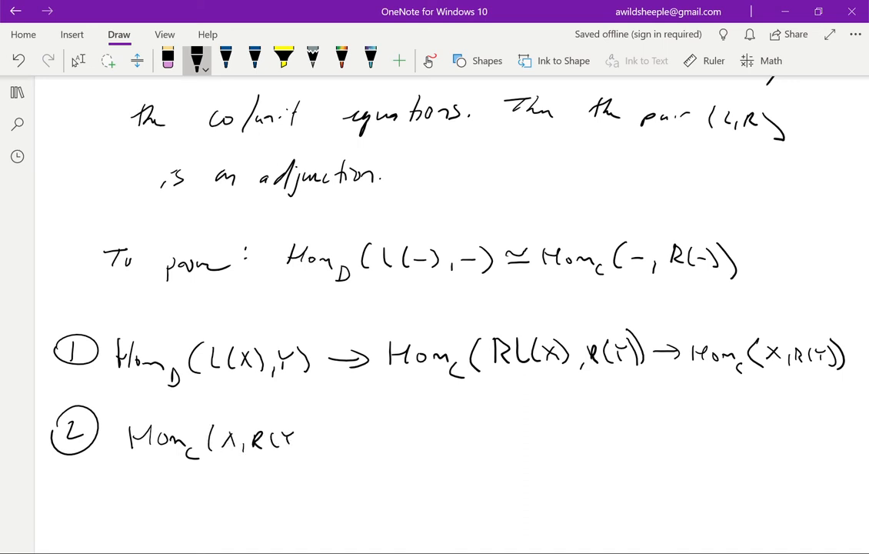
left_click_drag(295, 438, 408, 438)
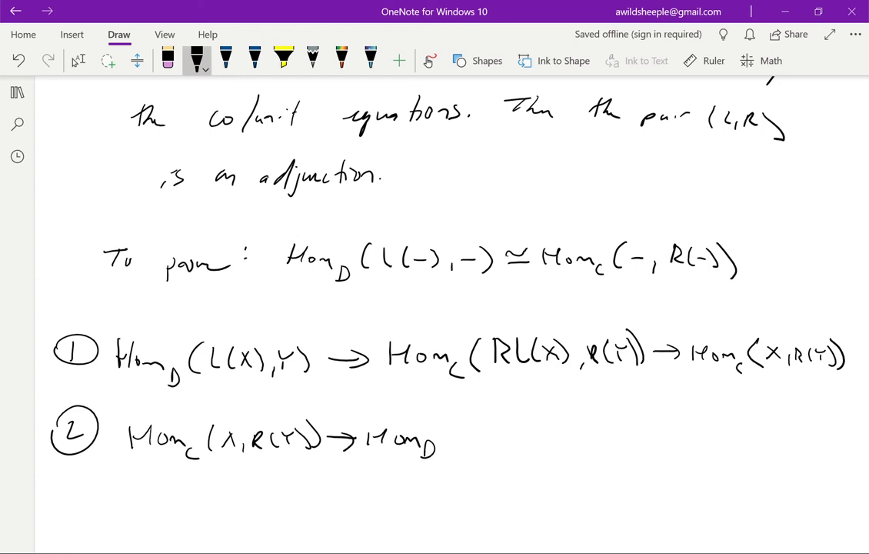
left_click_drag(450, 434, 480, 443)
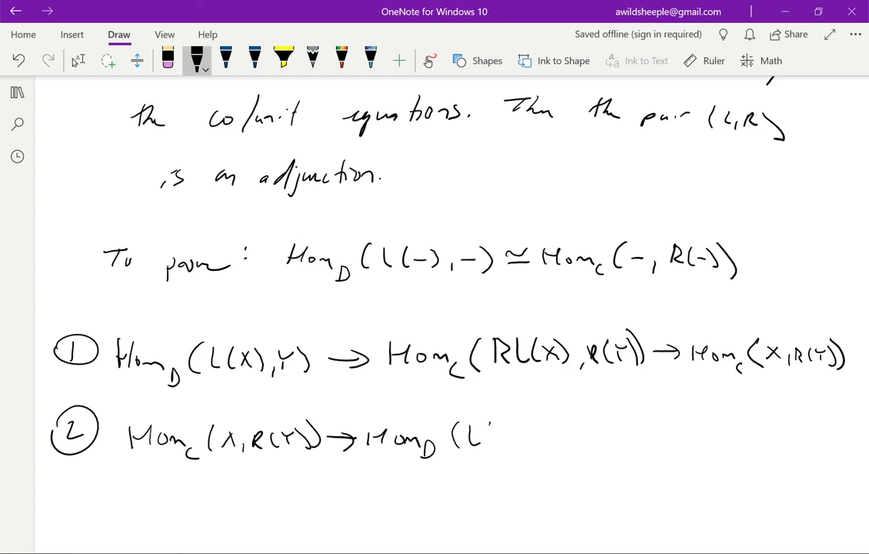
left_click_drag(480, 434, 573, 434)
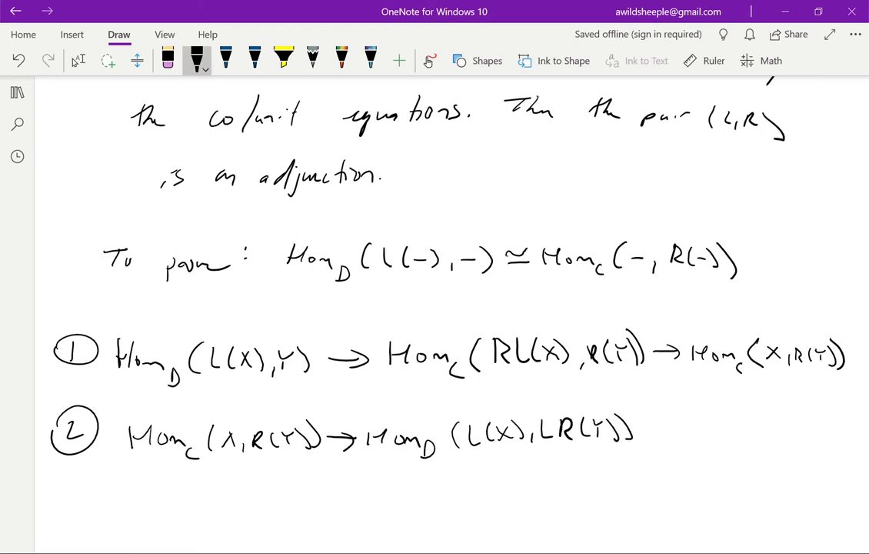
left_click_drag(646, 427, 731, 427)
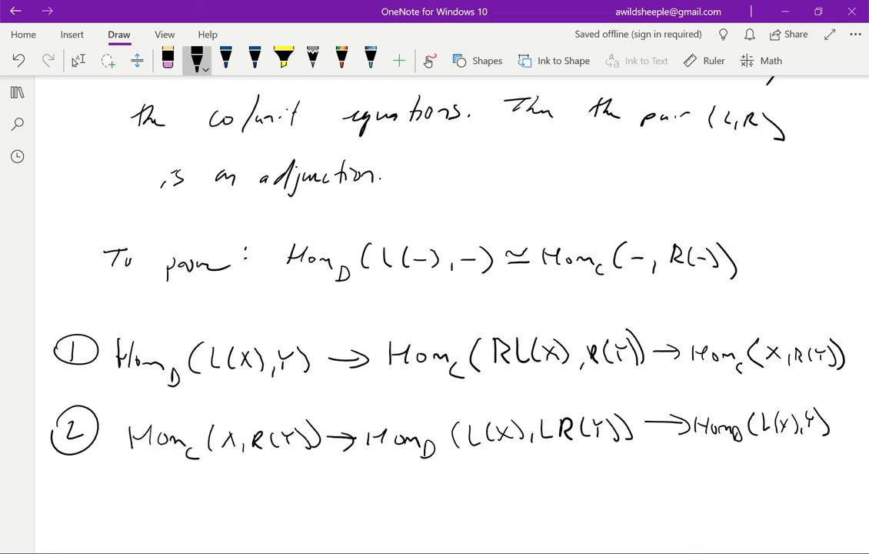
- Close the proof with a small filled end-of-proof square
left_click_drag(695, 485, 726, 496)
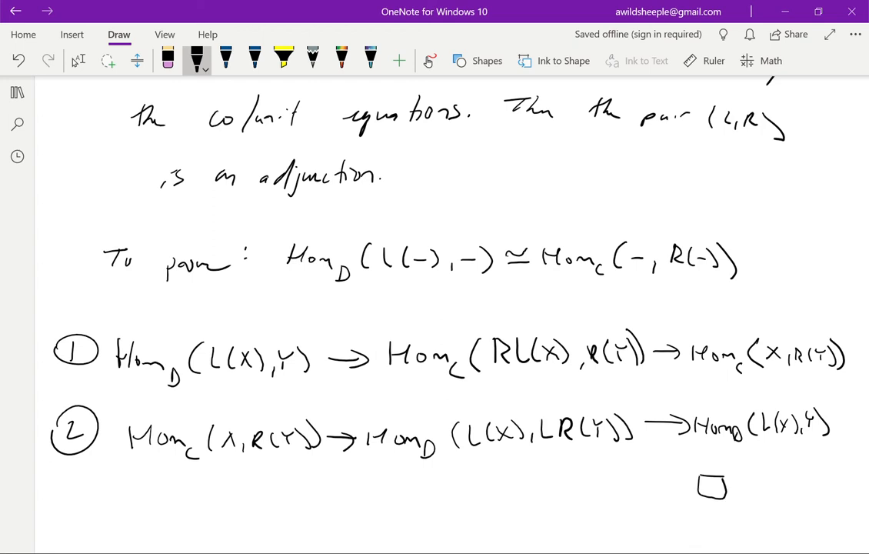
left_click_drag(695, 489, 727, 485)
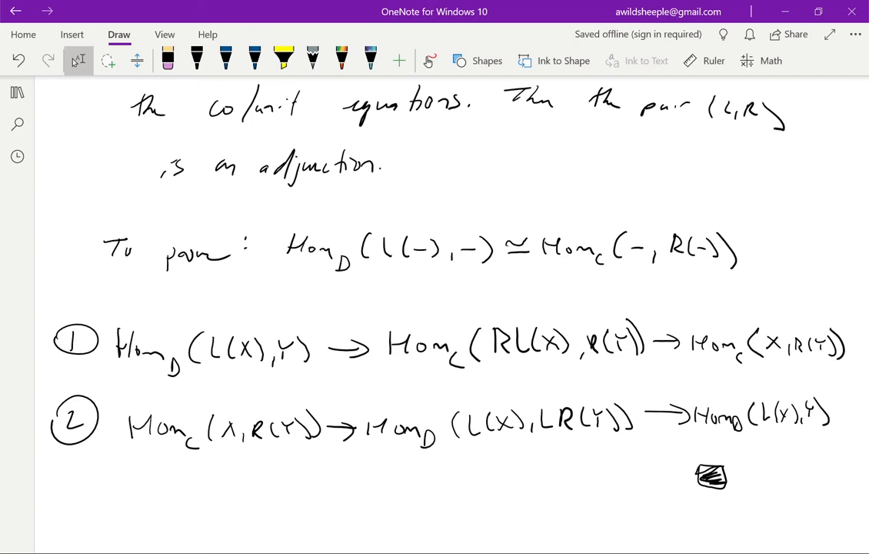
scroll("down", 3)
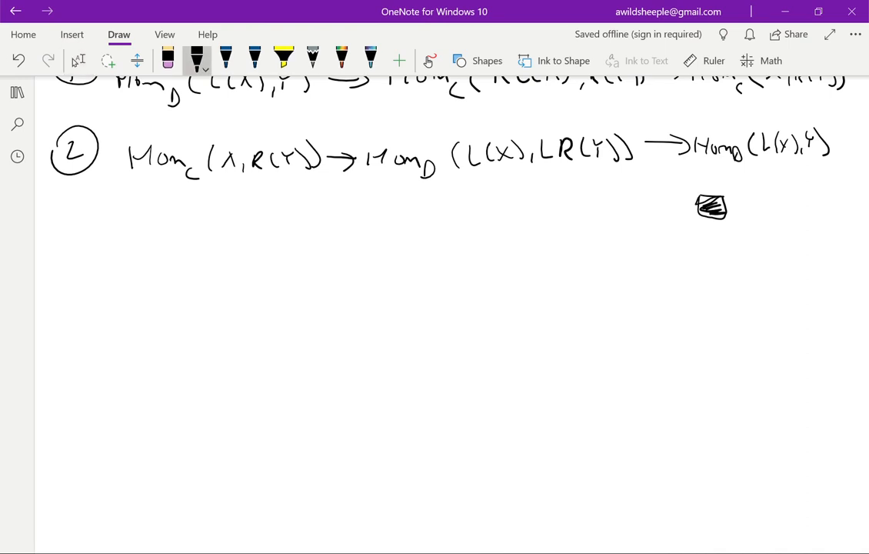
- Handwrite the underlined heading 'Proposition' and list the categories C, C', C''
left_click_drag(77, 292, 154, 316)
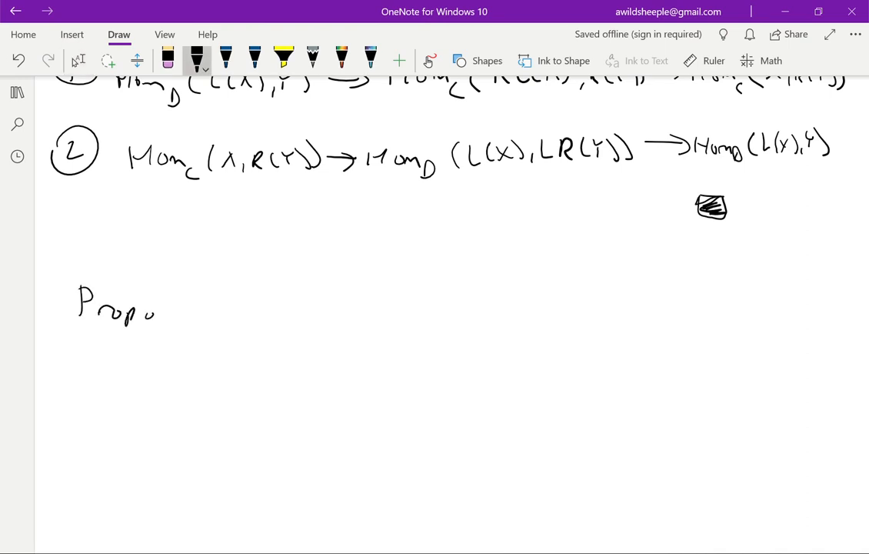
left_click_drag(154, 307, 237, 305)
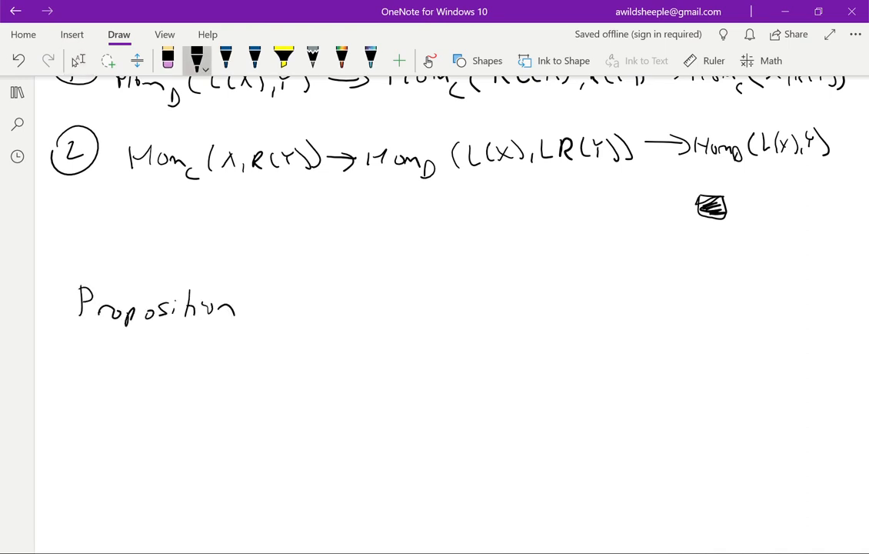
left_click_drag(77, 335, 246, 327)
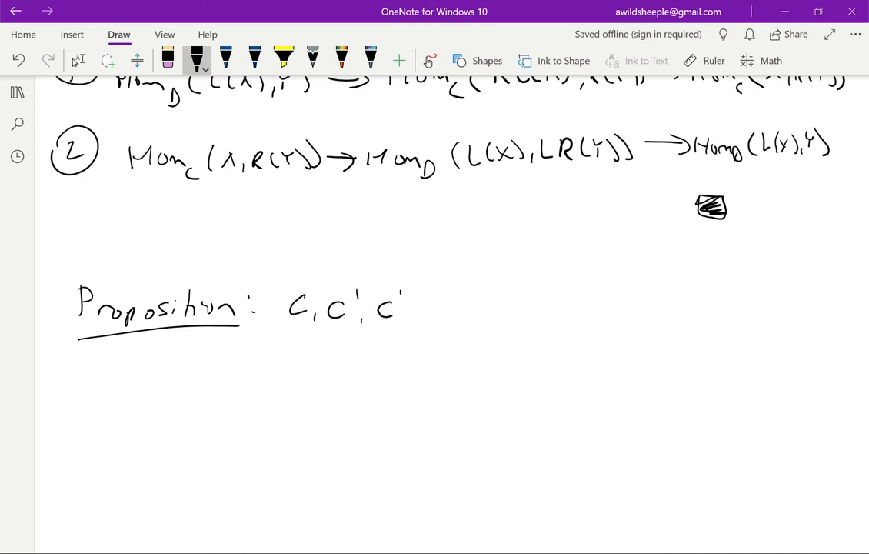
left_click_drag(400, 289, 408, 290)
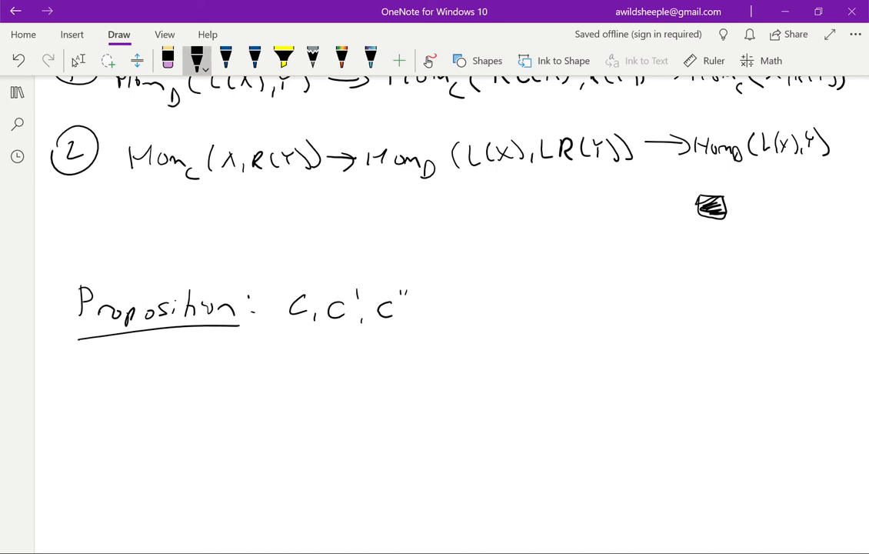
- Draw the adjoint pairs L, R from C to C' and L', R' from C' to C''
left_click_drag(500, 308, 597, 305)
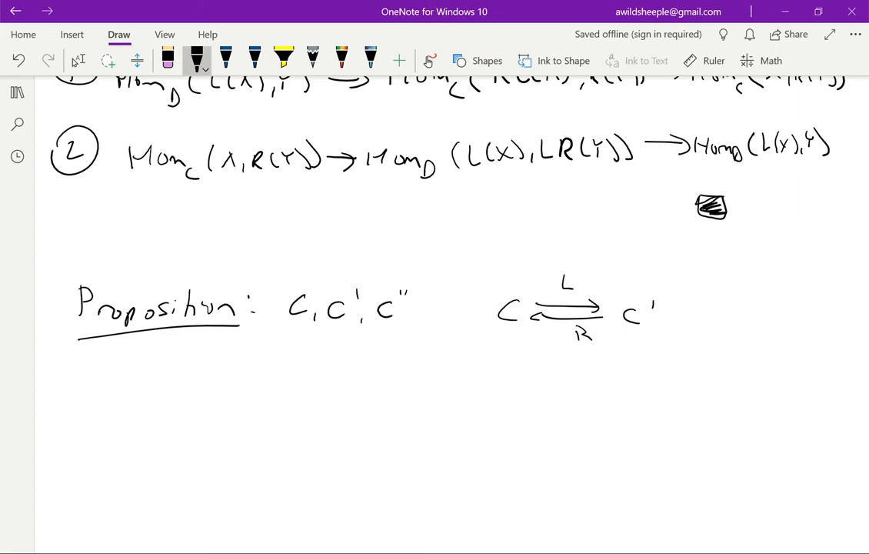
left_click_drag(670, 306, 735, 306)
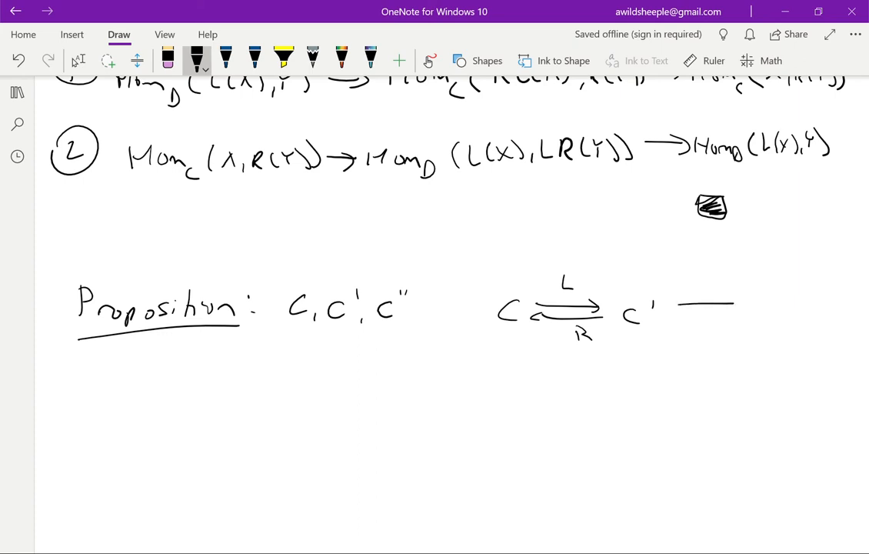
left_click_drag(677, 308, 769, 305)
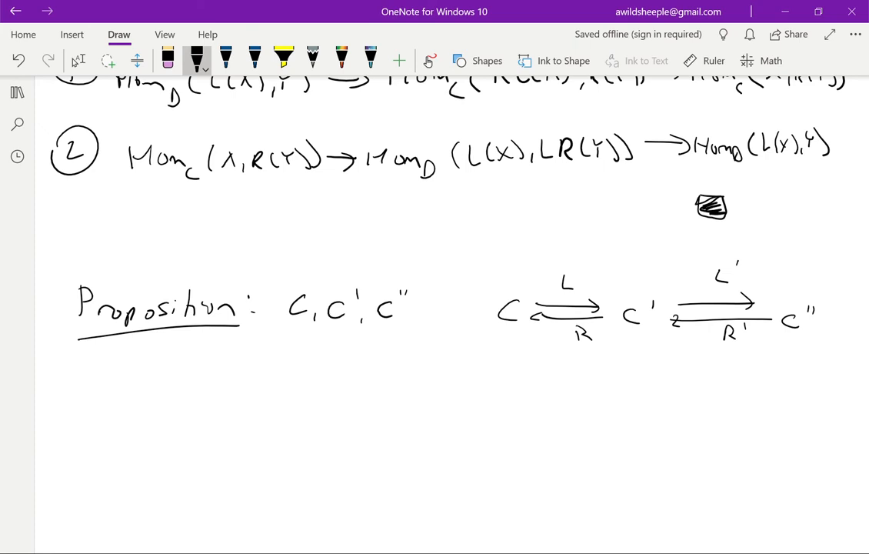
- Draw the composite adjunction C ⇄ C'' labelled L'L and RR'
scroll("down", 3)
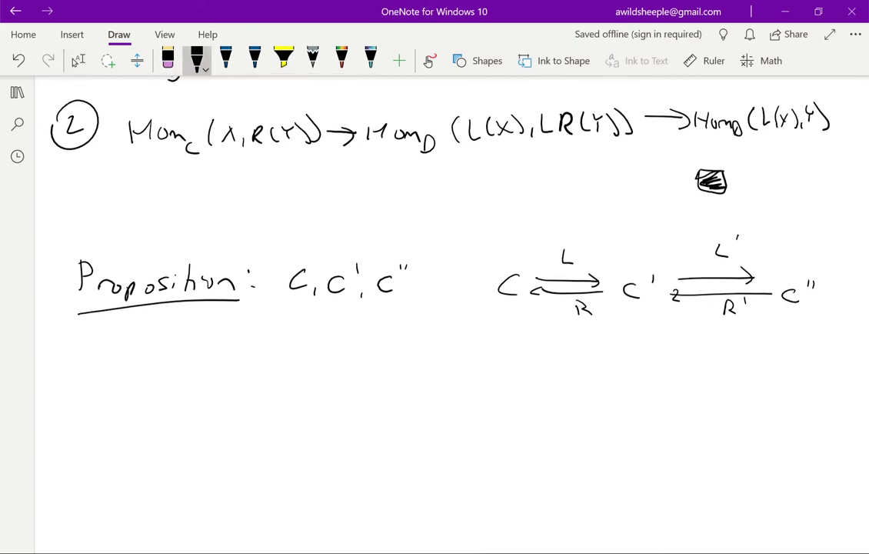
left_click_drag(511, 361, 785, 397)
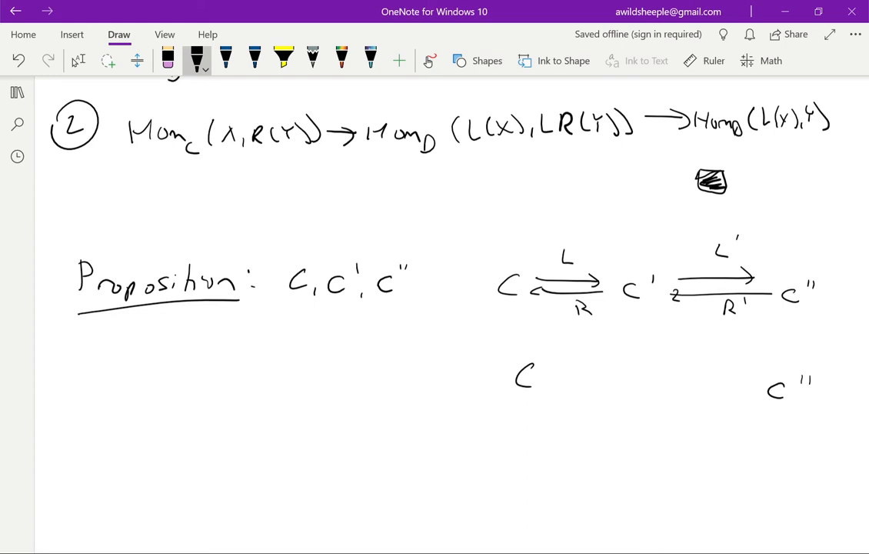
left_click_drag(546, 376, 747, 391)
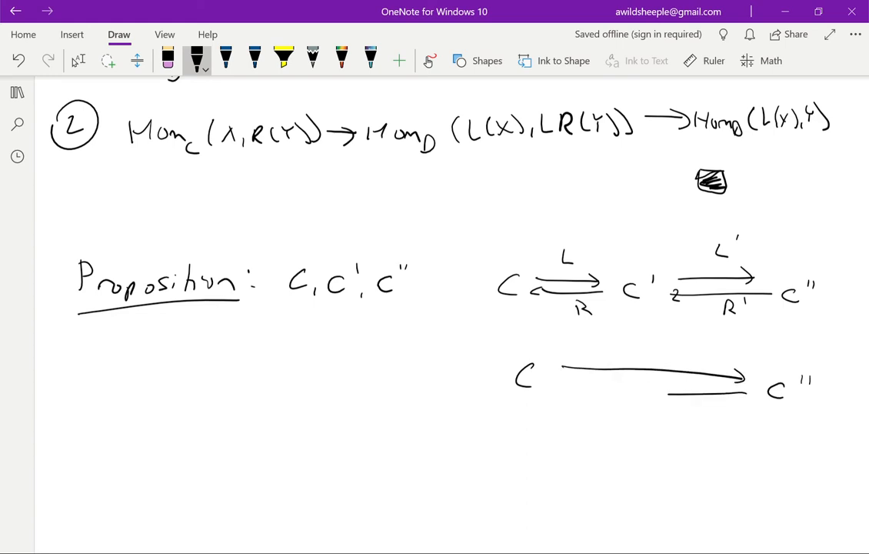
left_click_drag(742, 401, 569, 400)
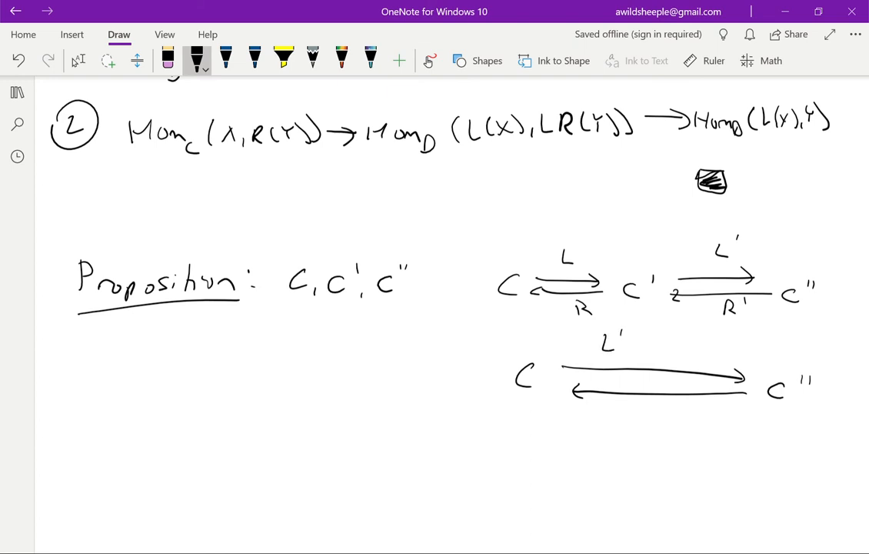
left_click_drag(647, 335, 662, 350)
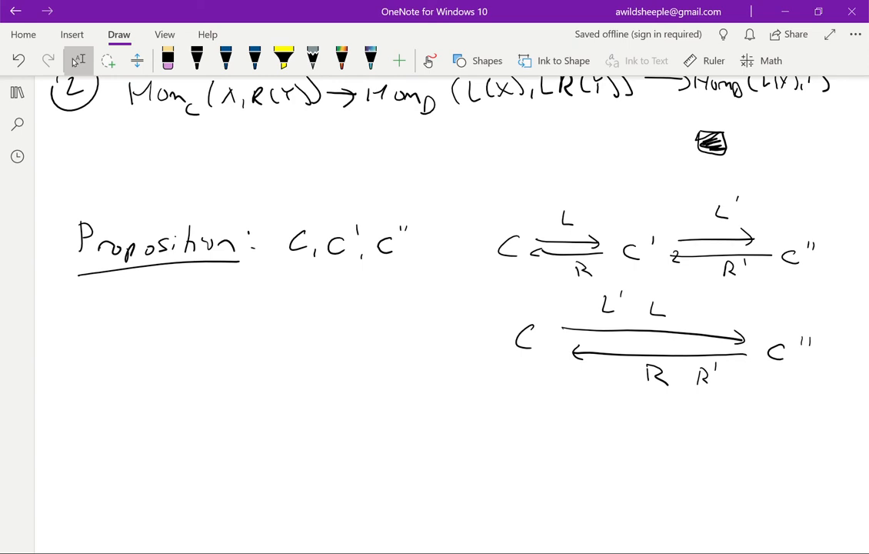
- Write 'Pf: Picture' with an arrow to the diagram, then an underlined 'Prop' heading below
scroll("down", 3)
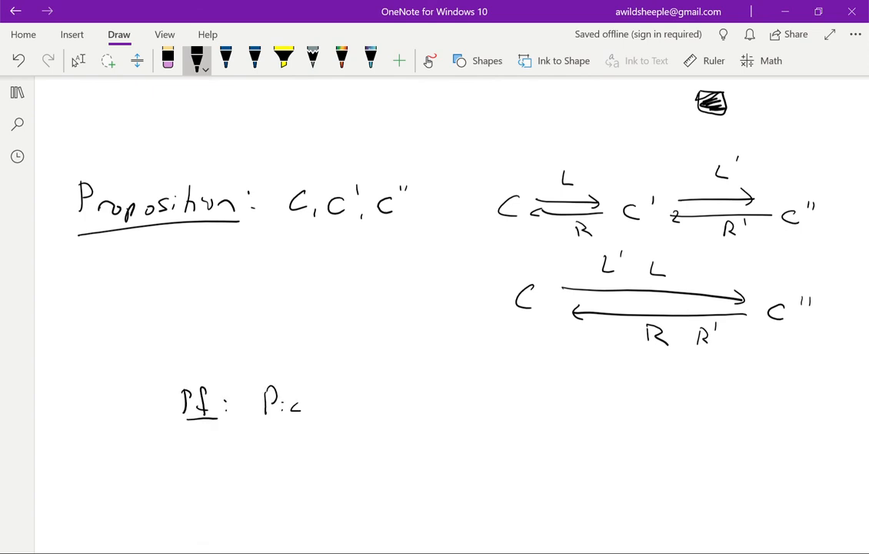
left_click_drag(377, 371, 477, 319)
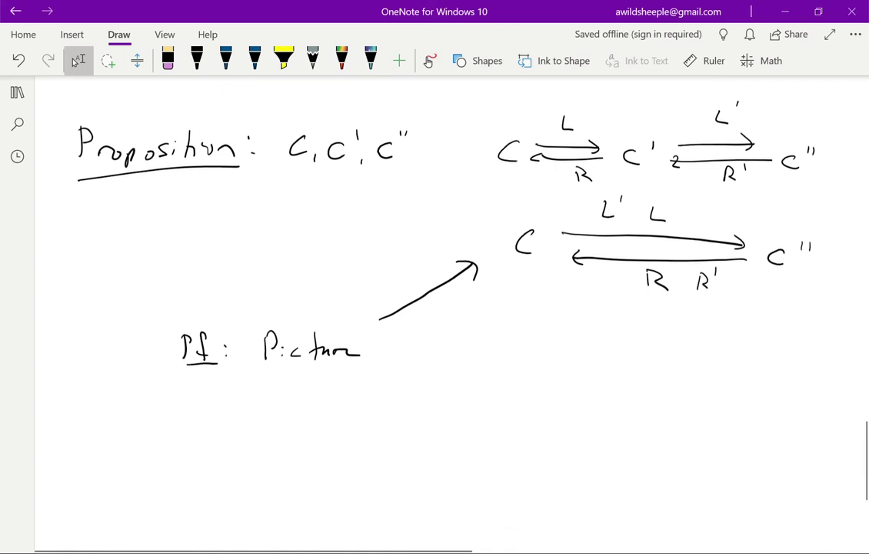
scroll("down", 3)
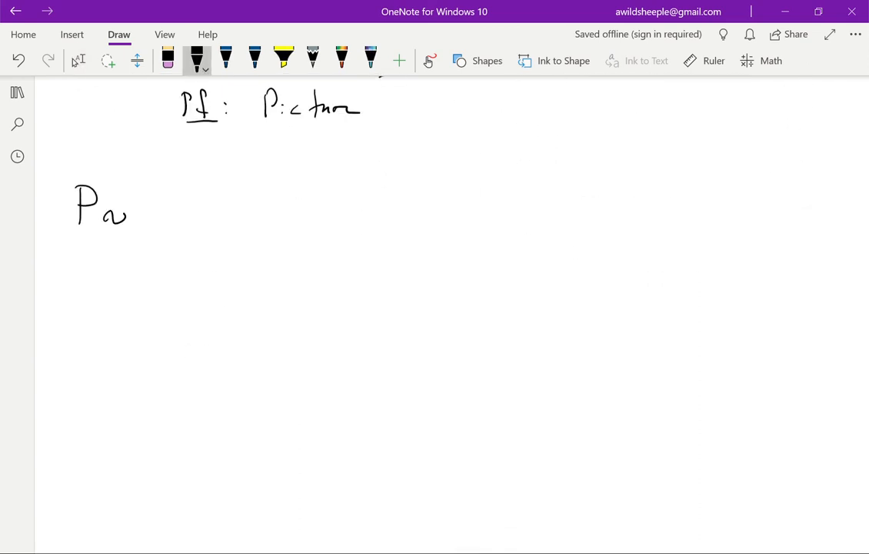
left_click_drag(120, 215, 154, 231)
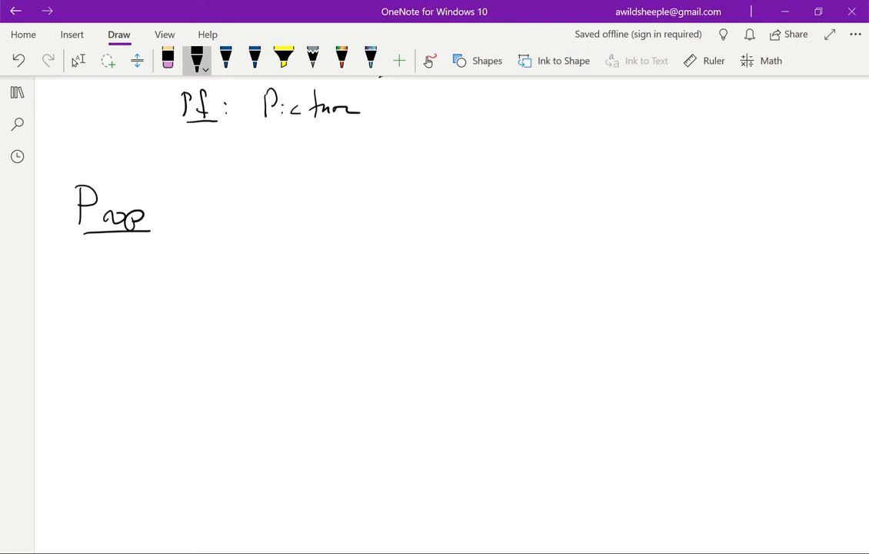
- Handwrite ': (L,R) an adjoint pair between C, D' after the Prop heading
left_click_drag(163, 198, 163, 218)
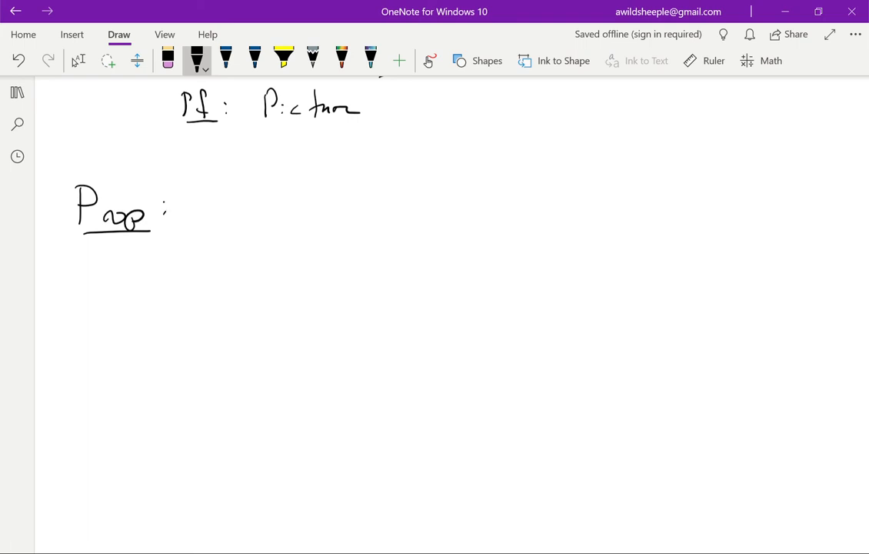
left_click_drag(214, 201, 223, 191)
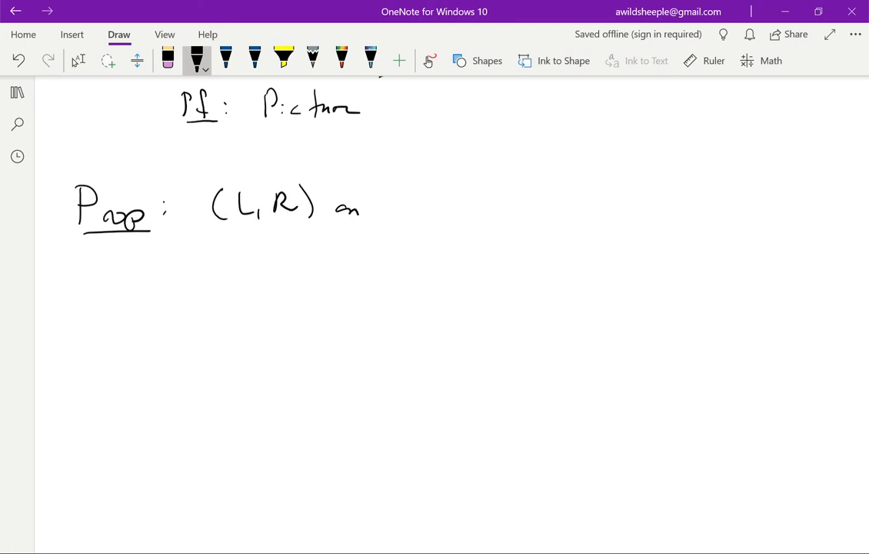
left_click_drag(384, 212, 459, 213)
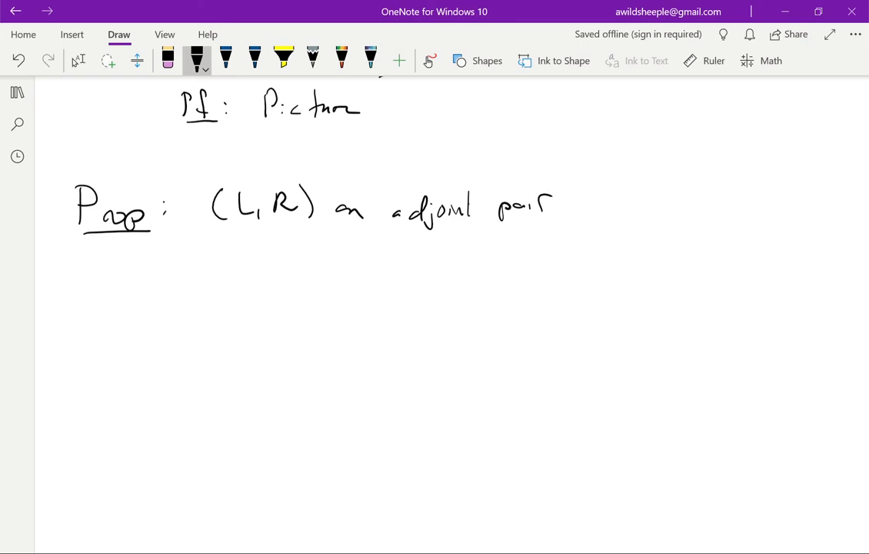
left_click_drag(584, 203, 612, 208)
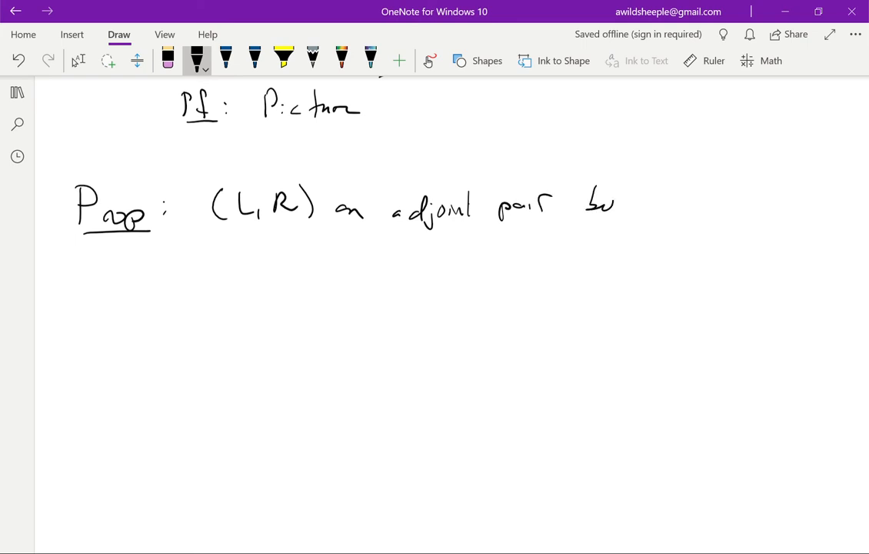
left_click_drag(584, 204, 731, 212)
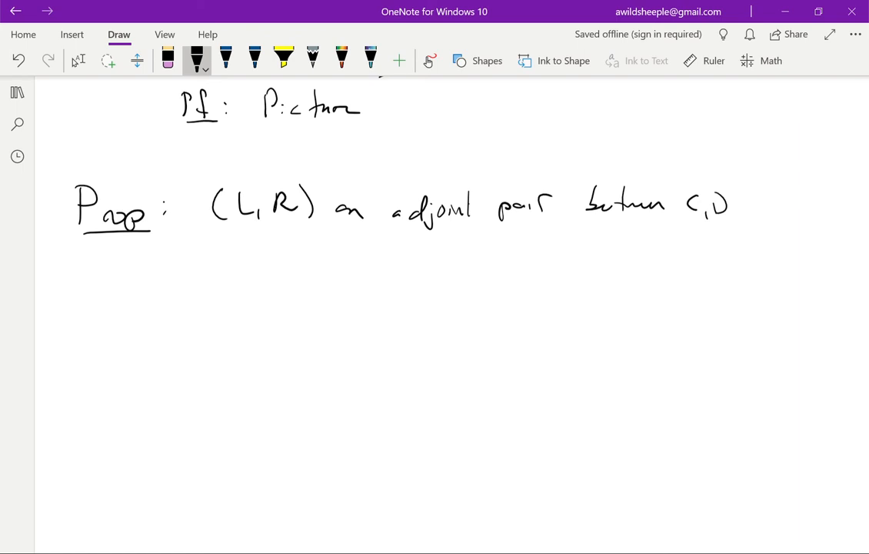
left_click_drag(733, 203, 738, 219)
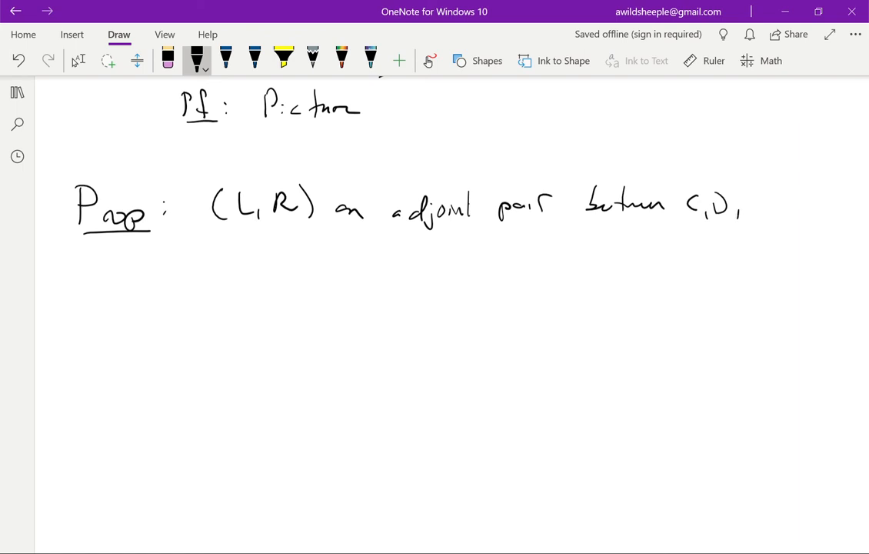
- Add the second line 'η and ε the unit & counit'
left_click_drag(238, 264, 300, 274)
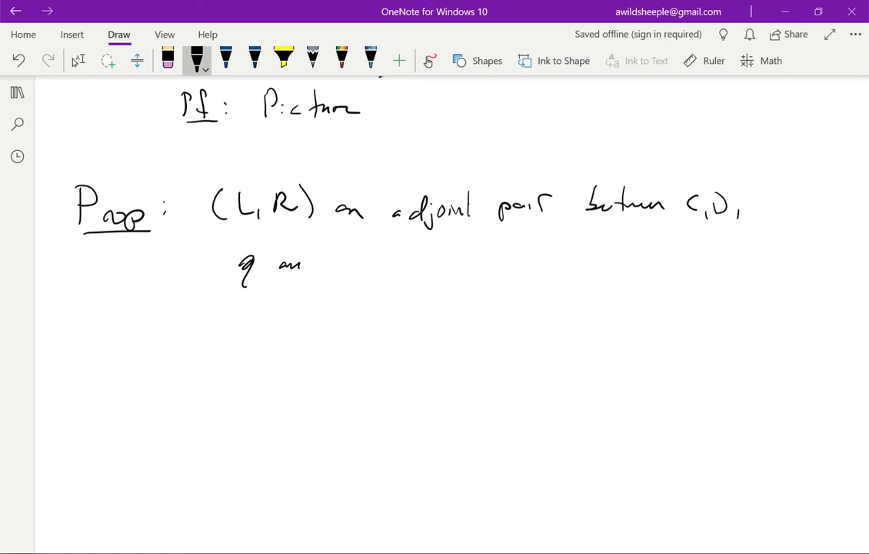
left_click_drag(307, 265, 454, 265)
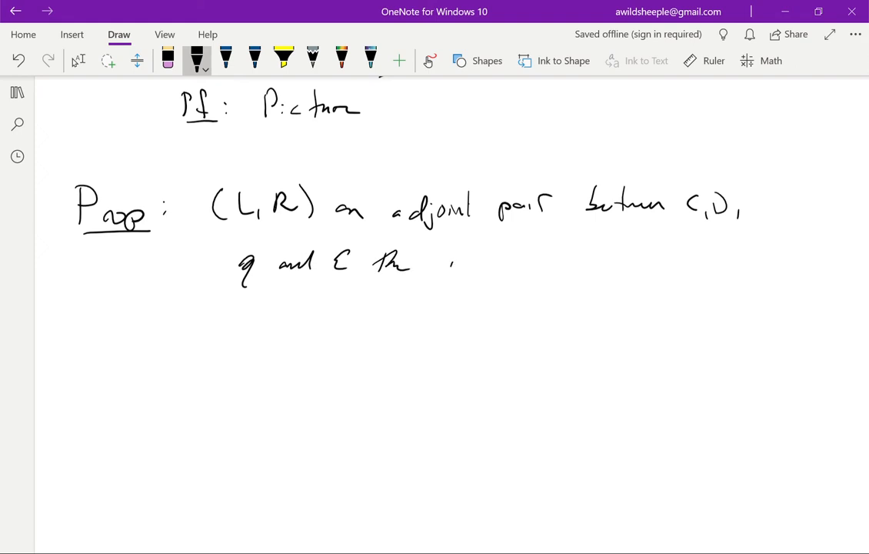
left_click_drag(449, 262, 531, 262)
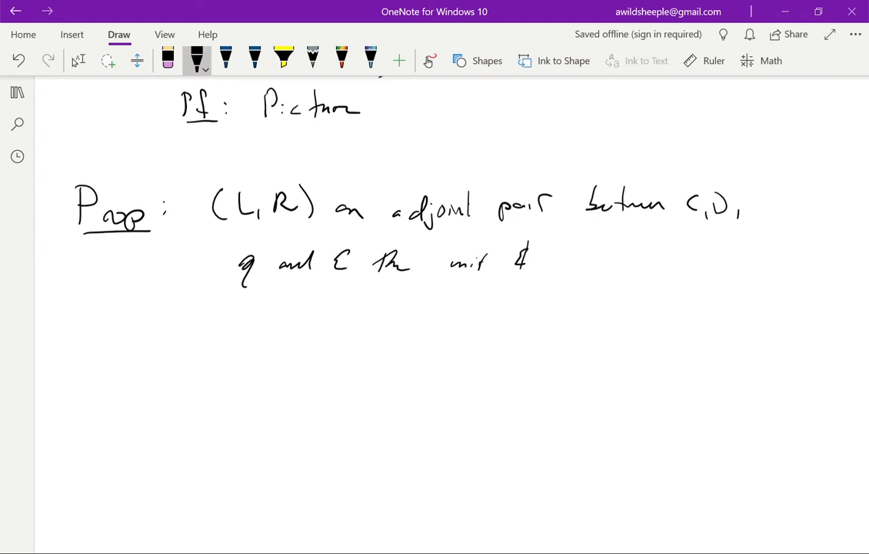
left_click_drag(539, 258, 597, 258)
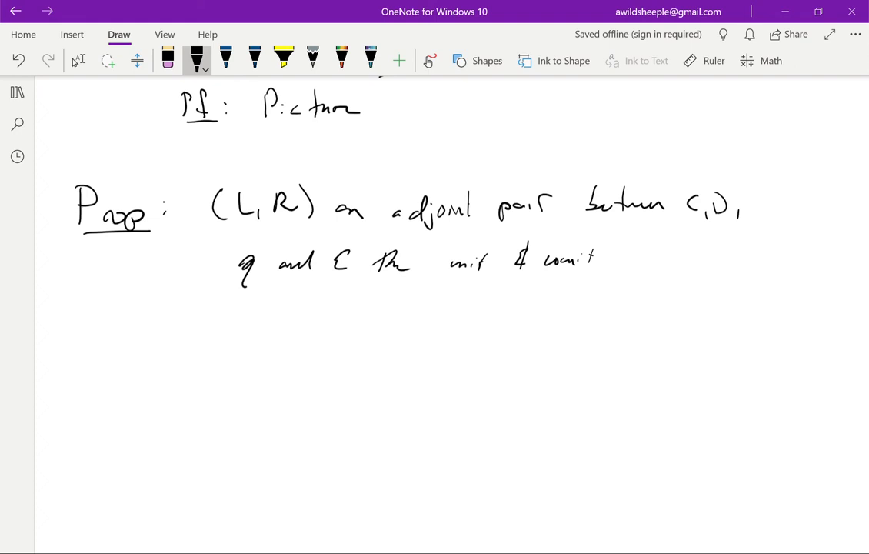
- Ink statement 1): R is fully faithful ⟺ η is an isomorphism
scroll("down", 3)
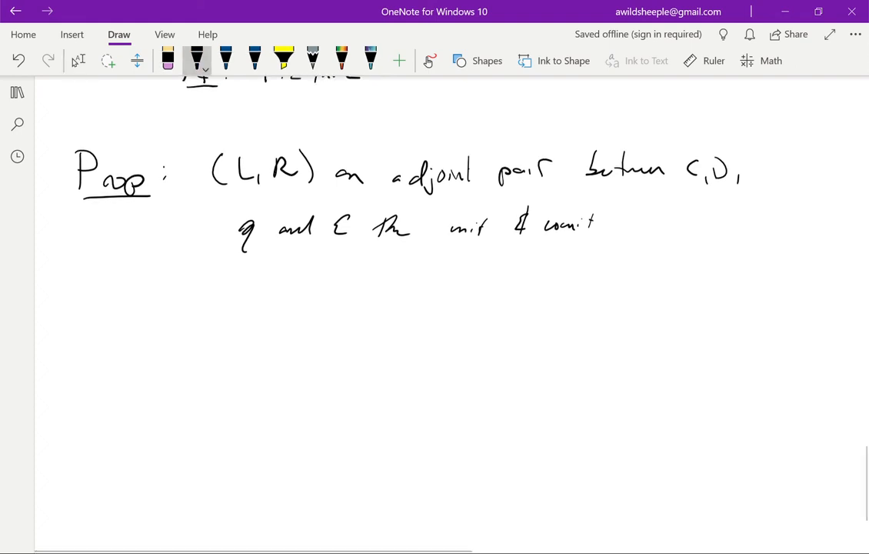
left_click_drag(123, 295, 138, 331)
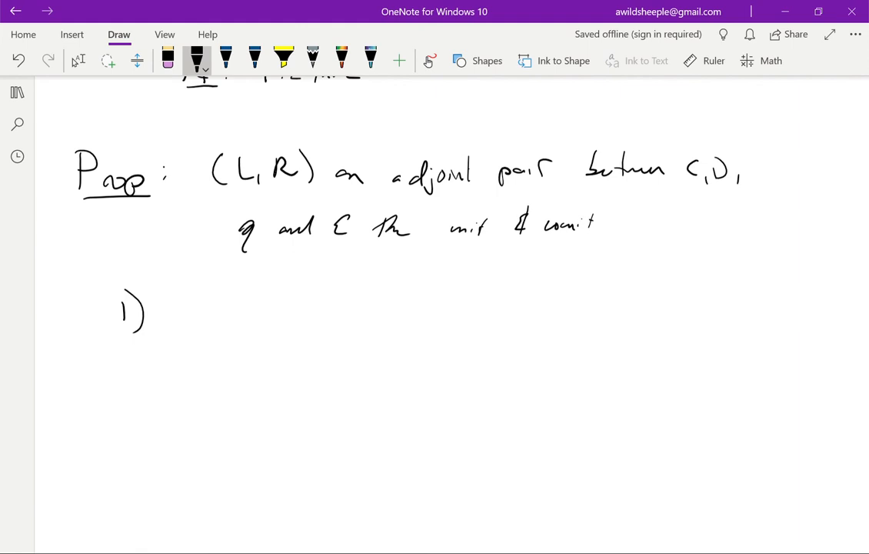
left_click_drag(177, 308, 277, 316)
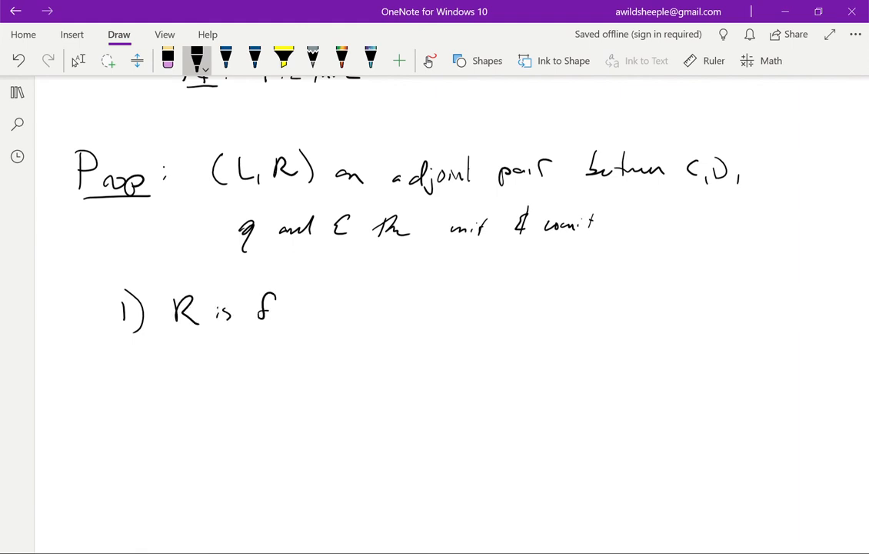
left_click_drag(254, 307, 362, 308)
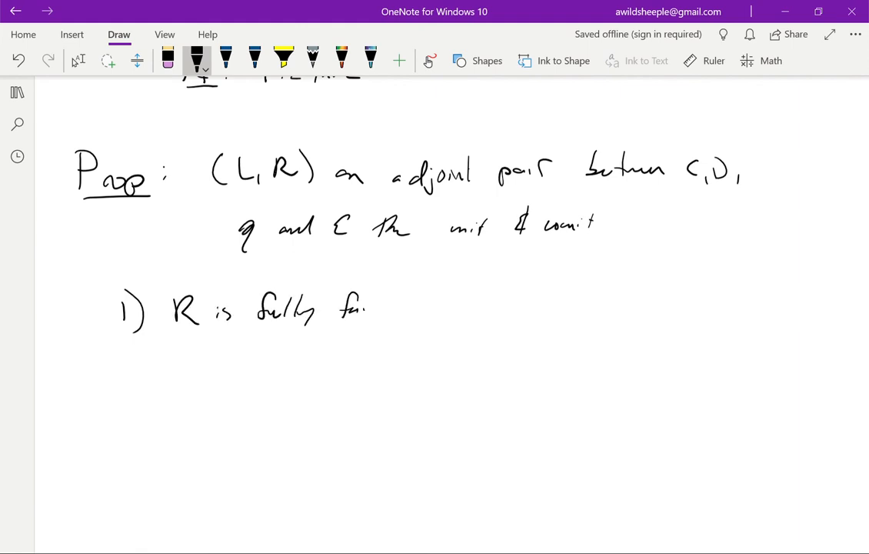
left_click_drag(366, 308, 431, 308)
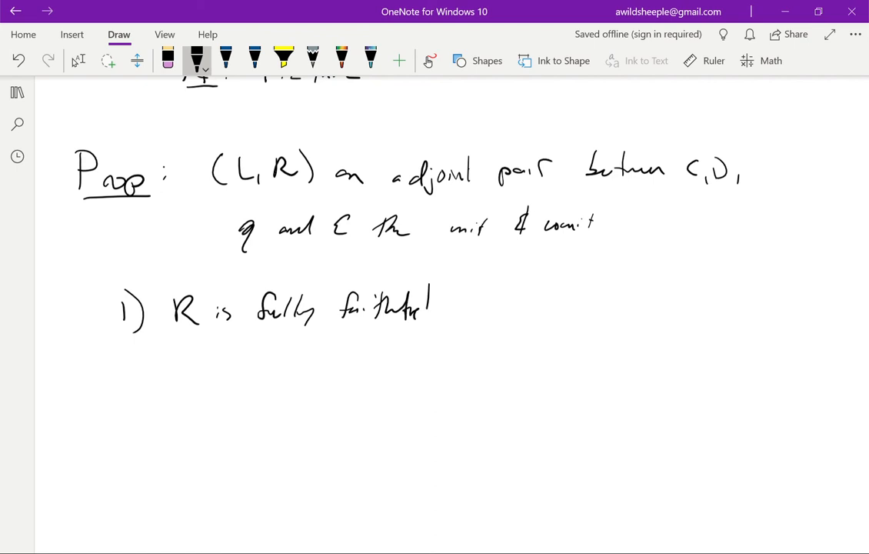
left_click_drag(449, 295, 505, 308)
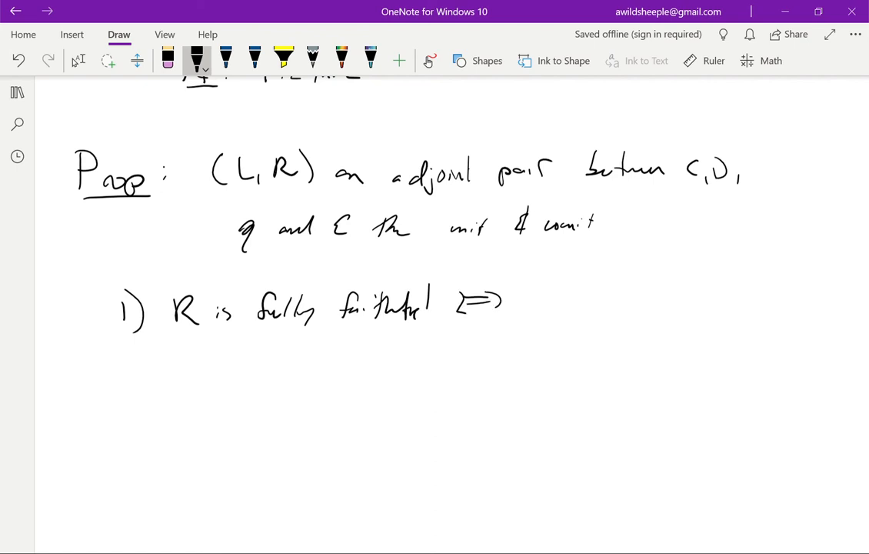
left_click_drag(531, 300, 603, 307)
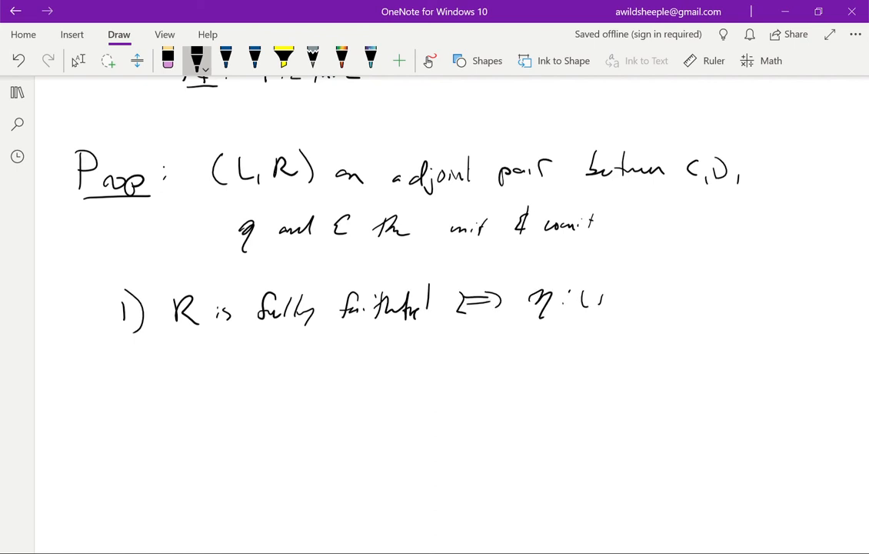
left_click_drag(585, 300, 677, 300)
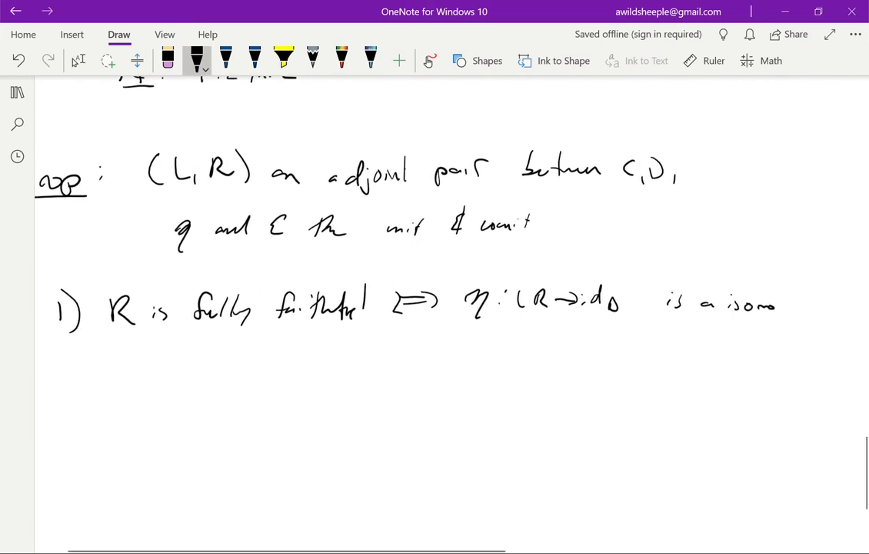
left_click_drag(777, 305, 843, 308)
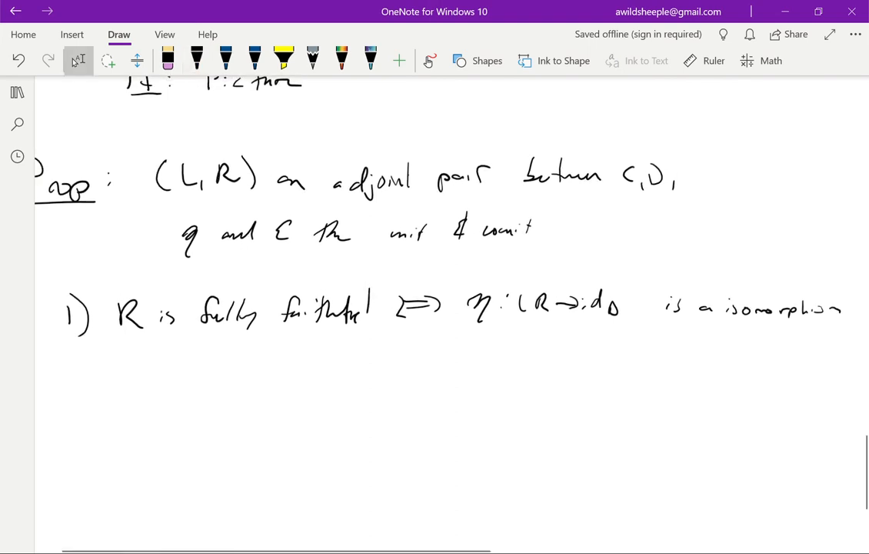
- Ink statement 2): L is fully faithful ⟺ ε is an isomorphism, correcting 'a' to 'an' in 1)
scroll("down", 3)
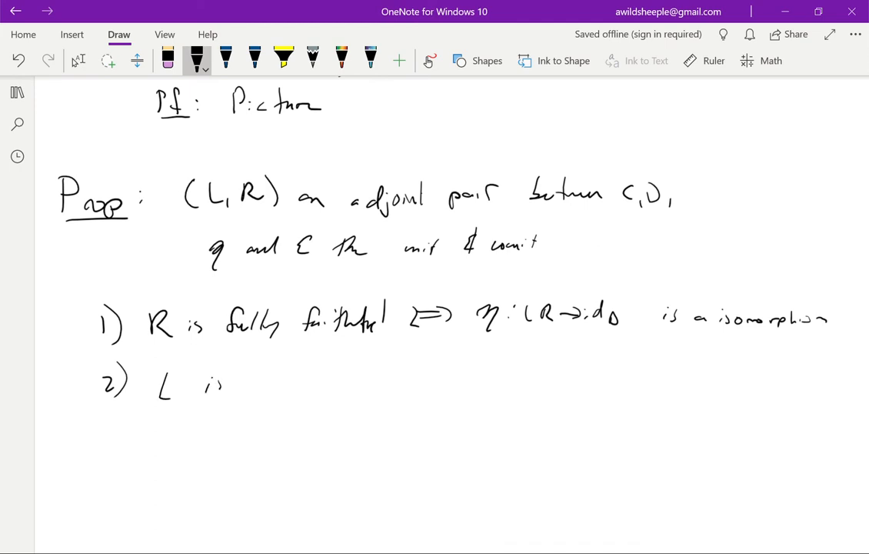
left_click_drag(246, 377, 335, 377)
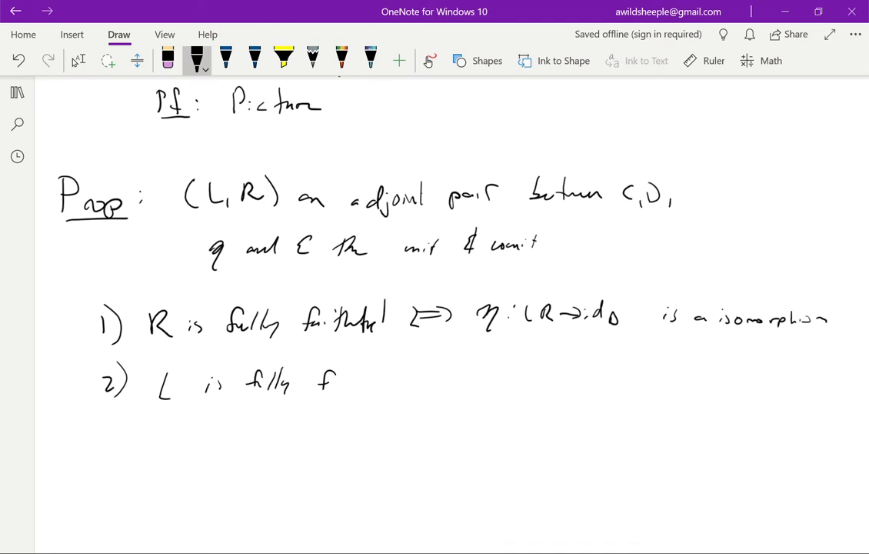
left_click_drag(323, 382, 388, 382)
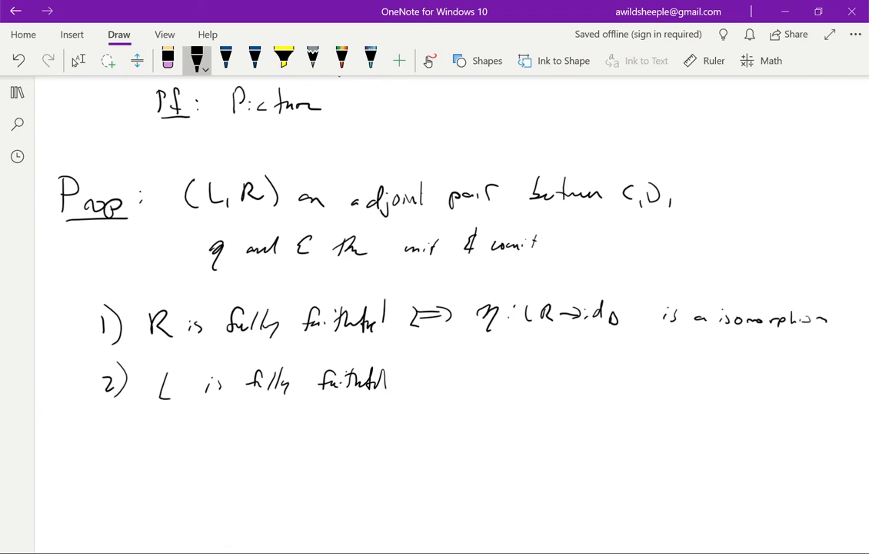
left_click_drag(412, 377, 461, 377)
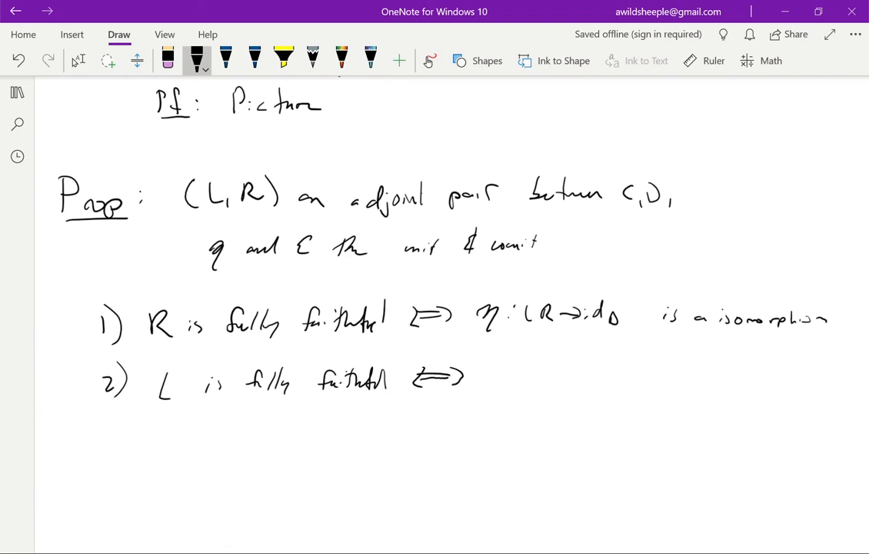
left_click_drag(490, 377, 511, 369)
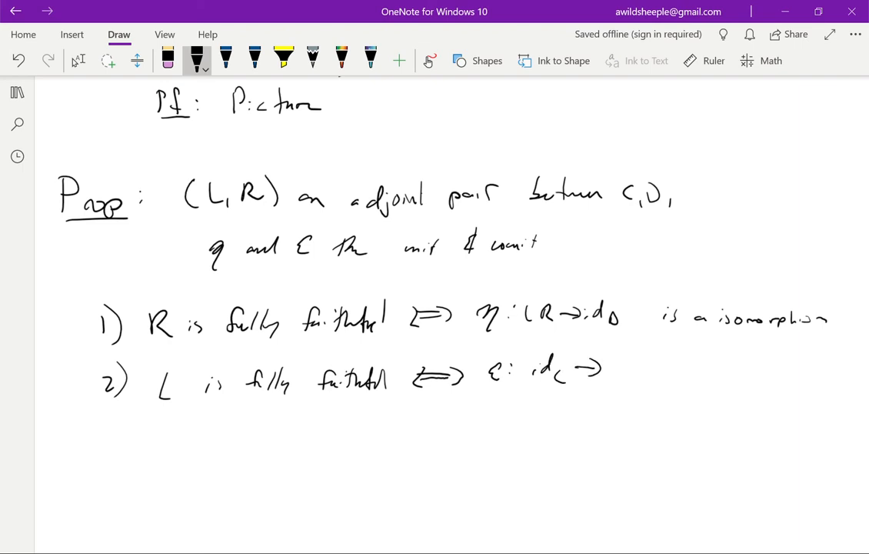
left_click_drag(612, 368, 659, 374)
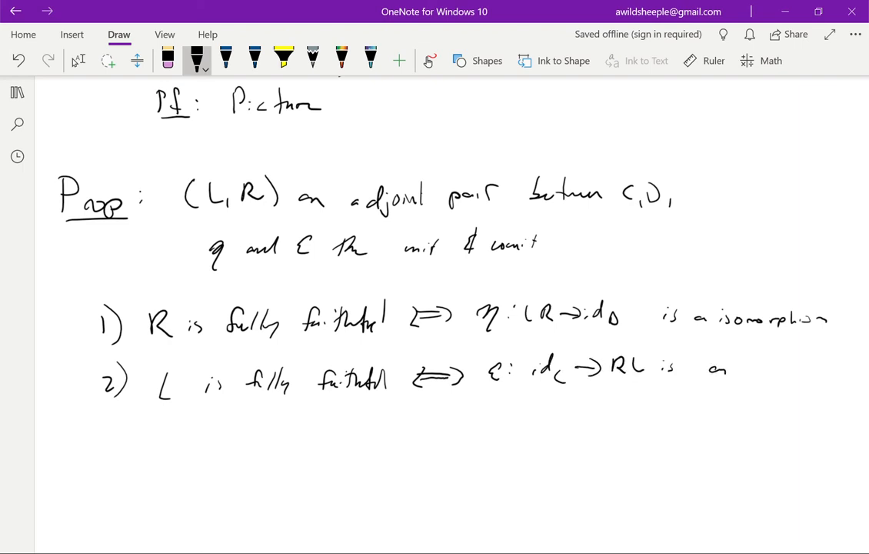
left_click_drag(746, 366, 767, 377)
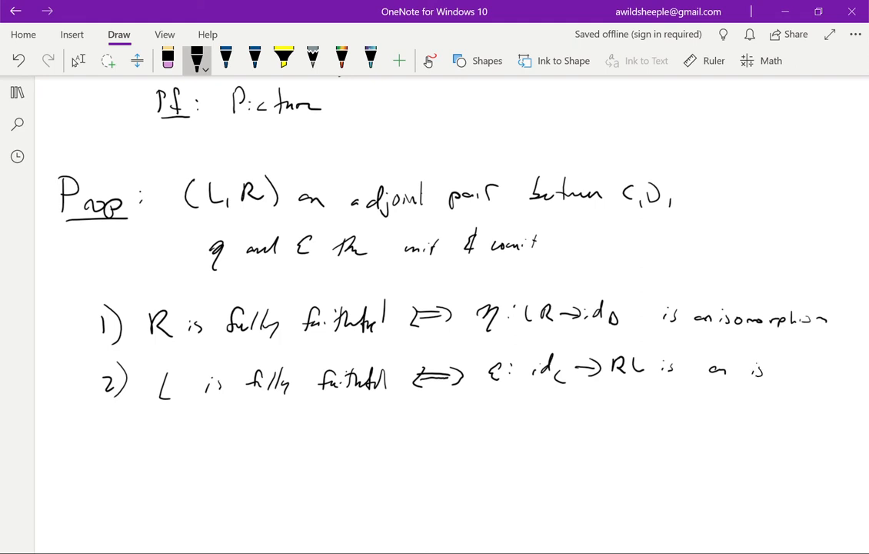
left_click_drag(751, 369, 824, 374)
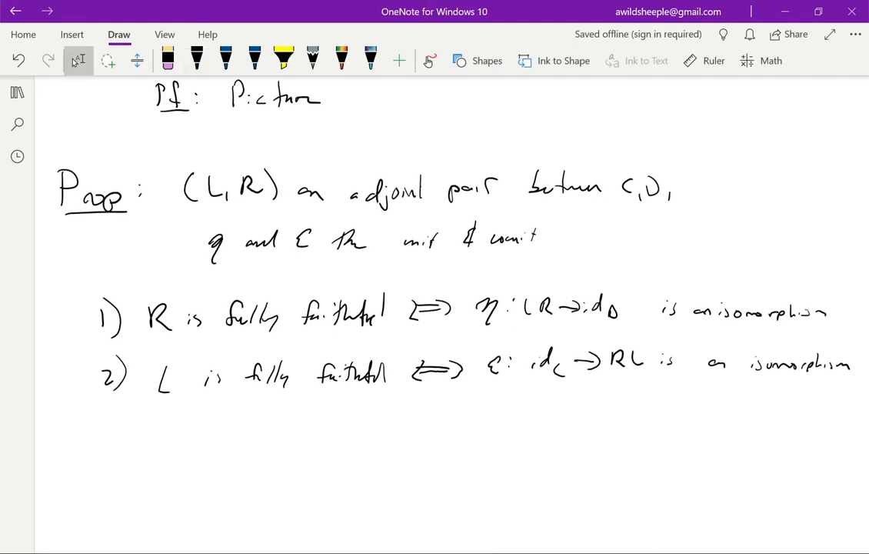
- Handwrite 3) TFAE with i) L is an equivalence and ii) R is an equivalence
scroll("down", 3)
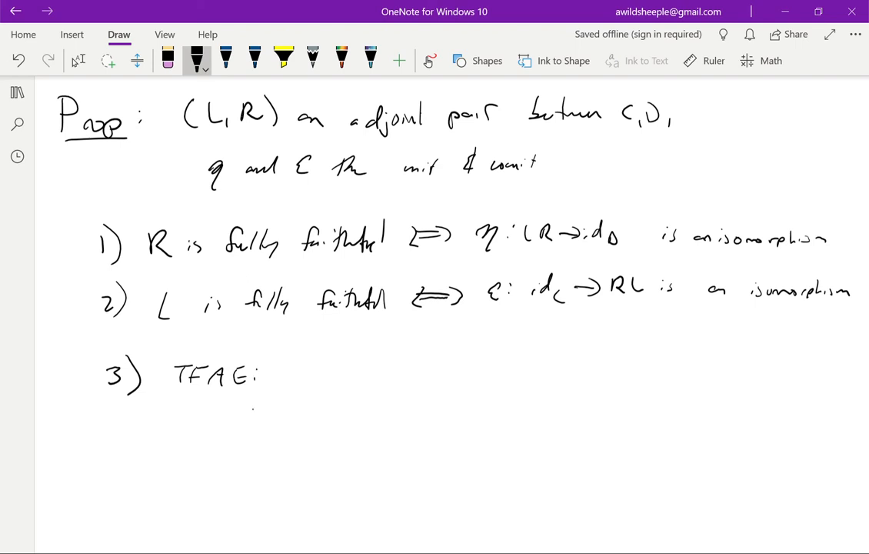
left_click_drag(254, 415, 308, 407)
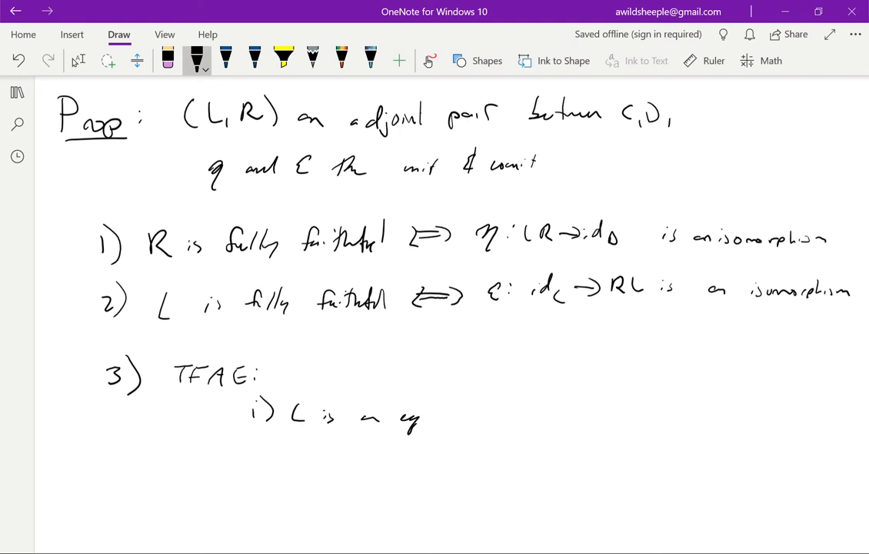
left_click_drag(416, 419, 492, 419)
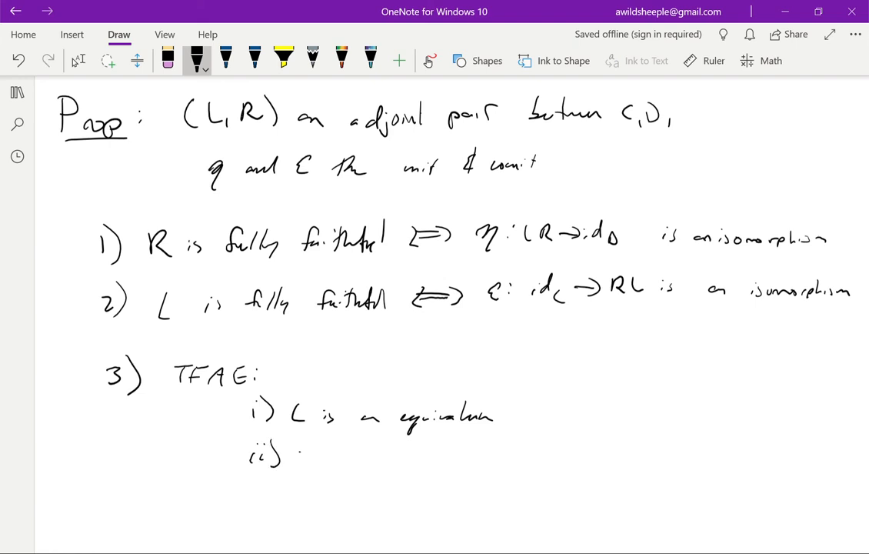
left_click_drag(300, 454, 423, 461)
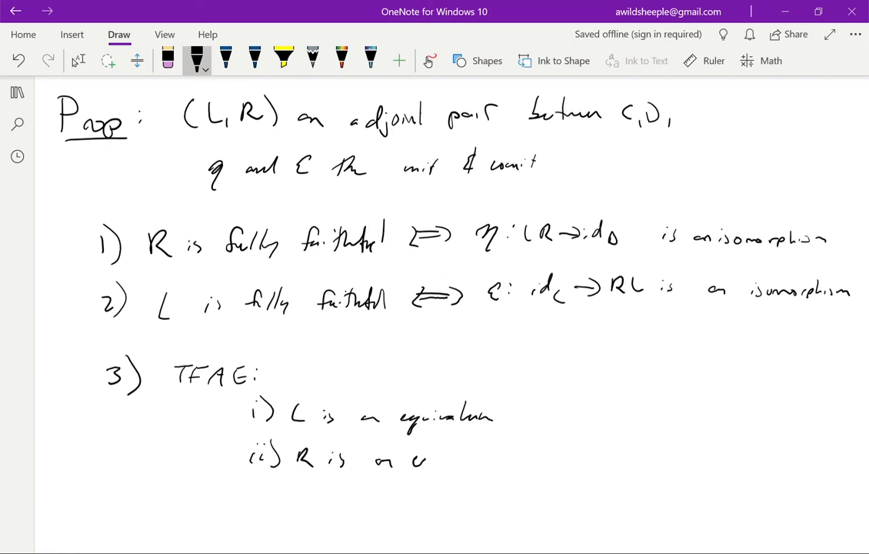
left_click_drag(400, 462, 492, 454)
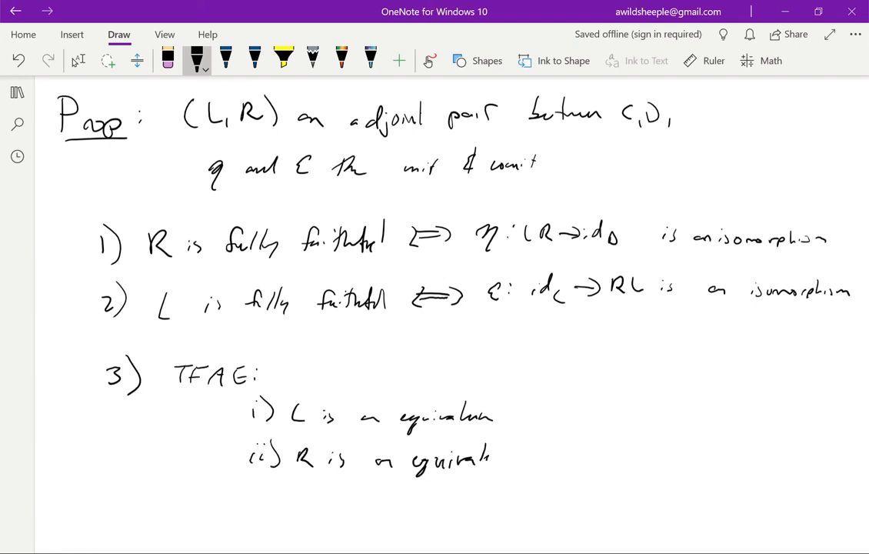
left_click_drag(493, 454, 523, 461)
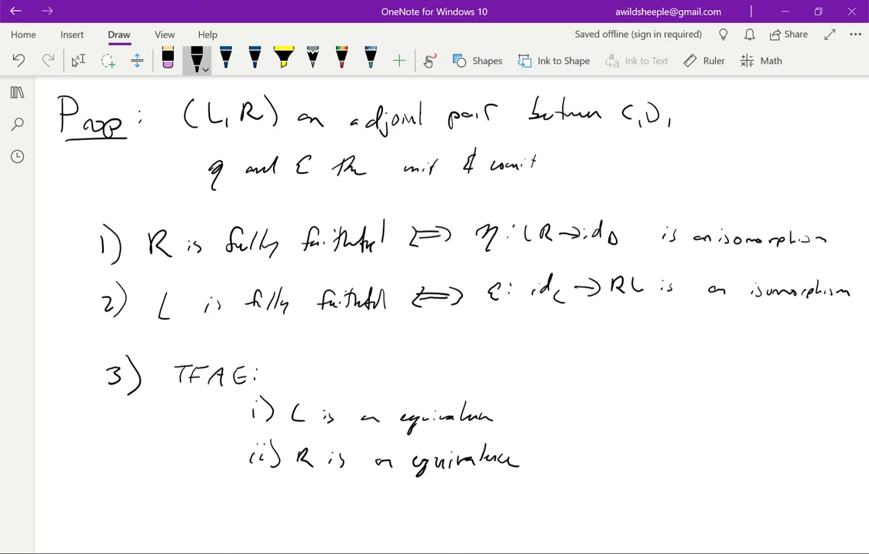
- Add sub-item iii) L, R are fully faithful
scroll("down", 3)
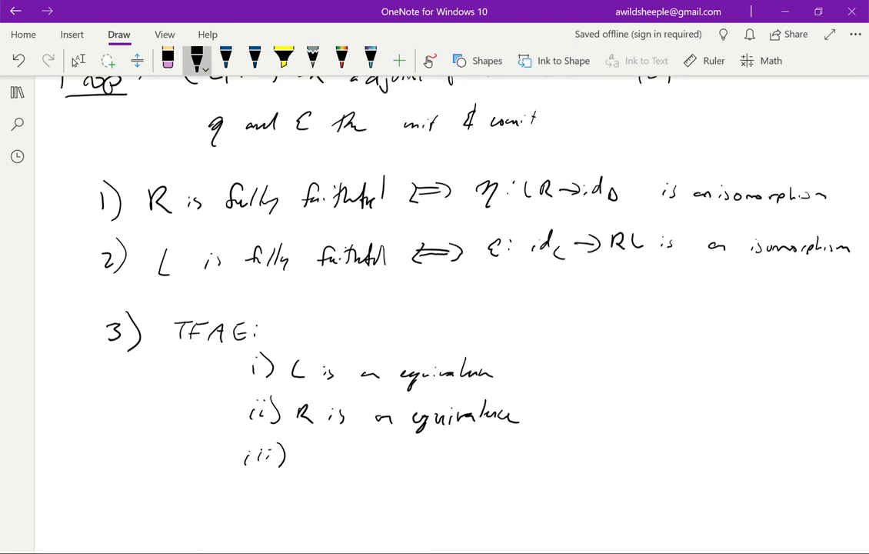
left_click_drag(300, 459, 416, 462)
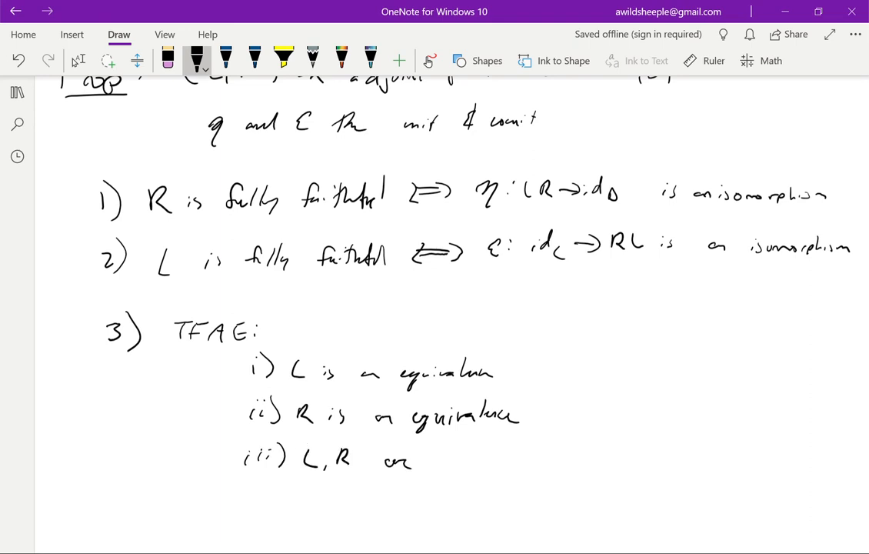
left_click_drag(423, 462, 528, 461)
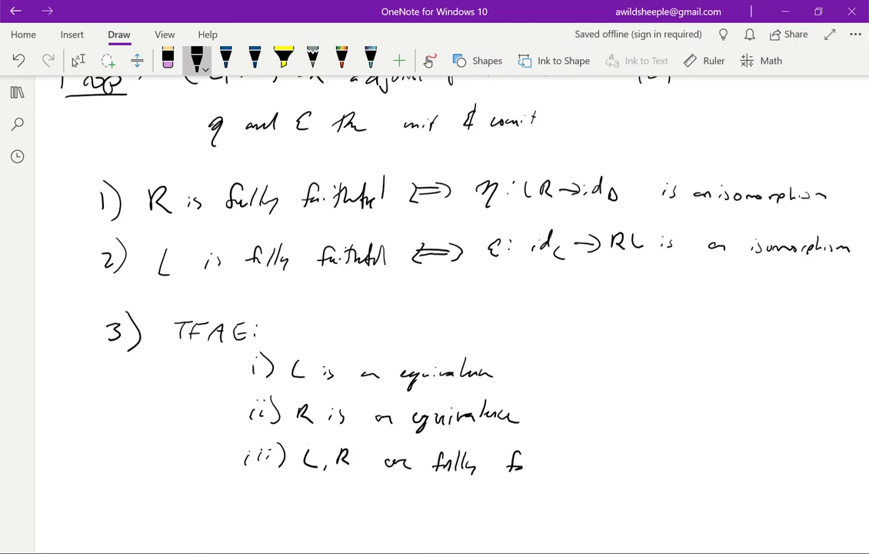
left_click_drag(515, 462, 585, 461)
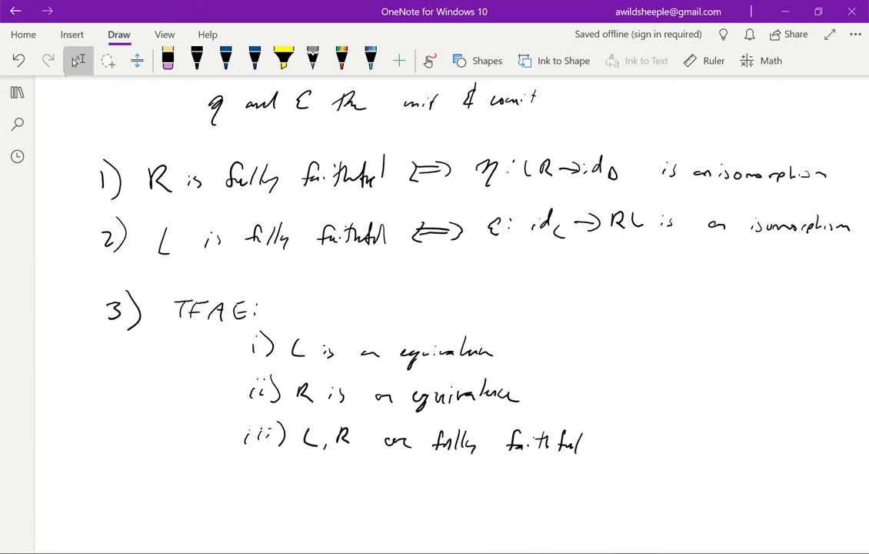
- Handwrite 'L is f.f. ⟺ Hom(X,Y) ≅ Hom(L(X),L(Y))' to start the proof
scroll("down", 3)
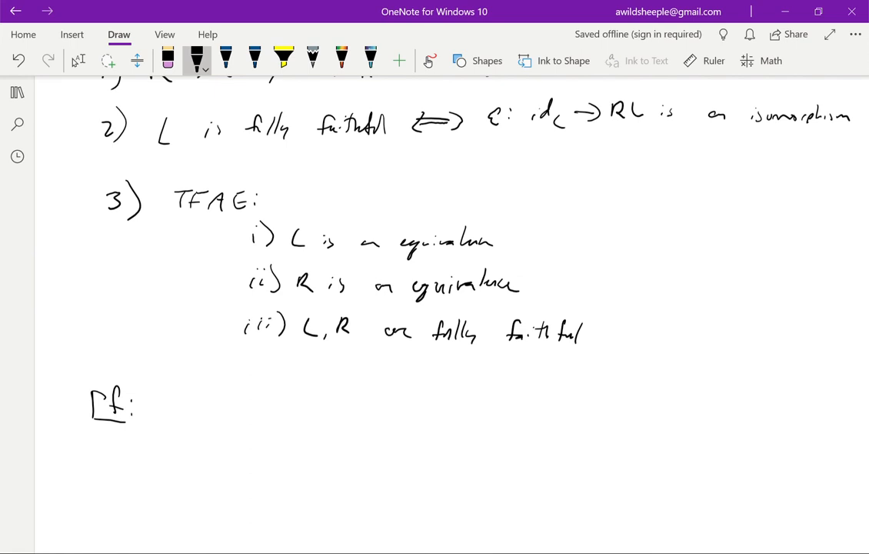
left_click_drag(193, 393, 192, 419)
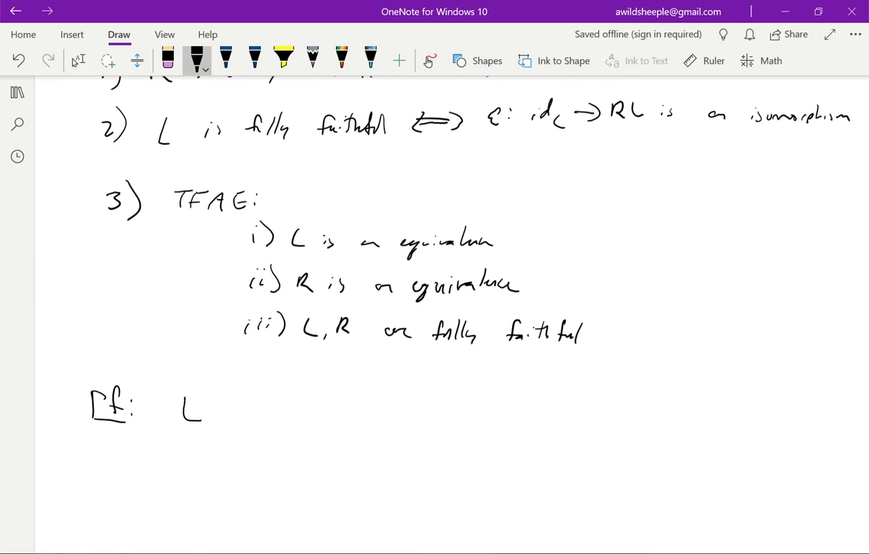
left_click_drag(200, 408, 259, 403)
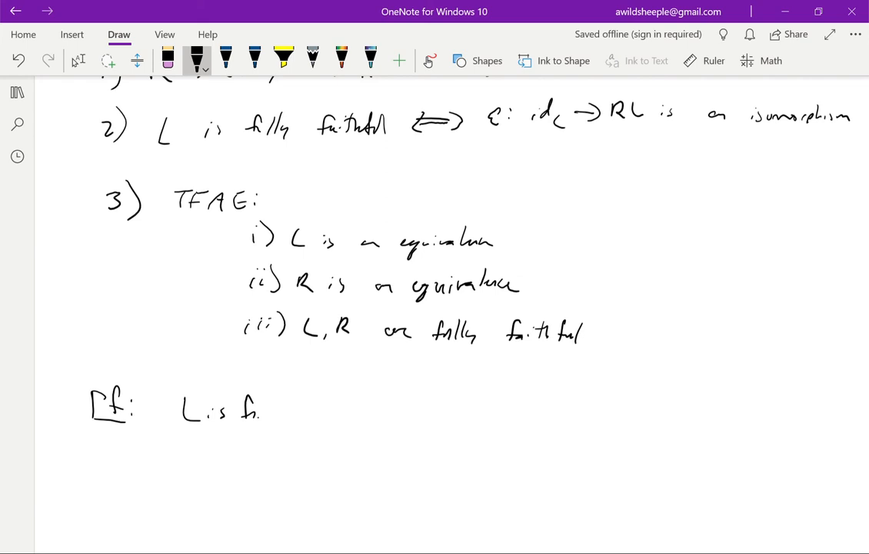
left_click_drag(265, 403, 284, 418)
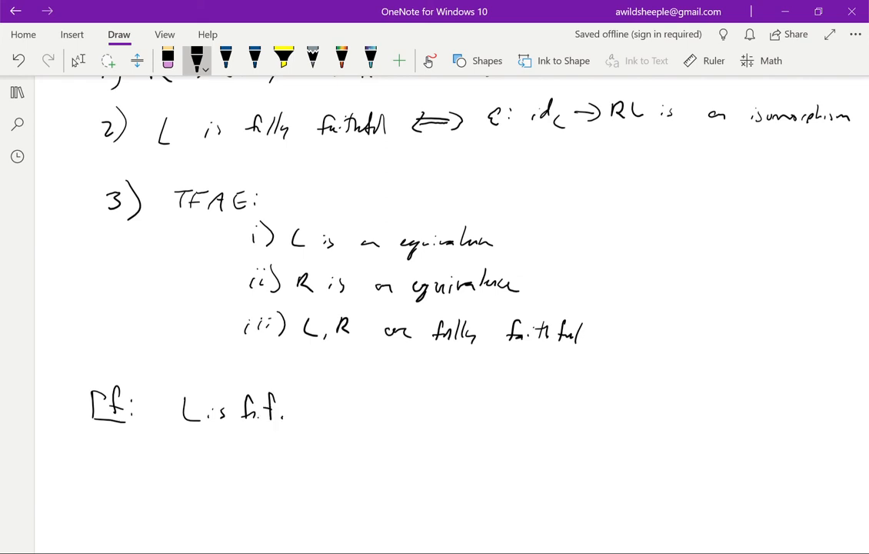
left_click_drag(308, 403, 357, 403)
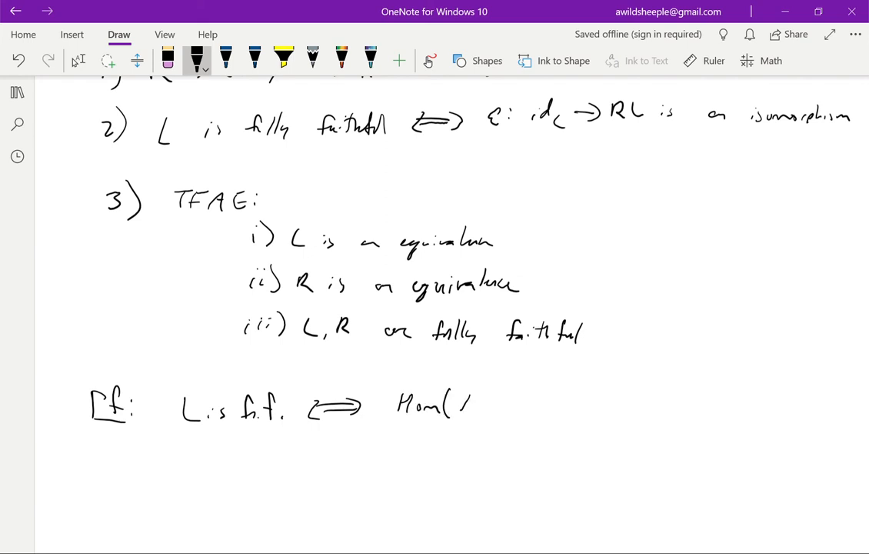
left_click_drag(462, 403, 562, 403)
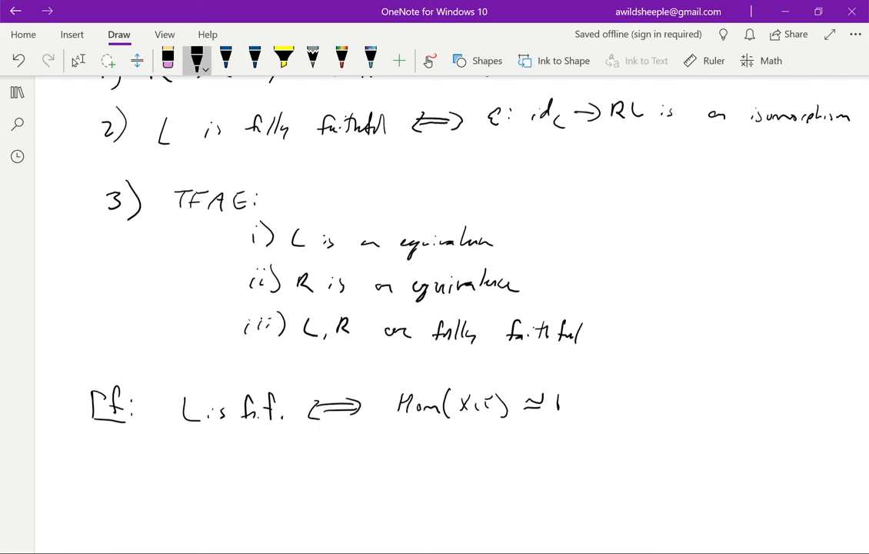
left_click_drag(557, 403, 659, 403)
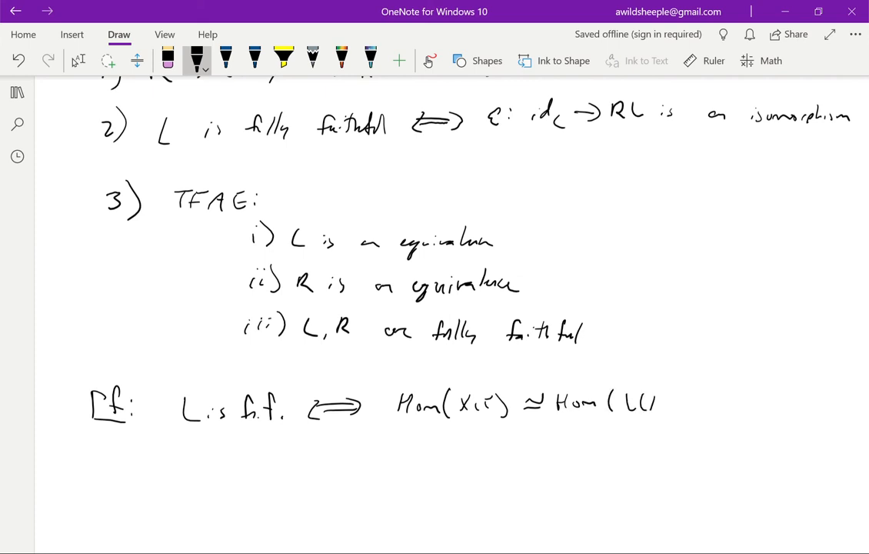
left_click_drag(677, 403, 738, 400)
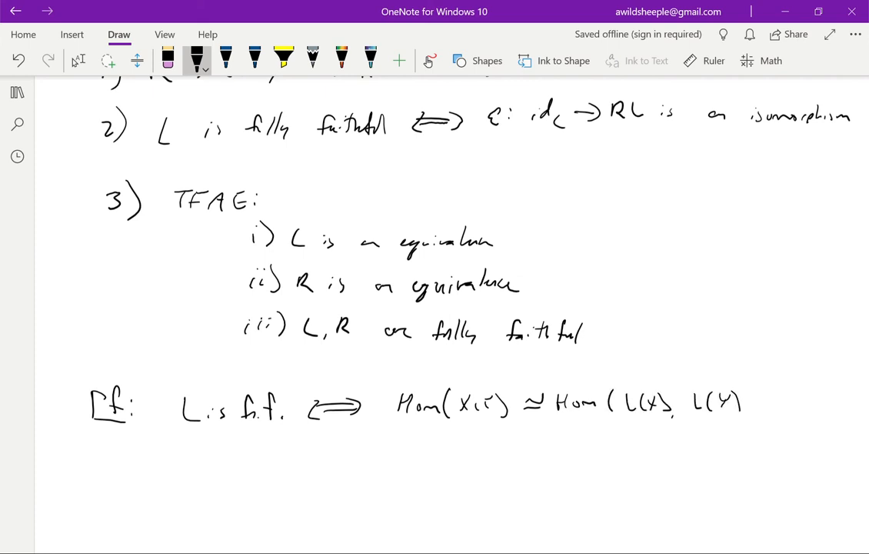
left_click_drag(738, 385, 754, 428)
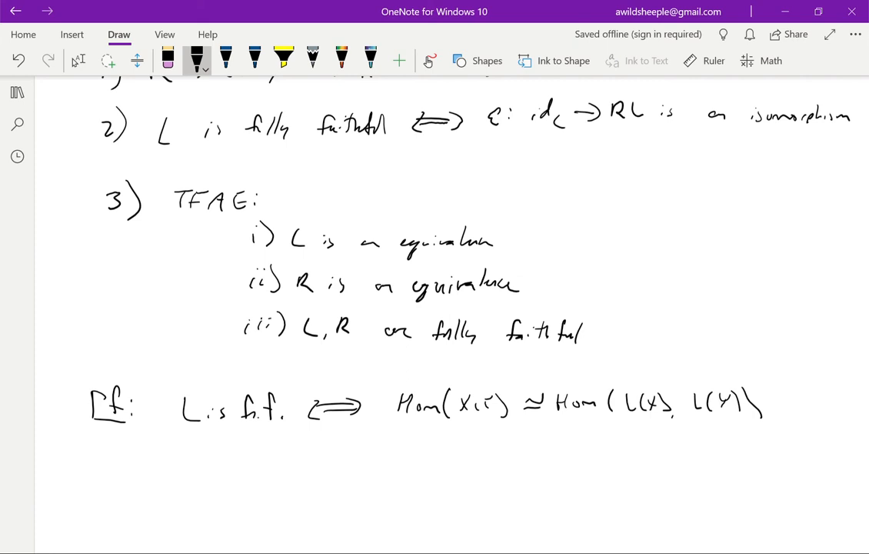
- Continue with '≅ Hom(X,RL(Y)) ⟺ ε is an isomorphism'
scroll("down", 3)
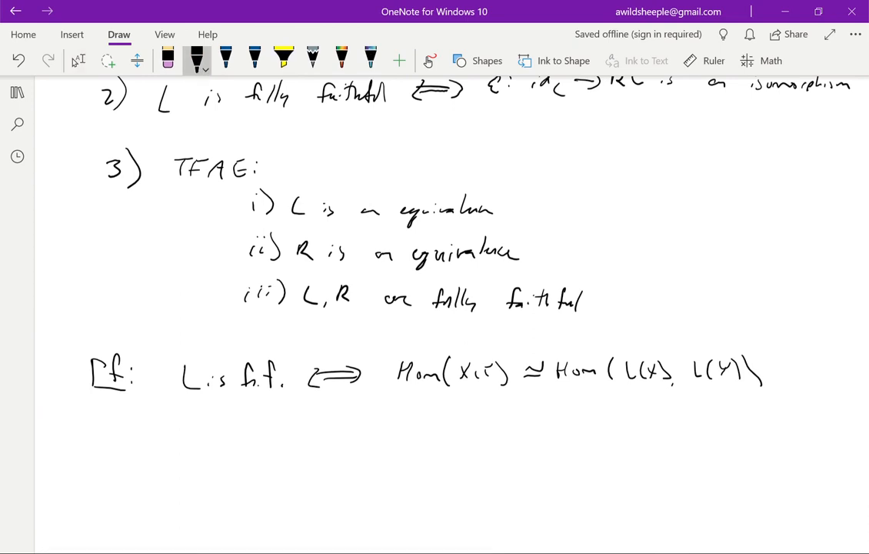
left_click_drag(523, 431, 593, 431)
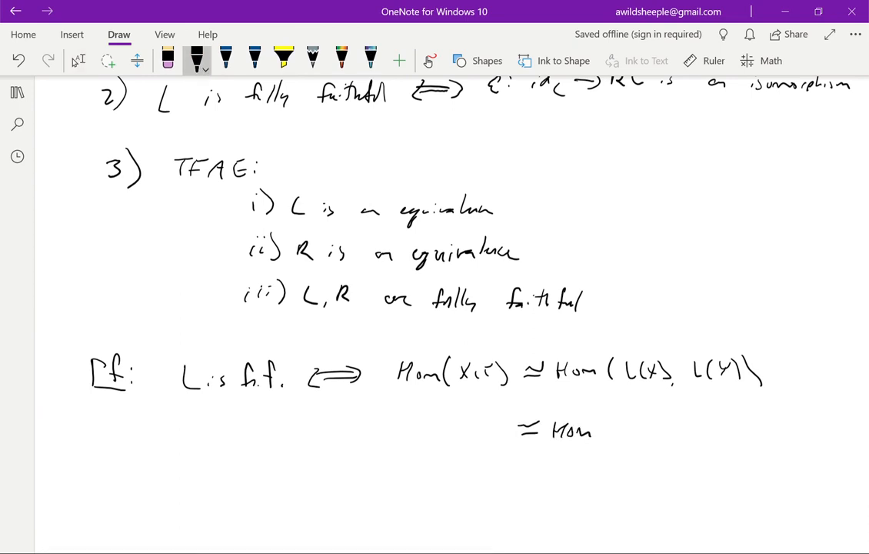
left_click_drag(597, 431, 680, 431)
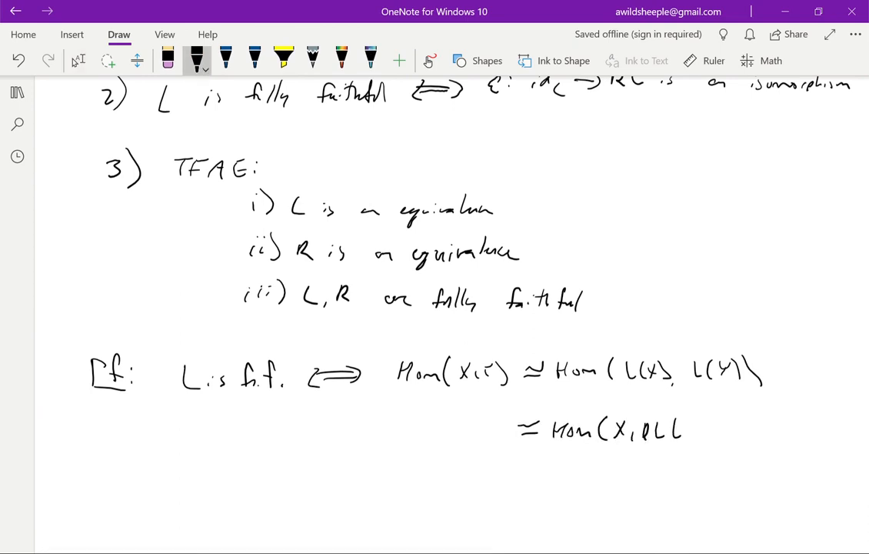
left_click_drag(680, 427, 712, 434)
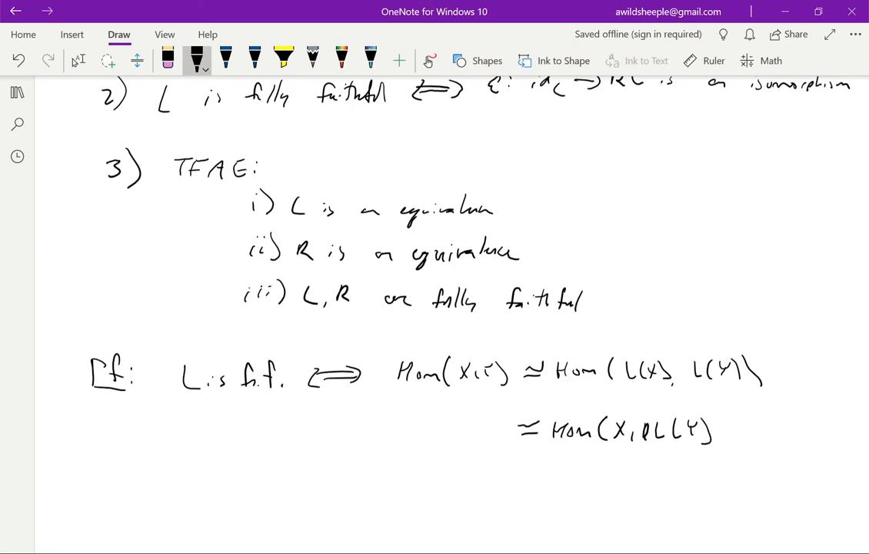
left_click_drag(715, 419, 726, 444)
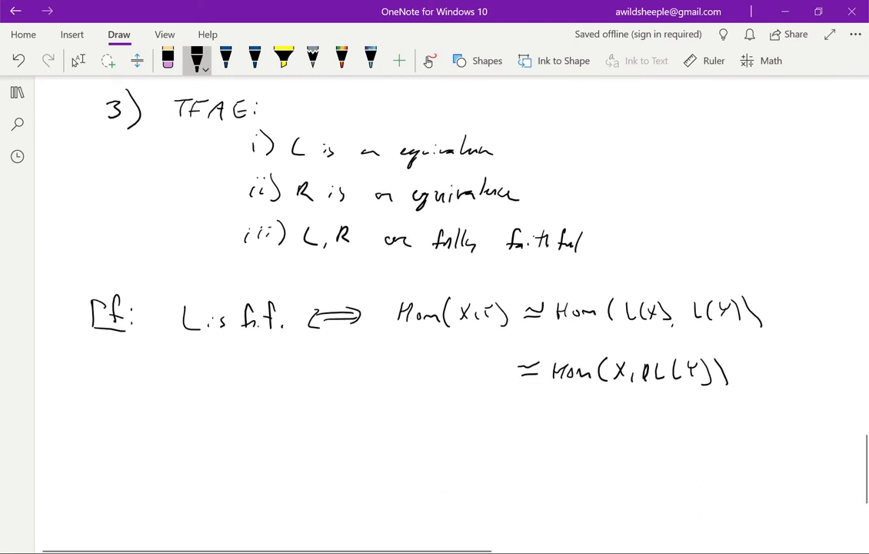
left_click_drag(403, 431, 454, 431)
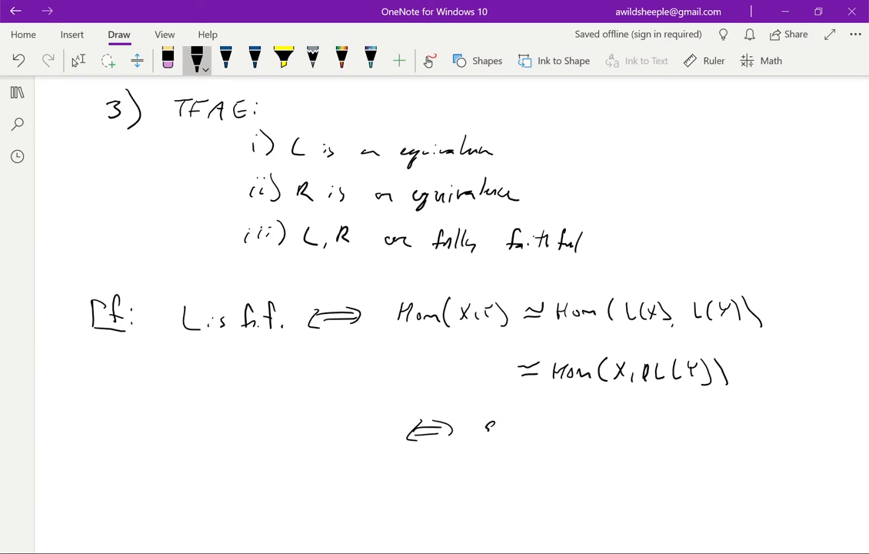
left_click_drag(480, 431, 631, 431)
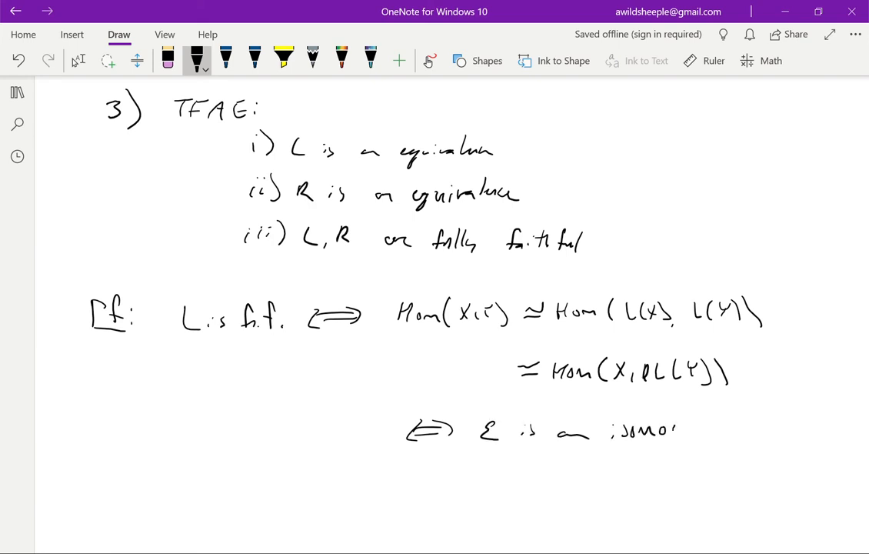
left_click_drag(677, 430, 742, 430)
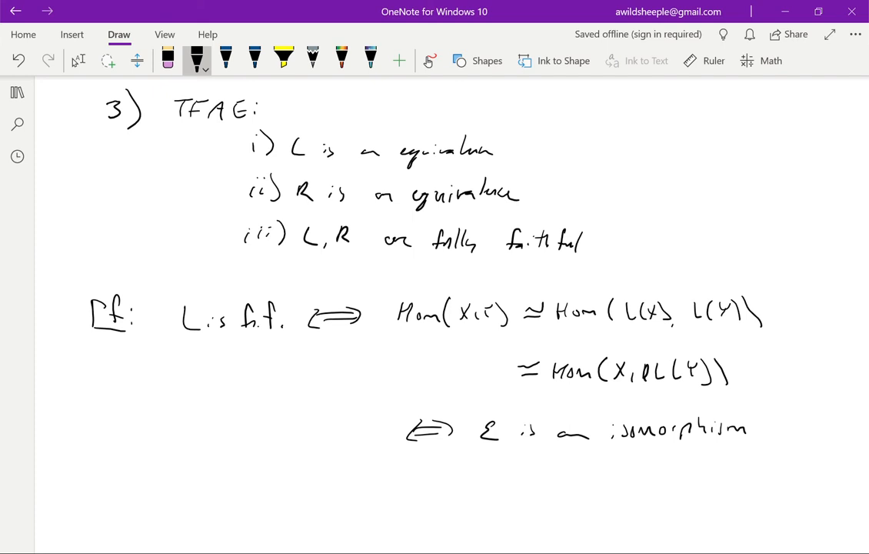
- Circle the label '1,2' and start part 3 with 'L,R are f.f.'
scroll("down", 3)
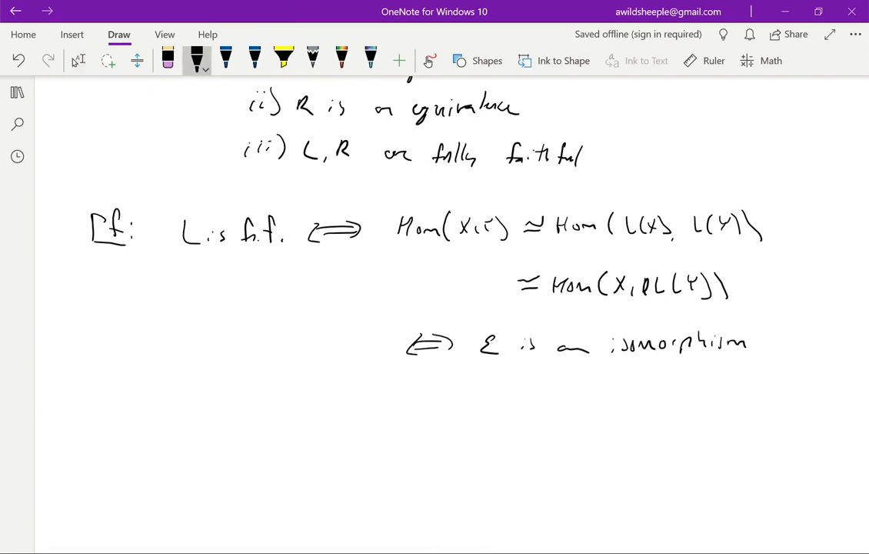
left_click_drag(142, 318, 184, 346)
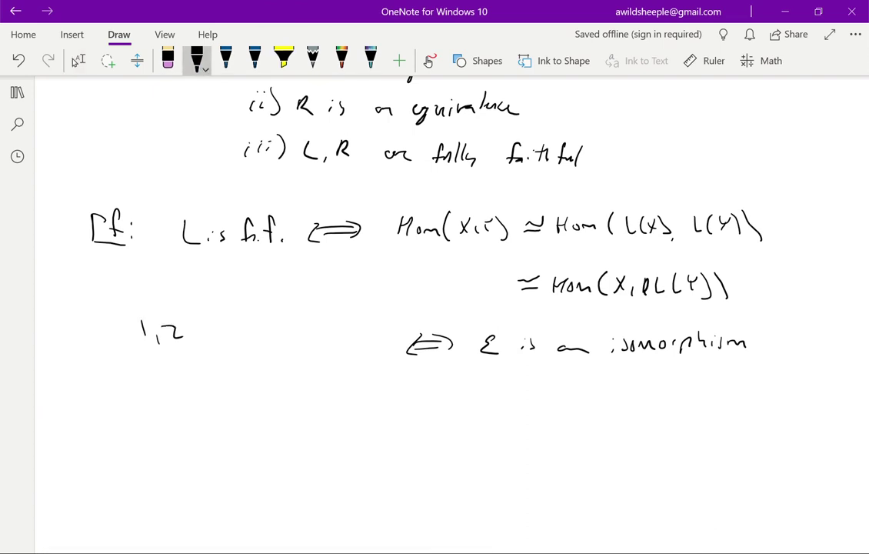
left_click_drag(130, 315, 208, 354)
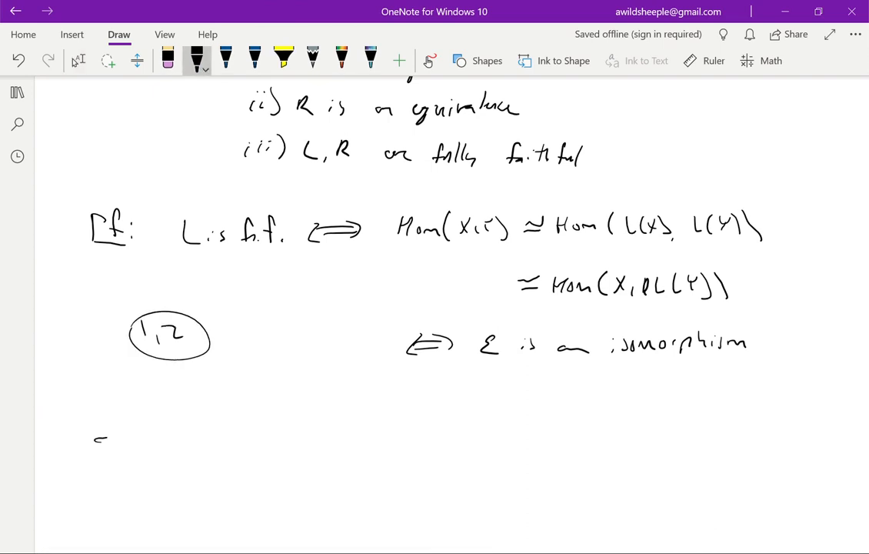
left_click_drag(100, 431, 108, 462)
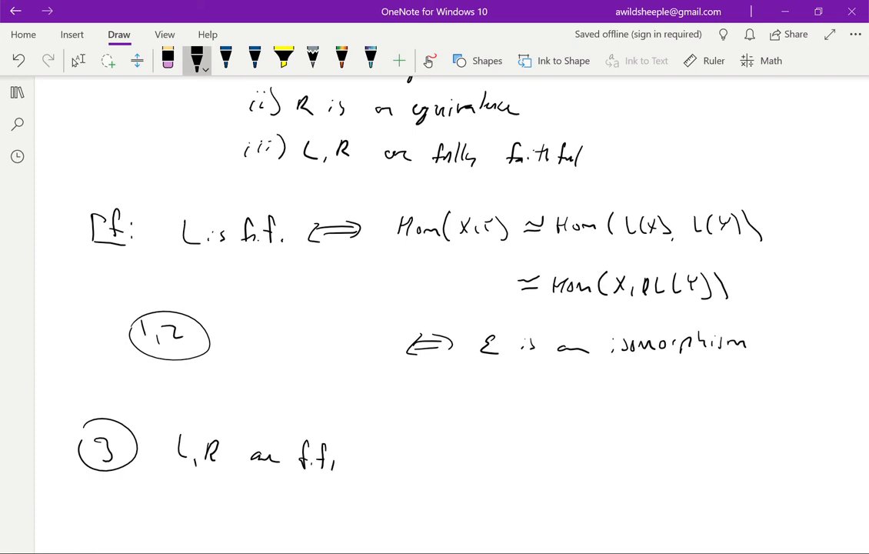
- Write 'then ε,η are isomorphisms ⟹ equivalence.' and draw the end-of-proof box
left_click_drag(369, 454, 458, 446)
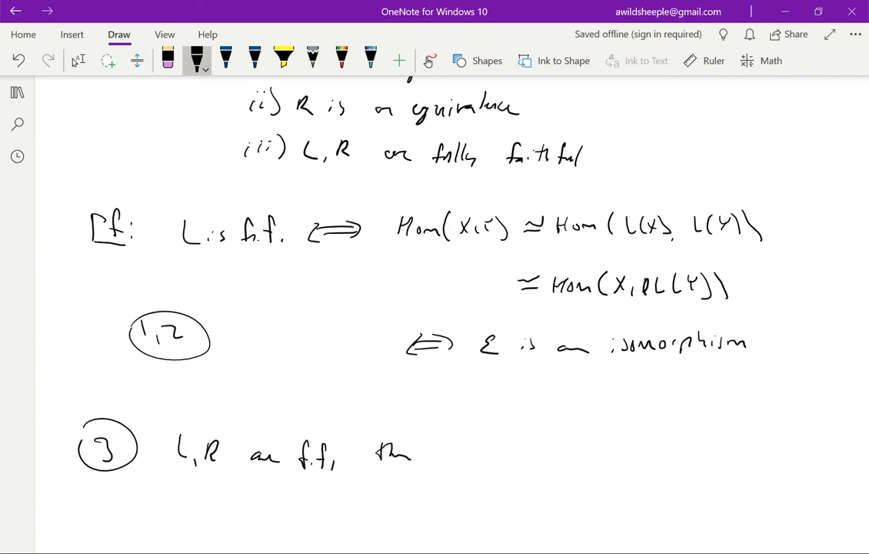
left_click_drag(446, 450, 493, 458)
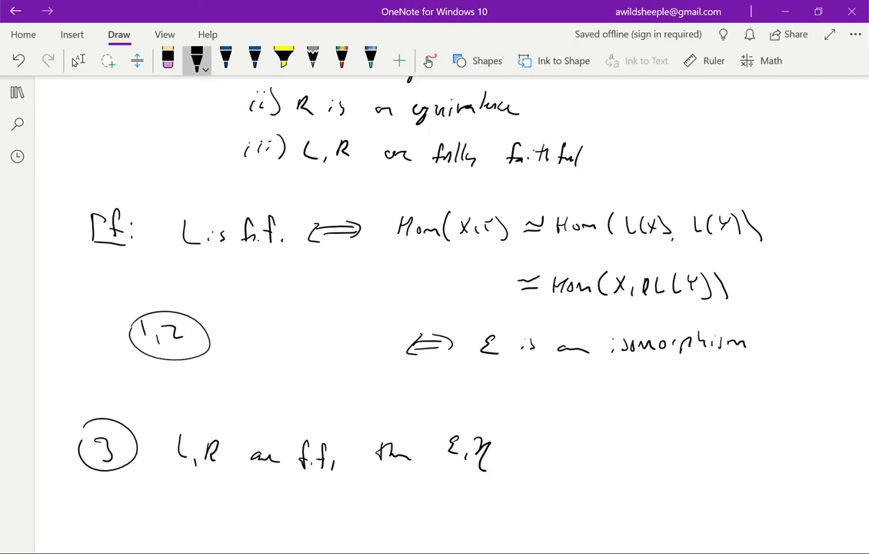
left_click_drag(523, 449, 577, 449)
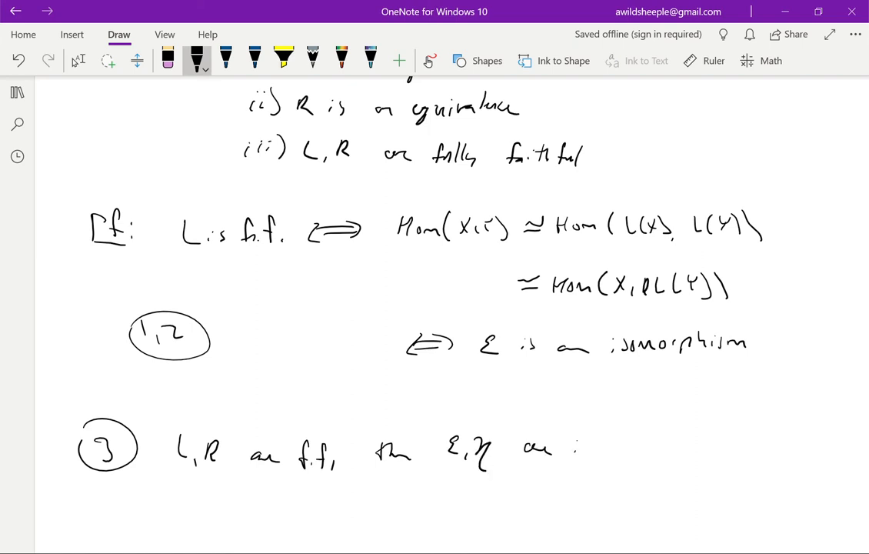
left_click_drag(572, 449, 659, 449)
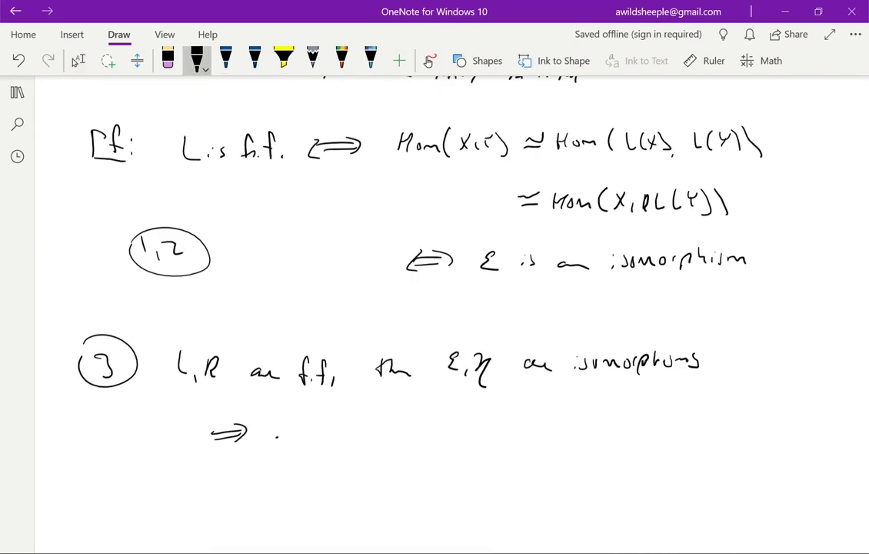
left_click_drag(274, 431, 354, 446)
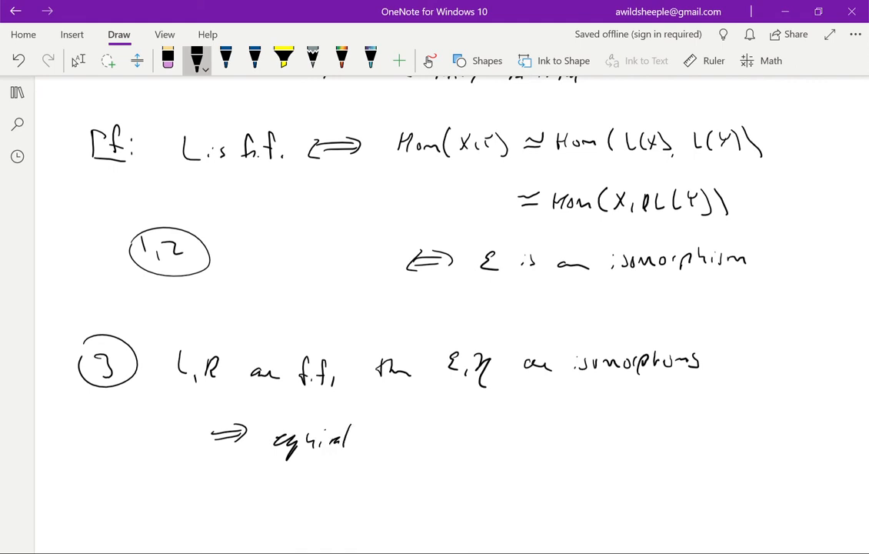
left_click_drag(346, 438, 415, 443)
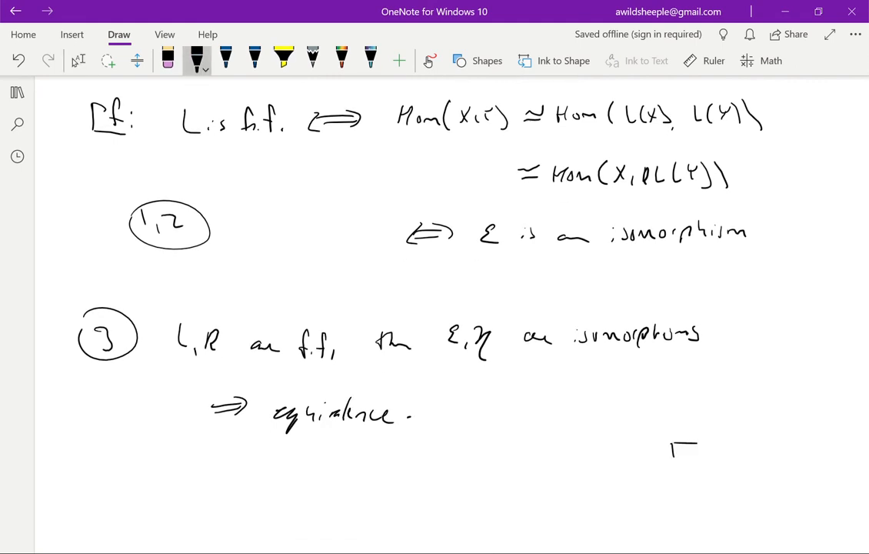
left_click_drag(674, 443, 708, 458)
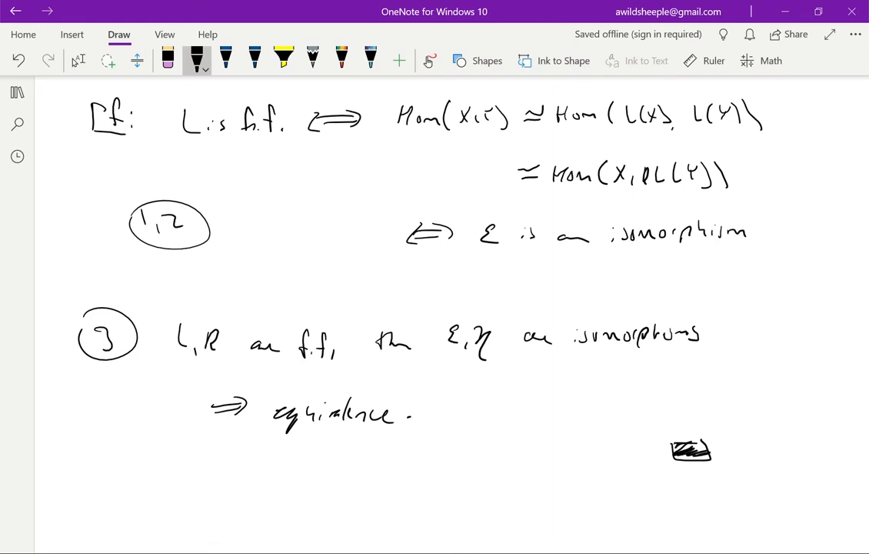